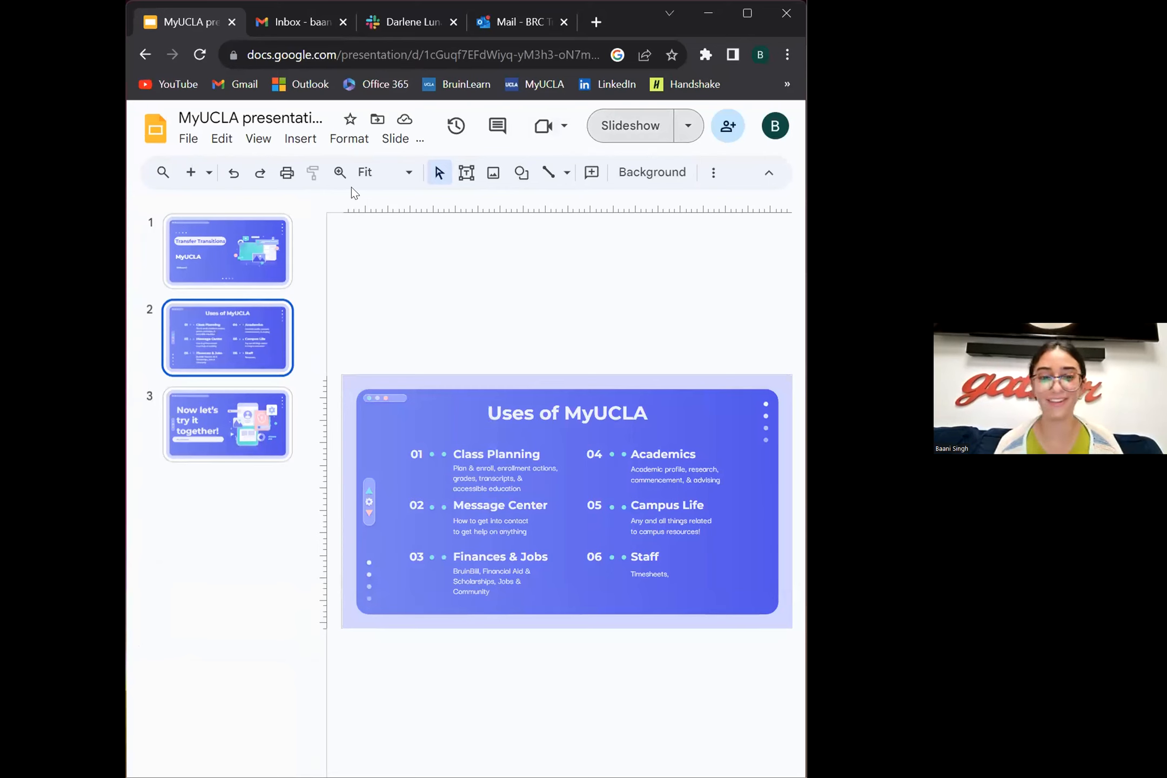
- Load the MyUCLA welcome page from the bookmarks bar
click(629, 125)
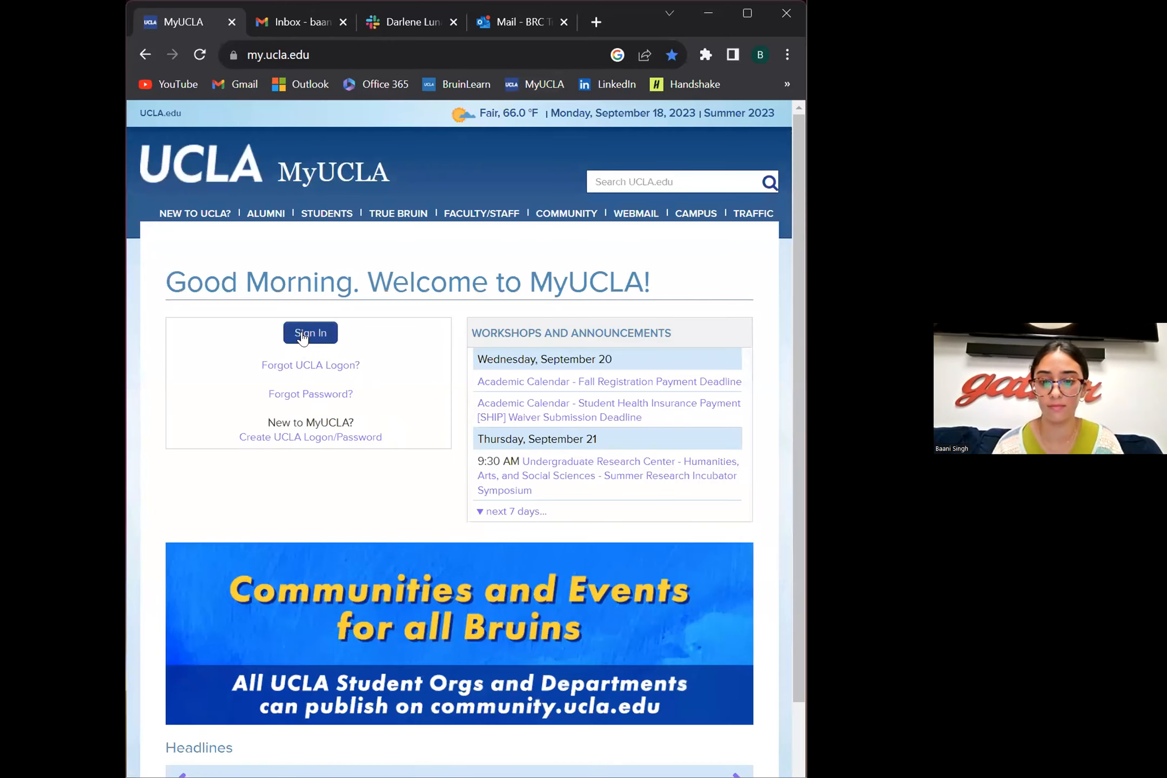
- Sign in to MyUCLA with the UCLA Logon credentials and maximize the browser window
click(310, 333)
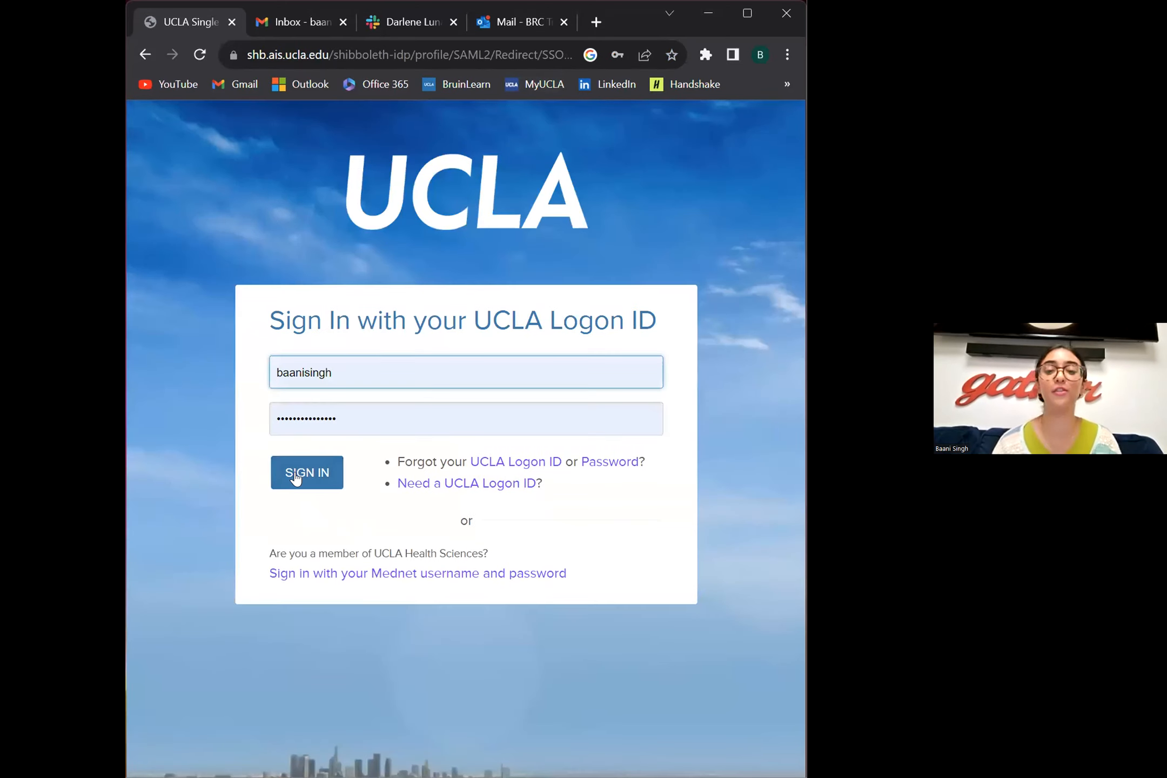
click(306, 472)
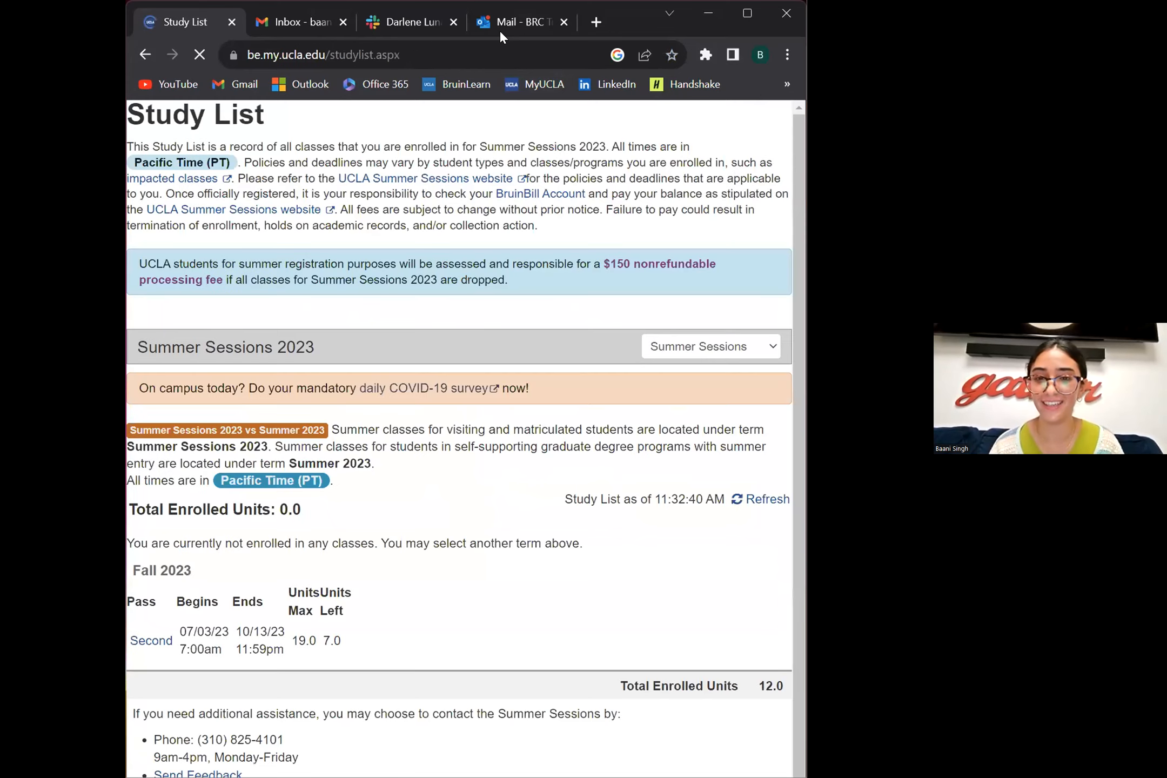
click(200, 54)
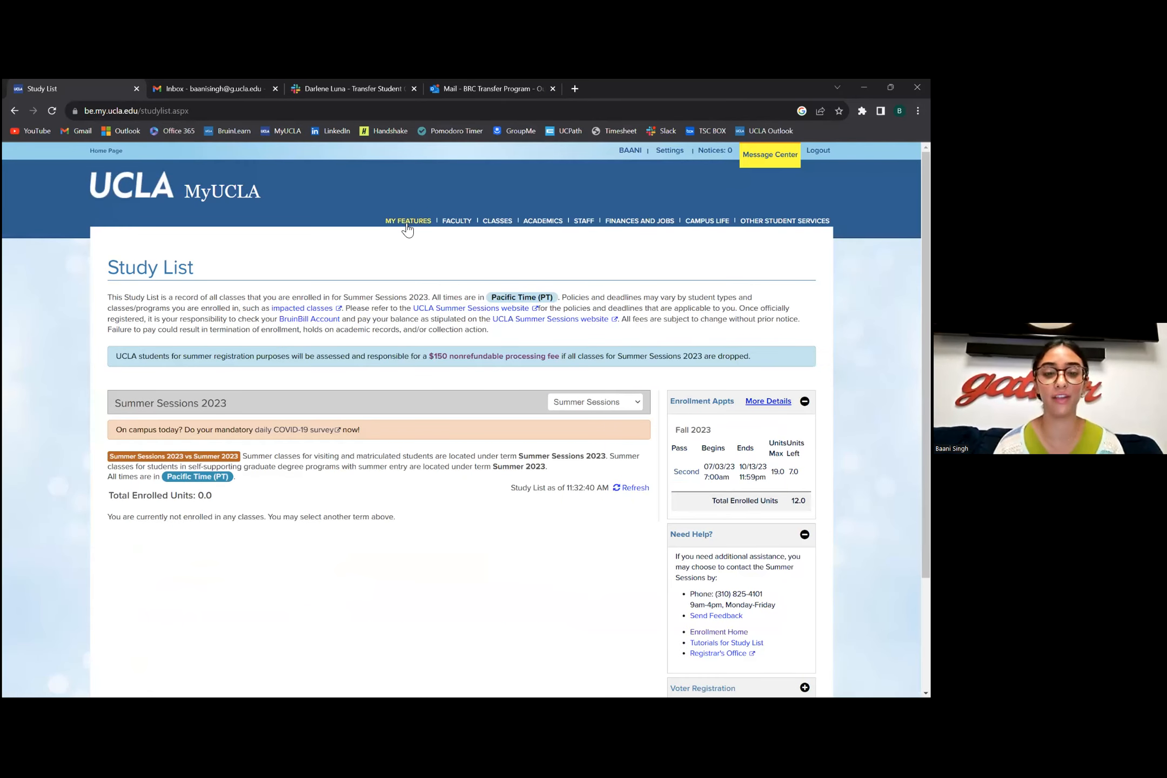
mouse_move(542, 221)
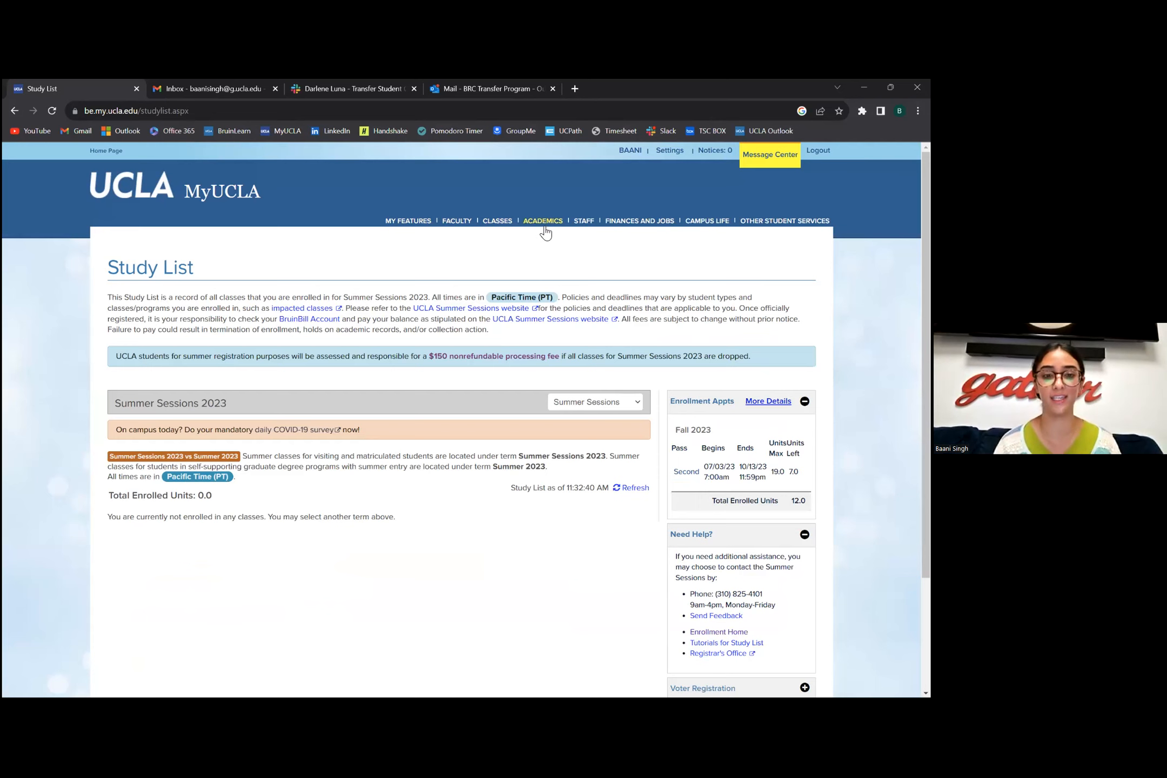
mouse_move(707, 221)
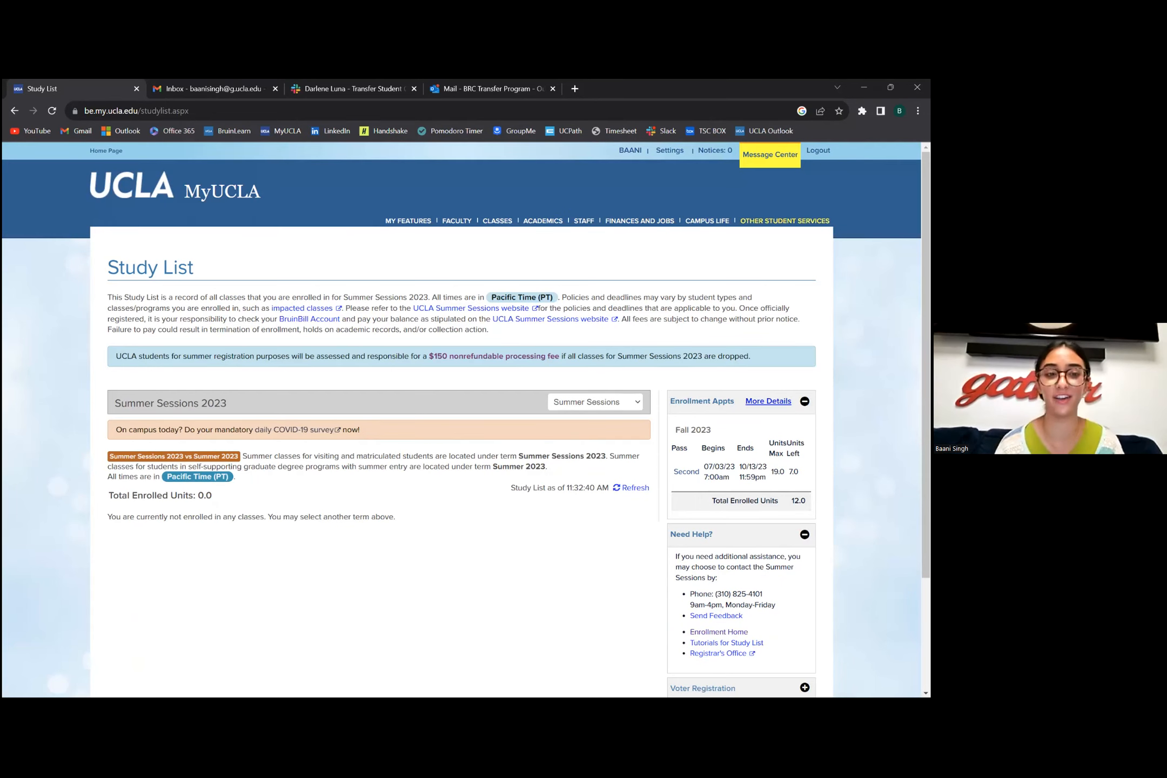
- Expand the Other Student Services menu, then the Classes menu over the Study List
click(783, 220)
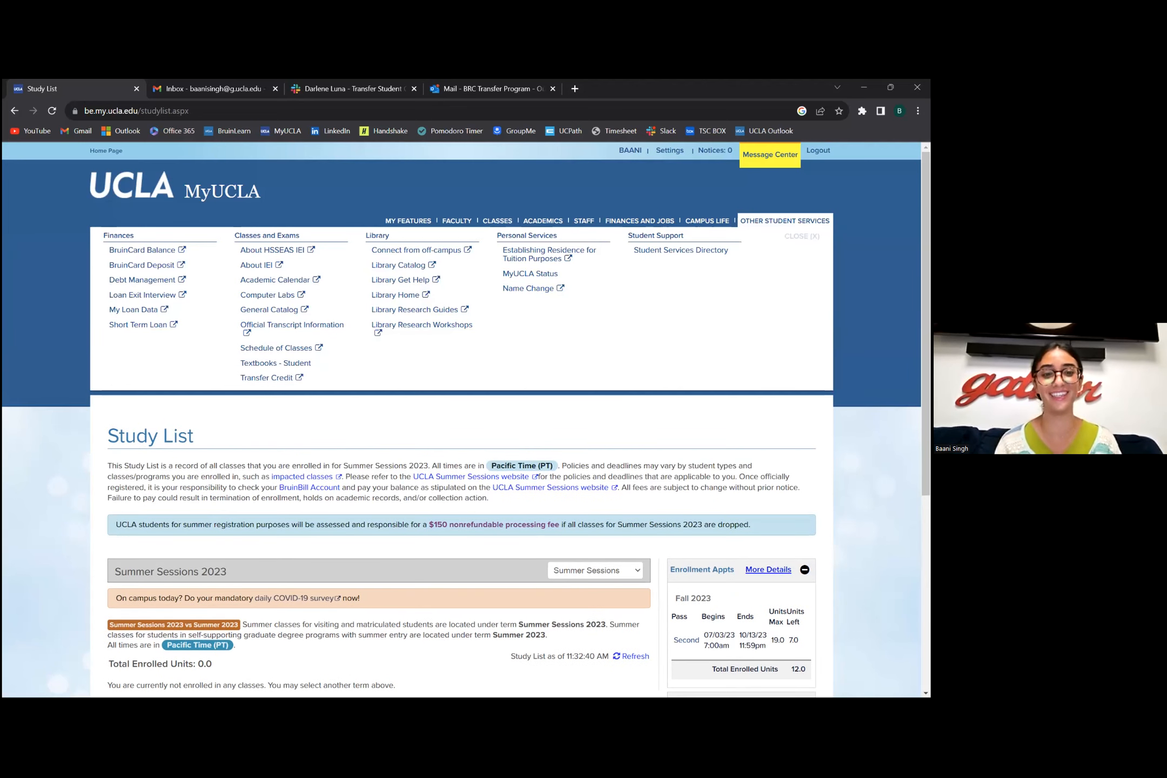
click(496, 220)
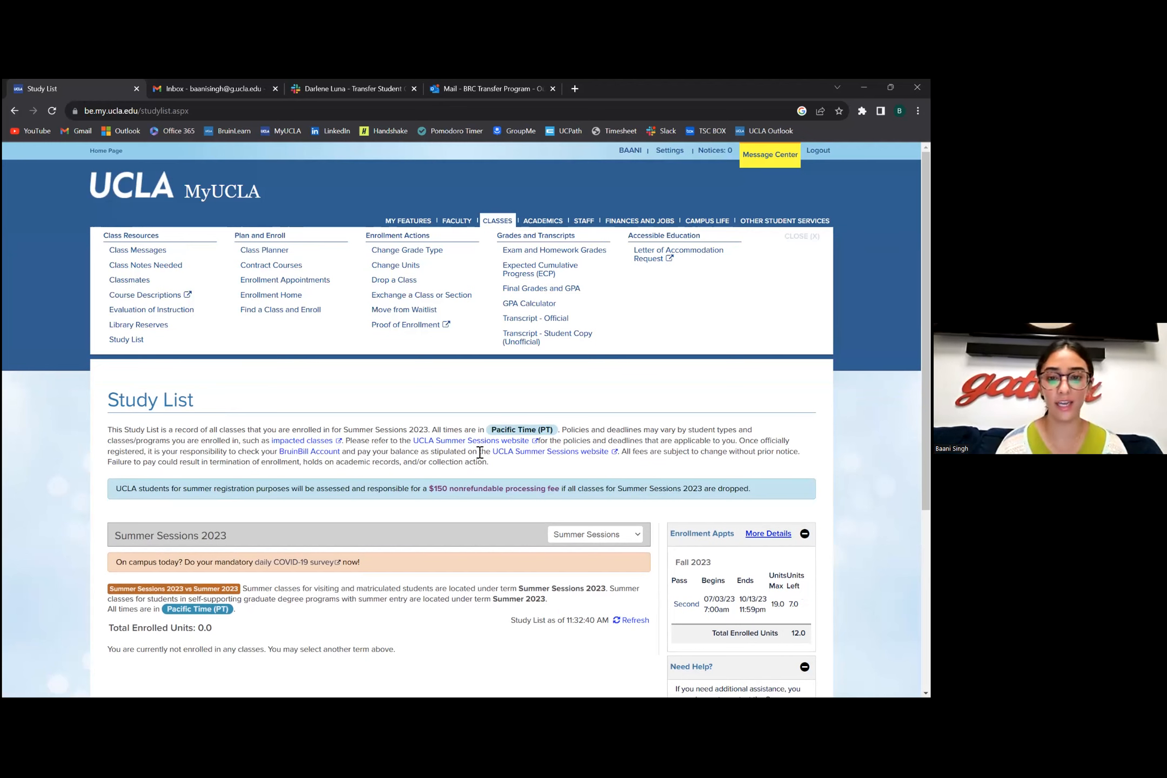
- Expand the Academics menu to show profile, advising, graduation and research links
click(542, 221)
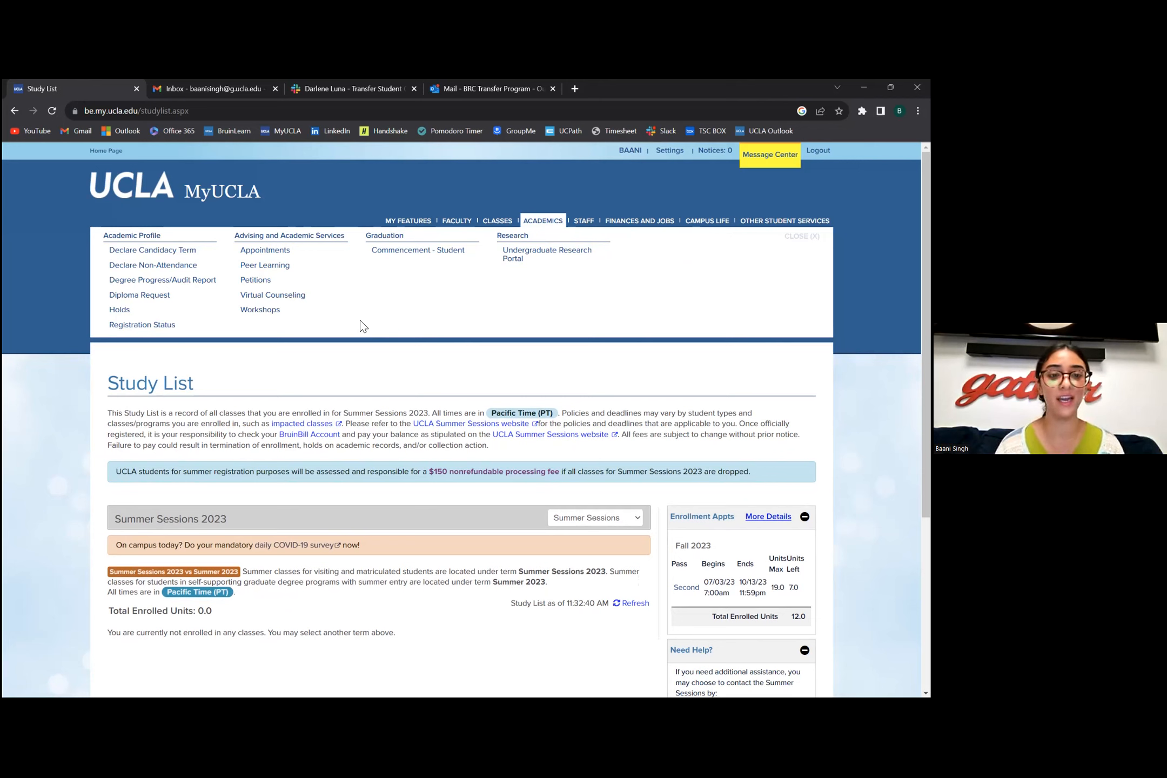
mouse_move(272, 295)
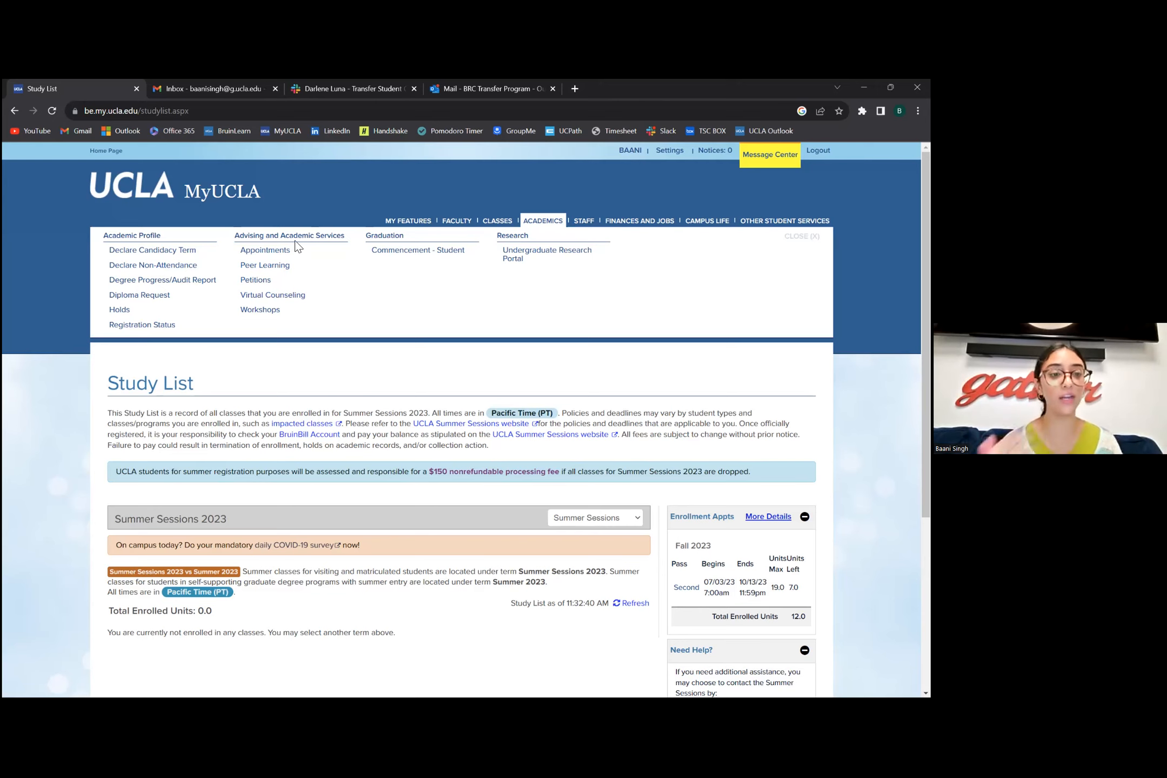
mouse_move(265, 250)
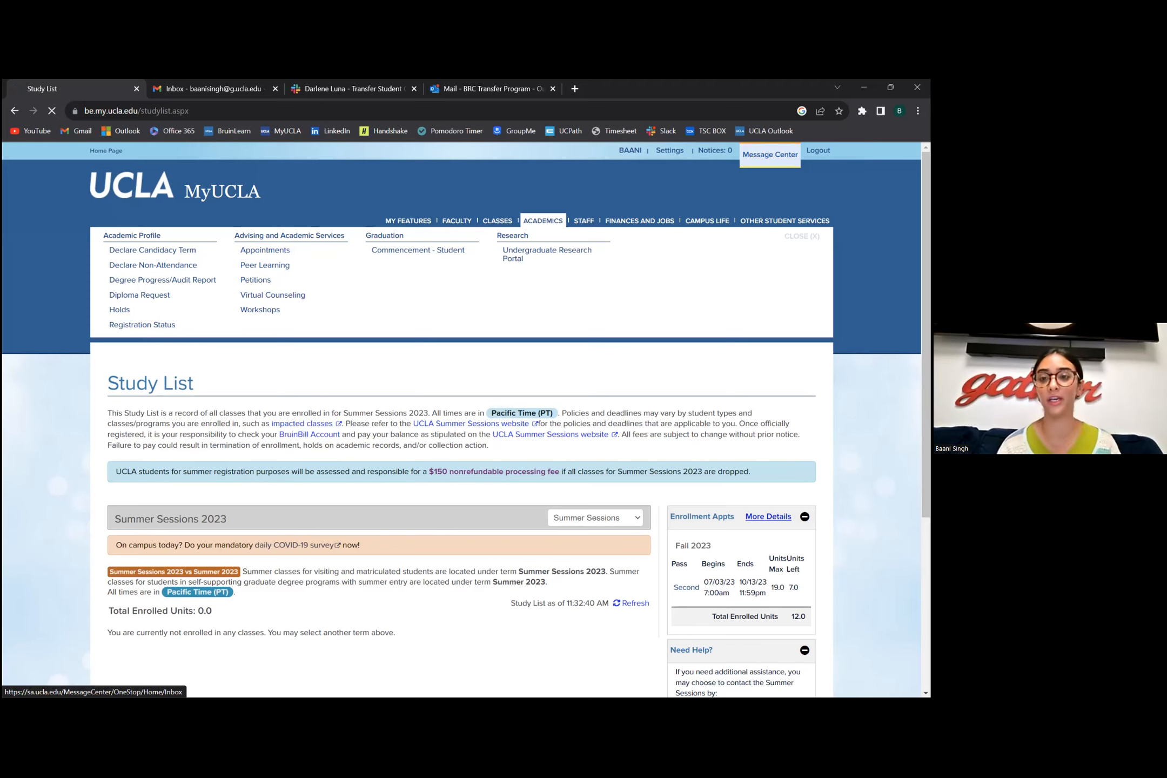
- Start a Message Center question routed to the Political Science academic counseling unit
click(769, 154)
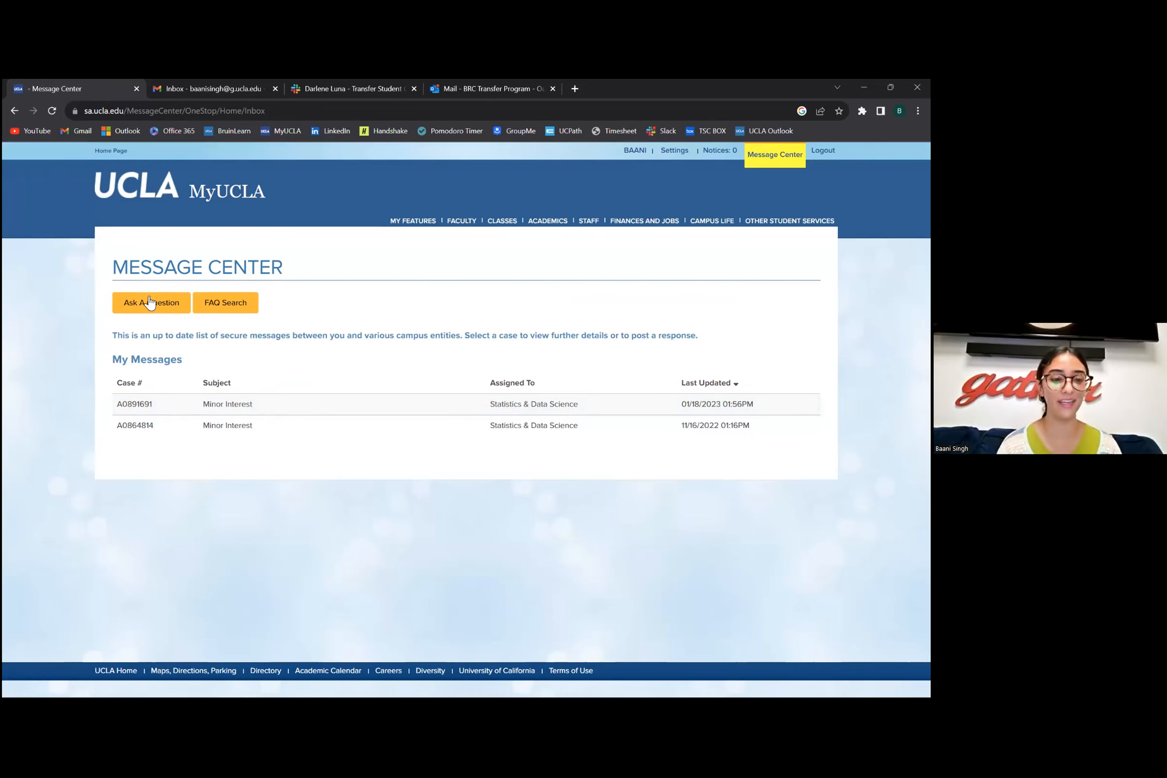
click(152, 302)
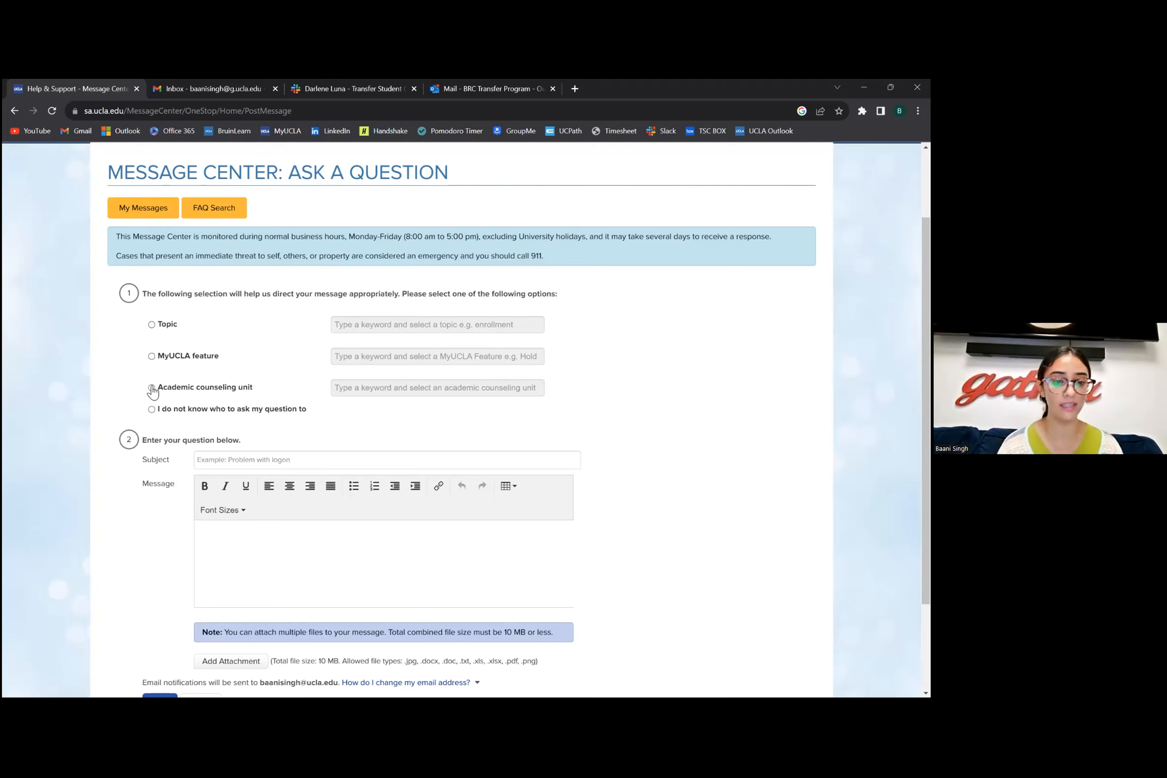
click(153, 387)
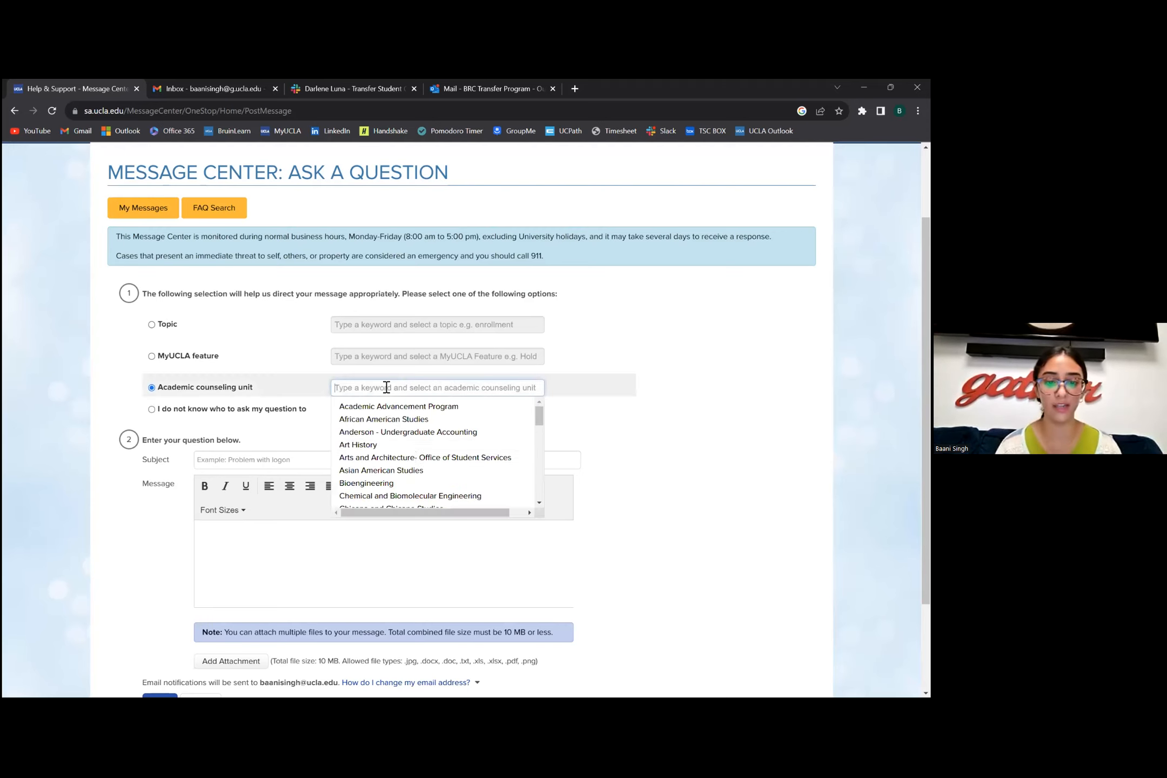
text(PO)
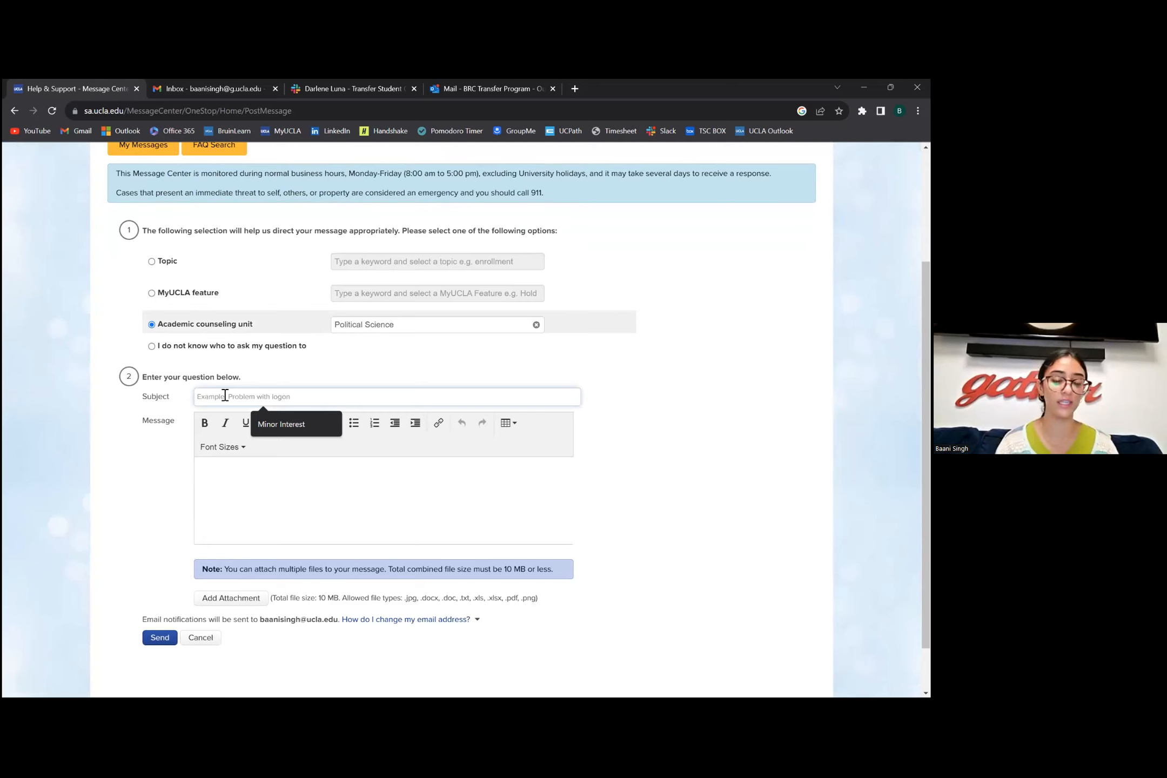
- Enter 'Major' as the question subject and expand the Topic list
text(MAJOR)
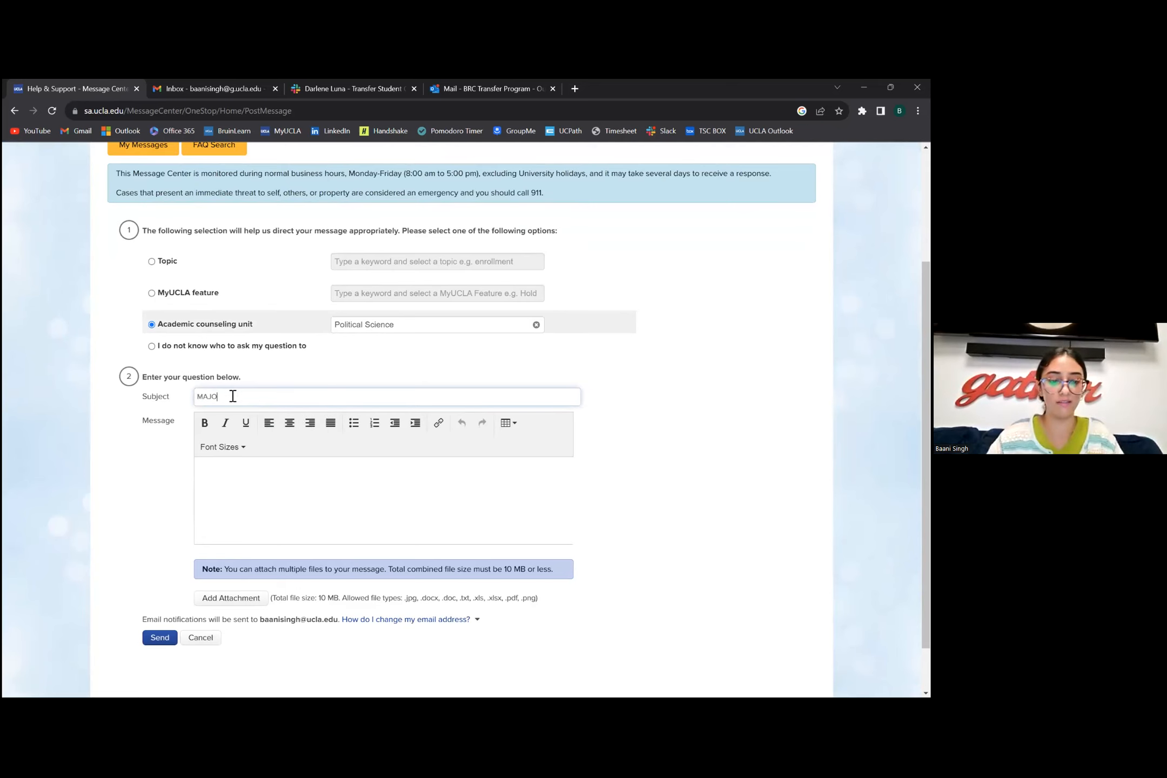
text(Major)
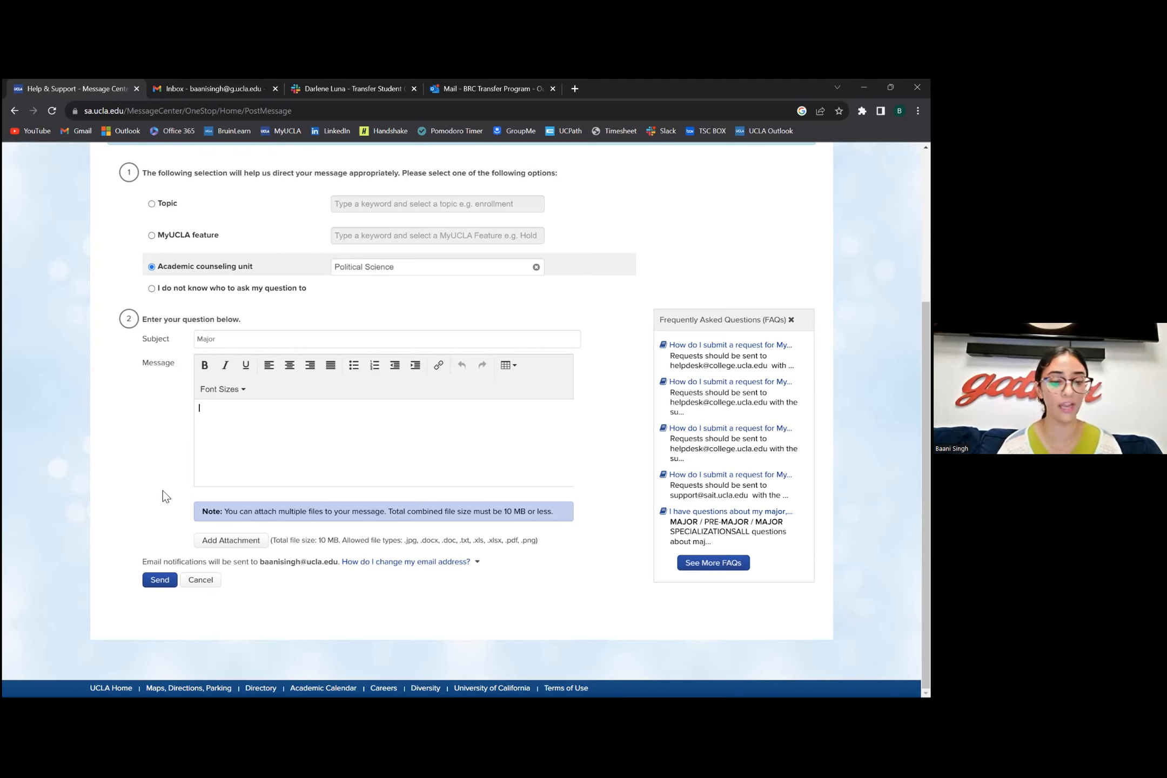
mouse_move(219, 564)
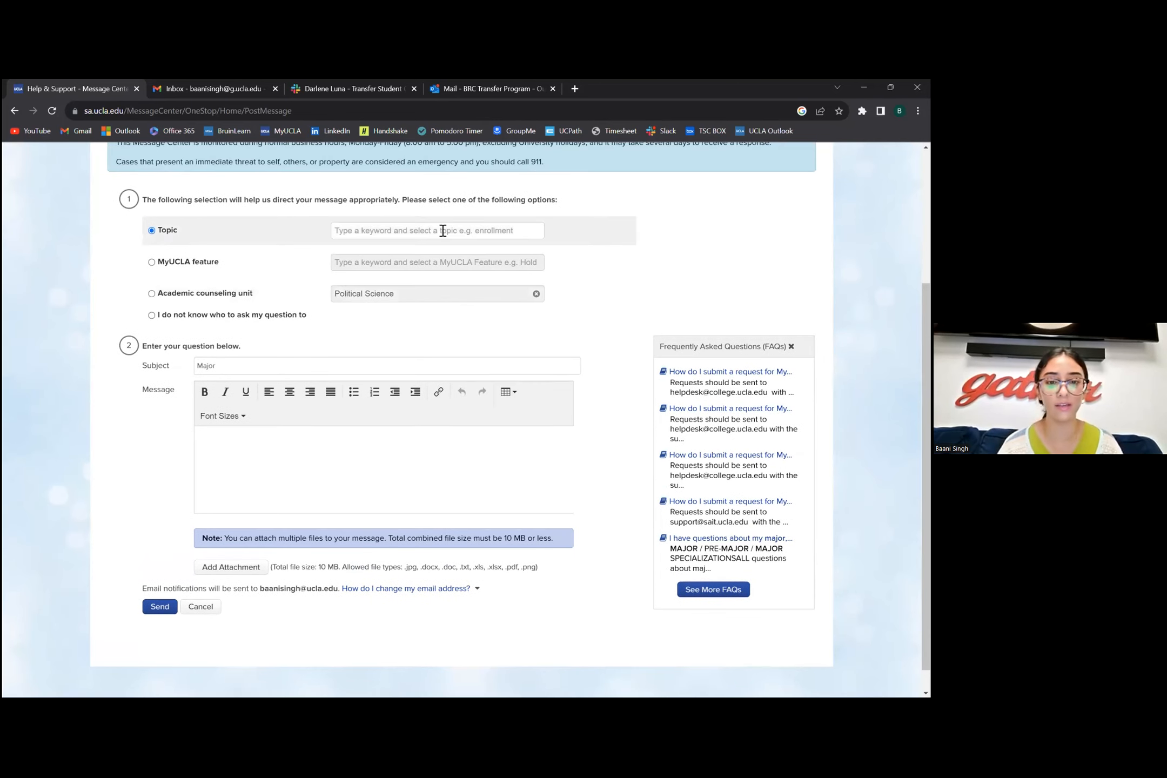
click(437, 230)
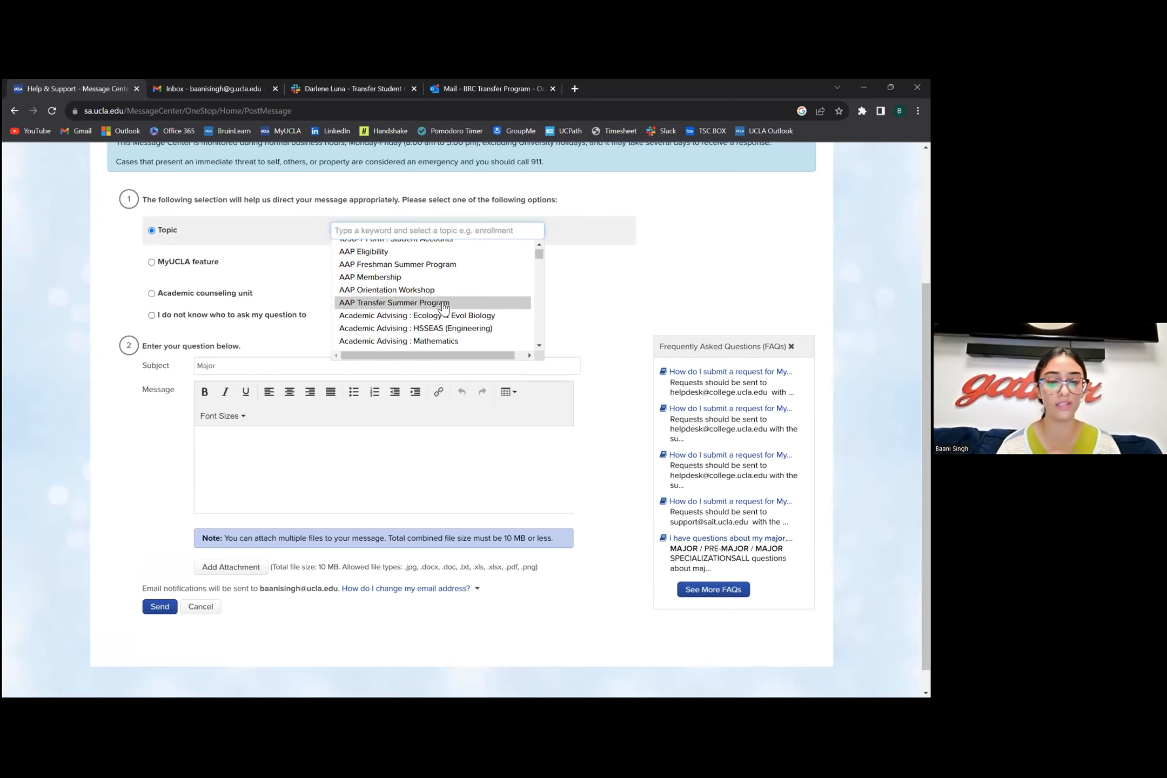
mouse_move(367, 327)
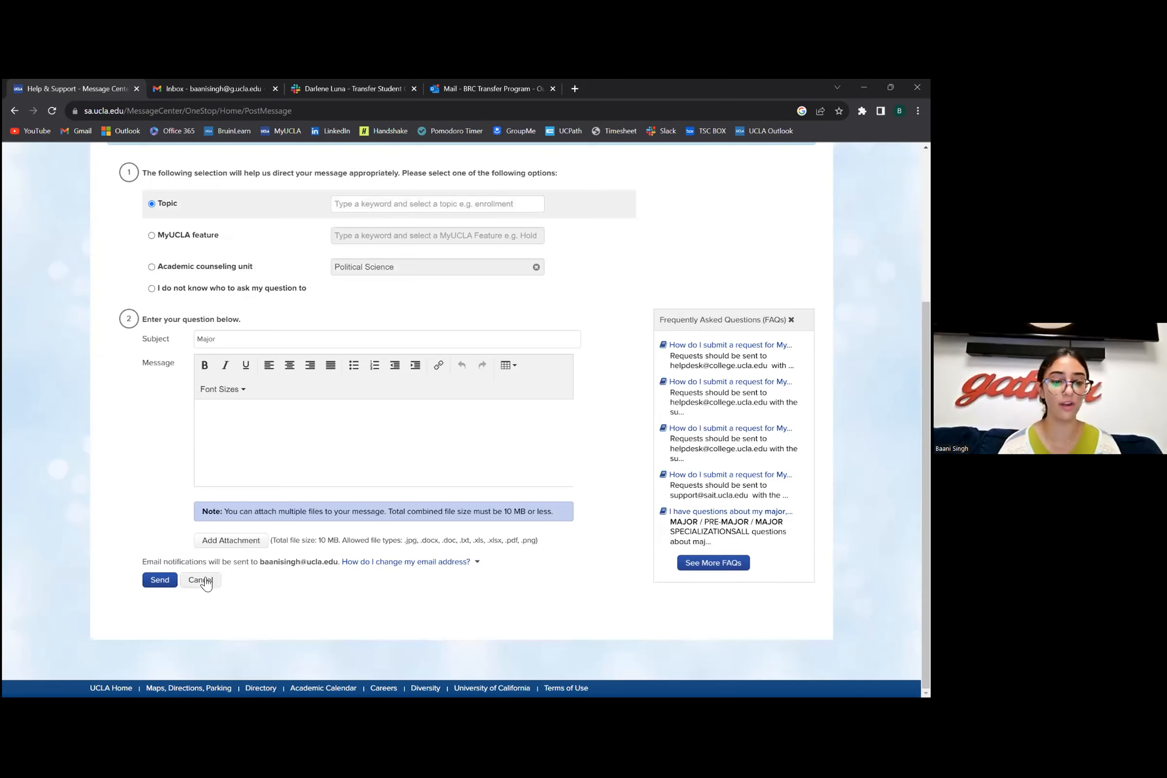
- Cancel the question form and expand the Classes and Academics menus
click(199, 580)
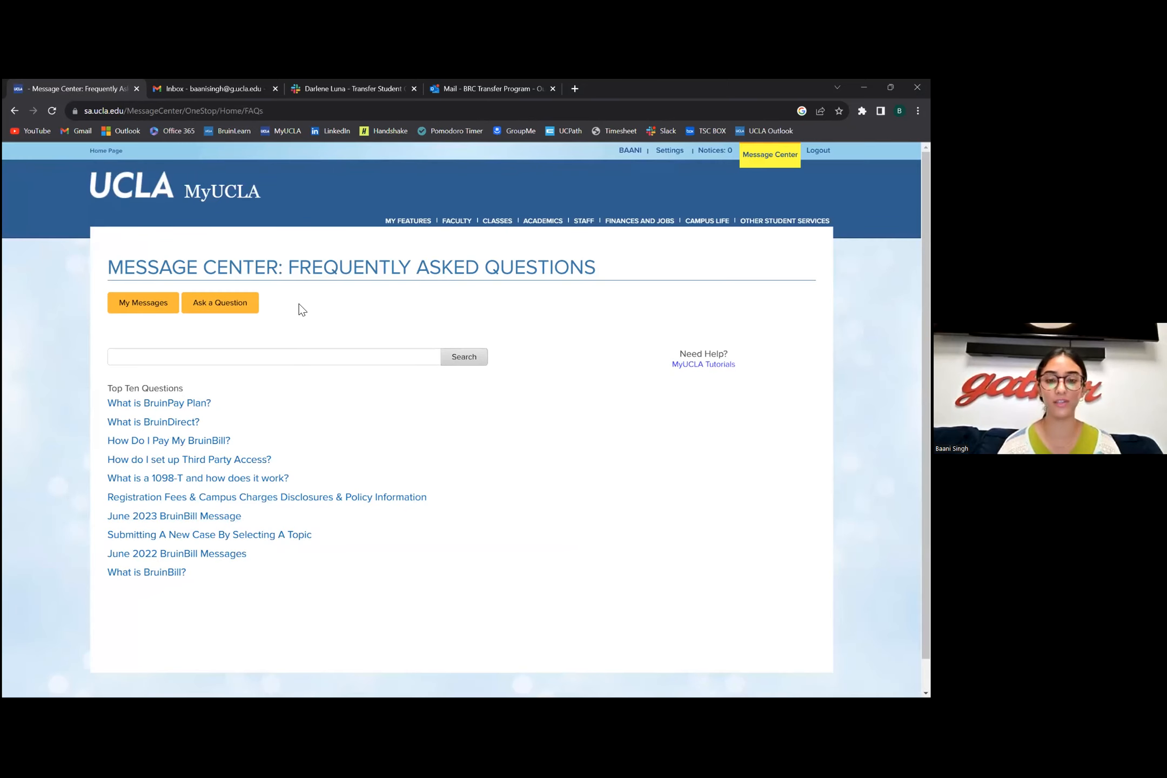
mouse_move(479, 232)
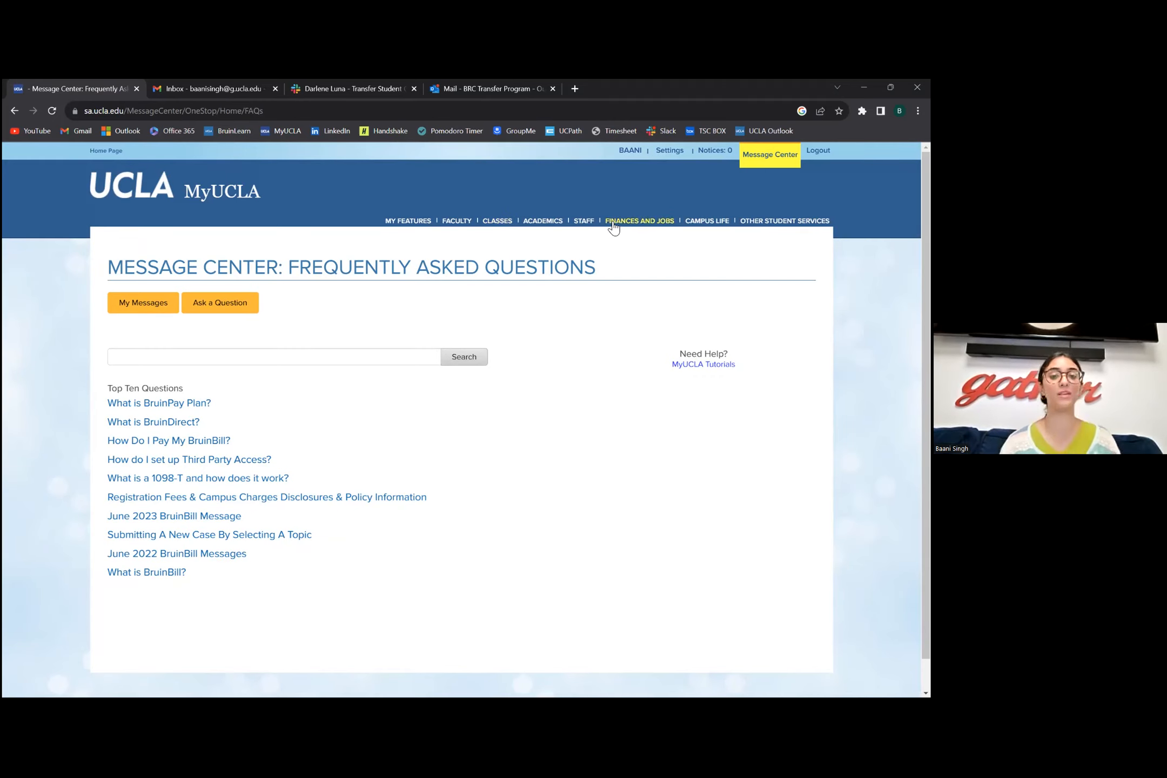
click(497, 221)
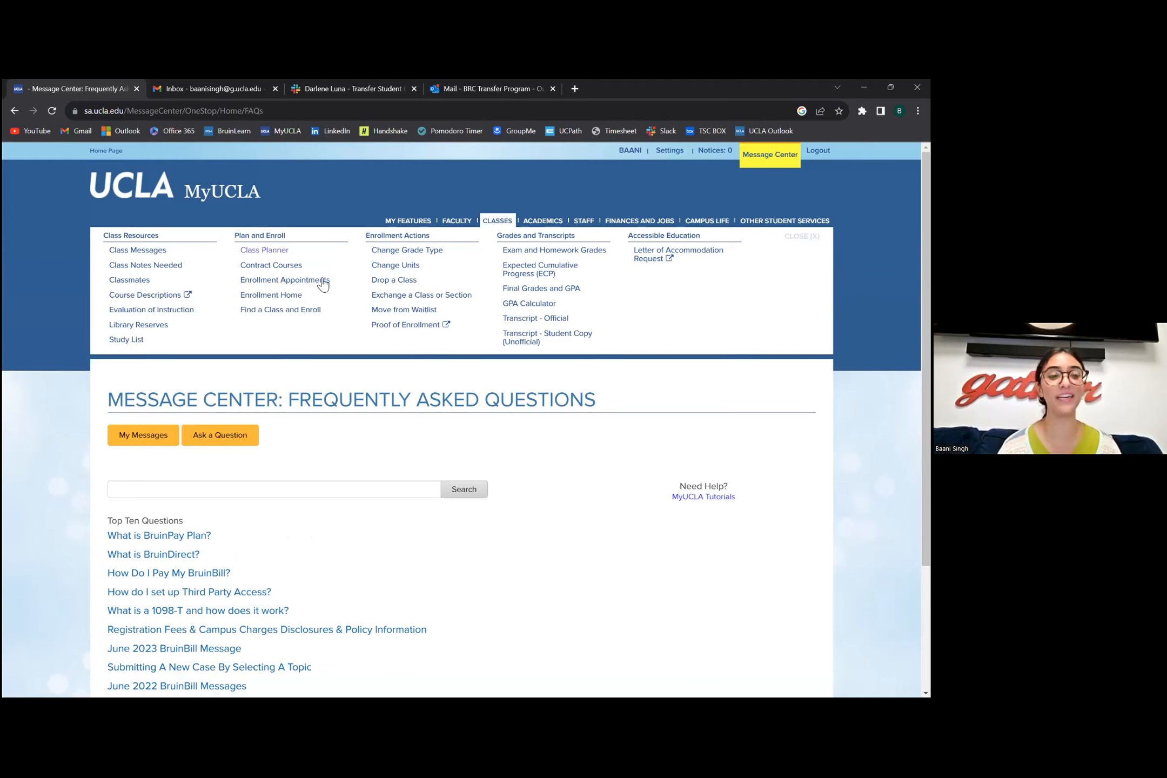
mouse_move(283, 279)
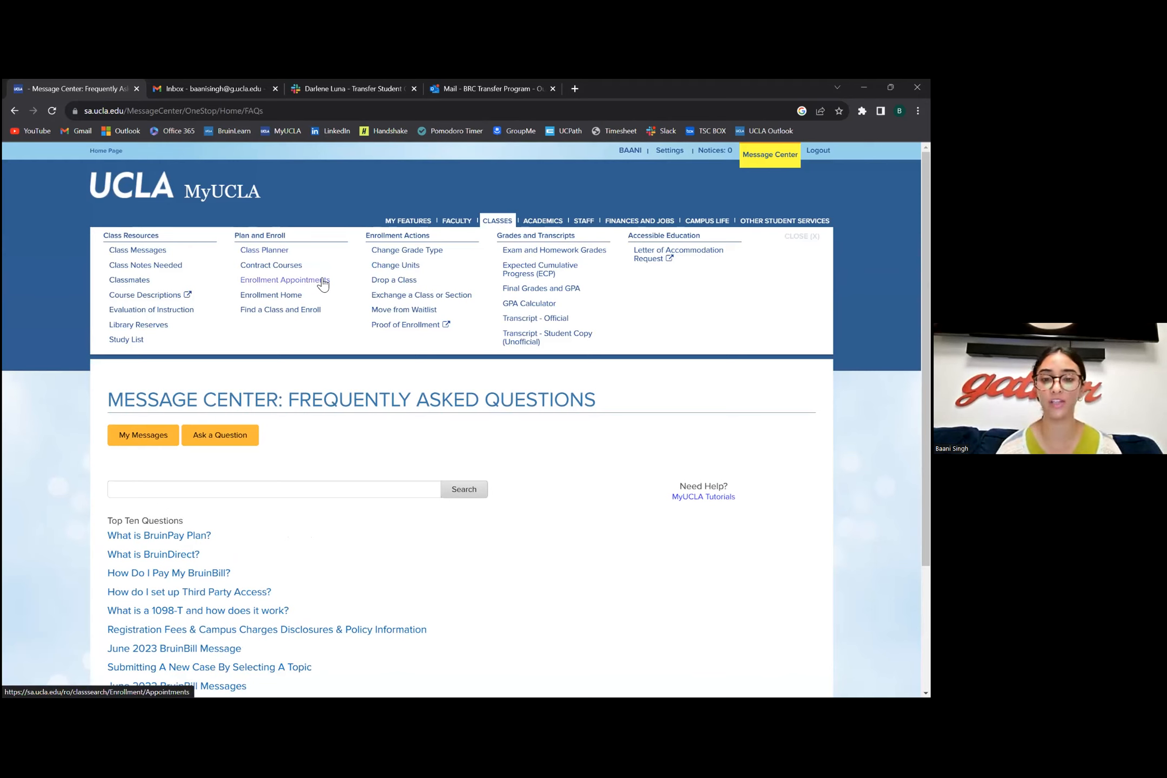
mouse_move(521, 311)
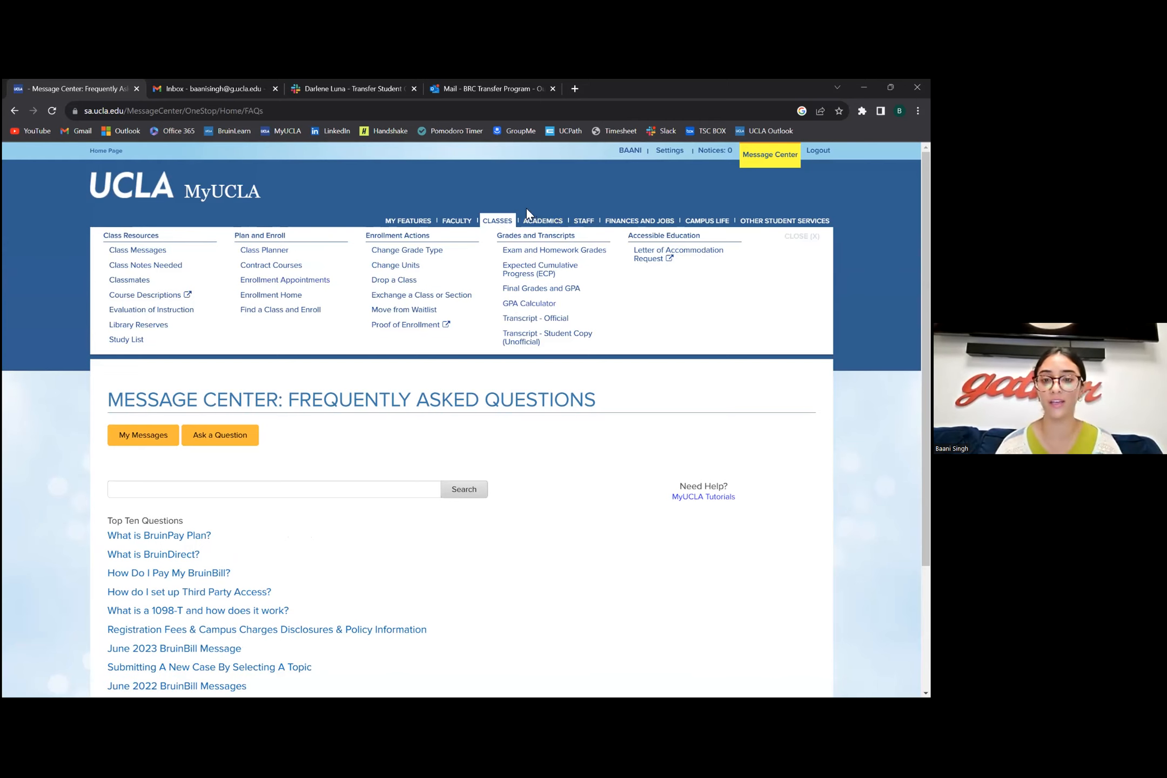
click(542, 220)
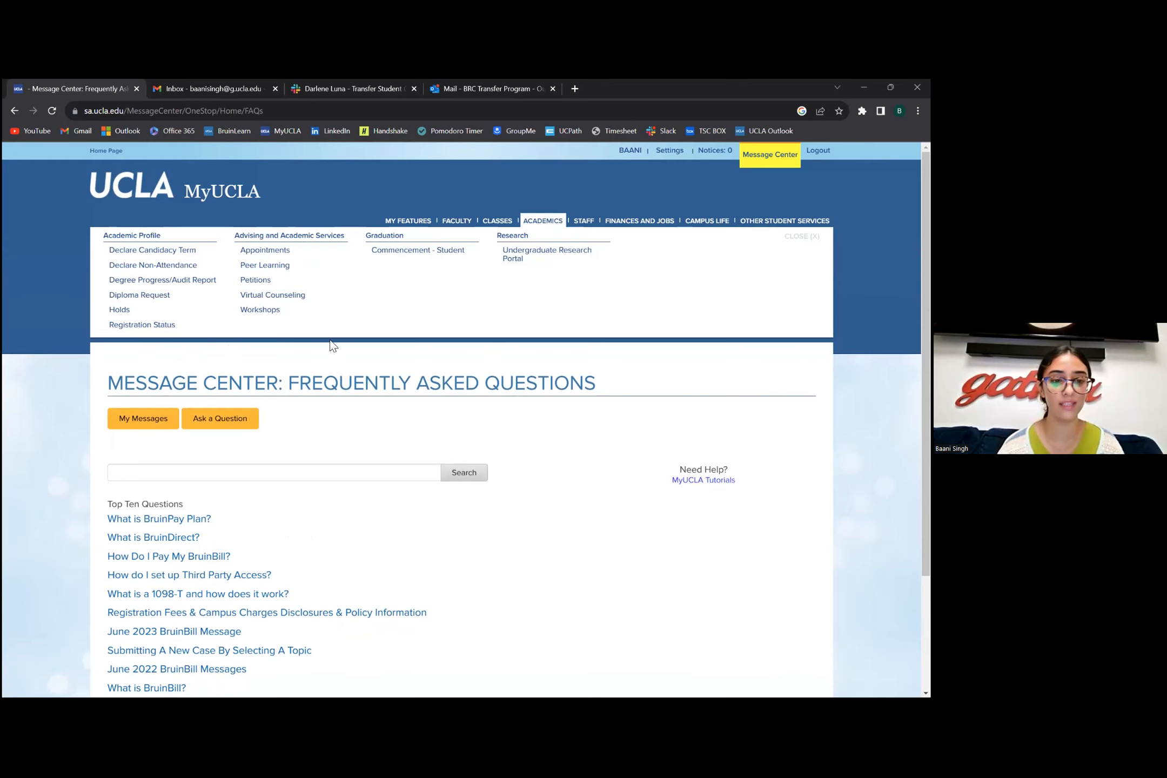
mouse_move(259, 310)
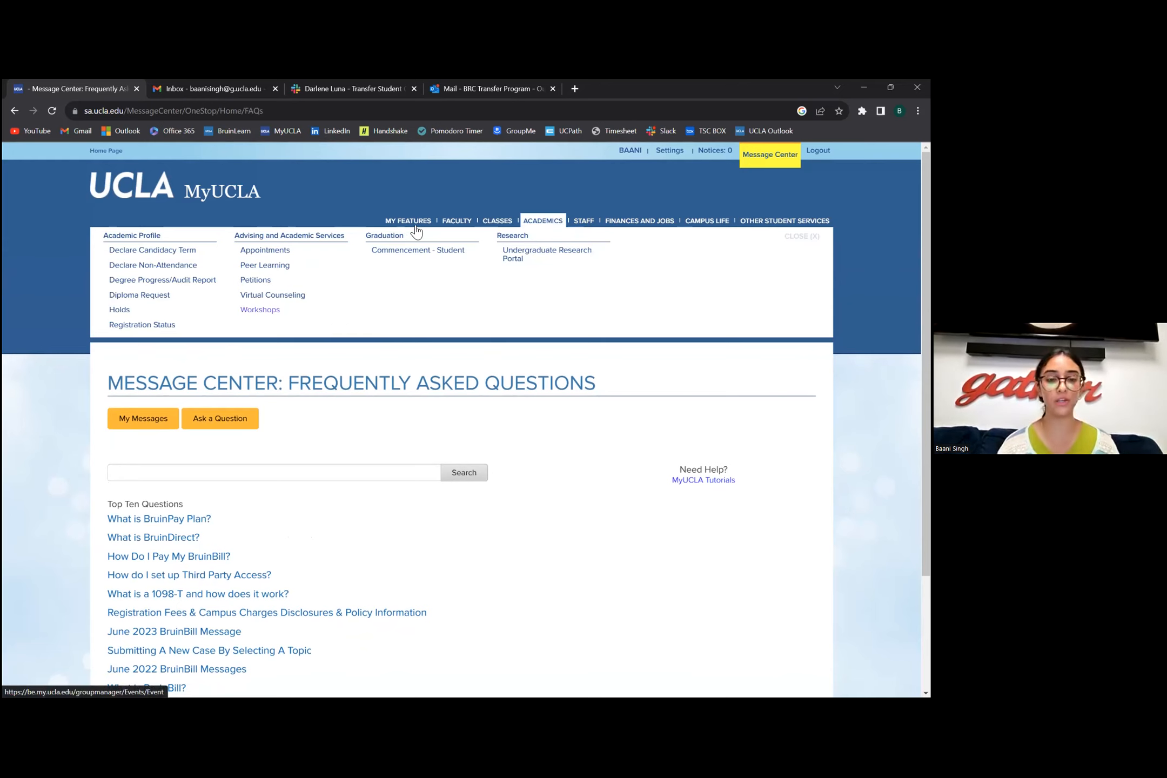
- Expand the My Features, Academics and Staff menus to show payroll, finance and registrar links
click(407, 222)
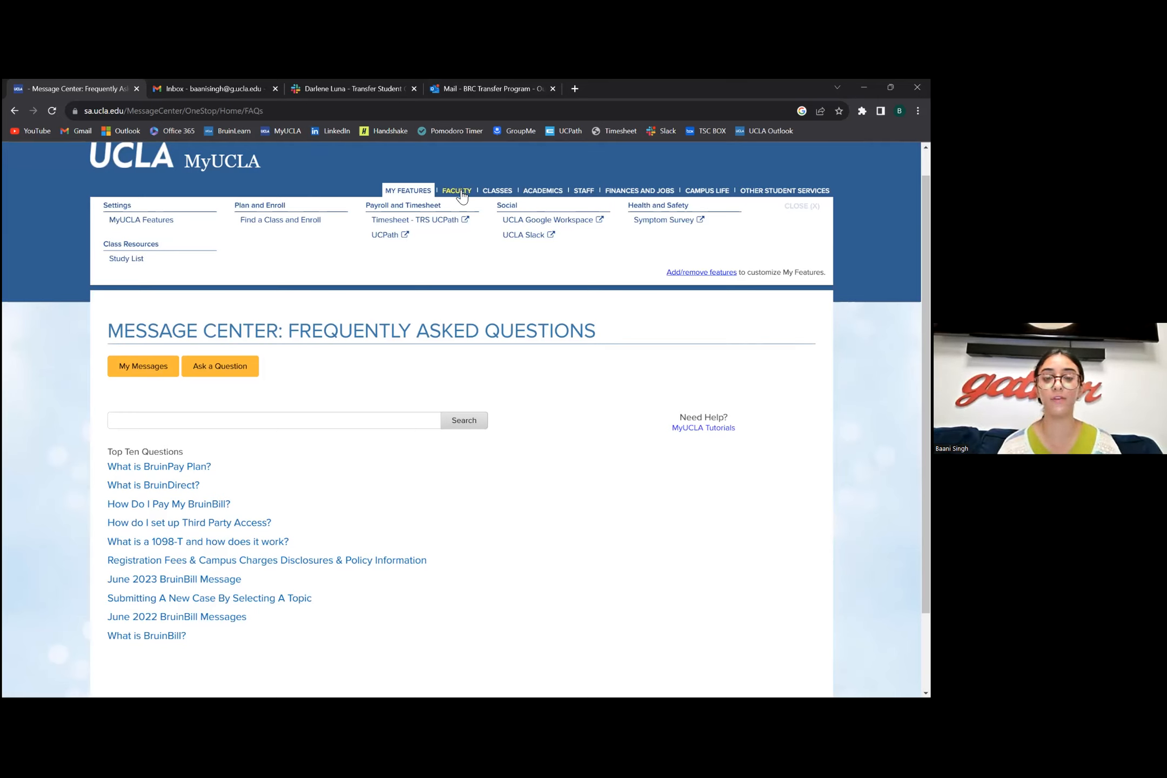
click(542, 190)
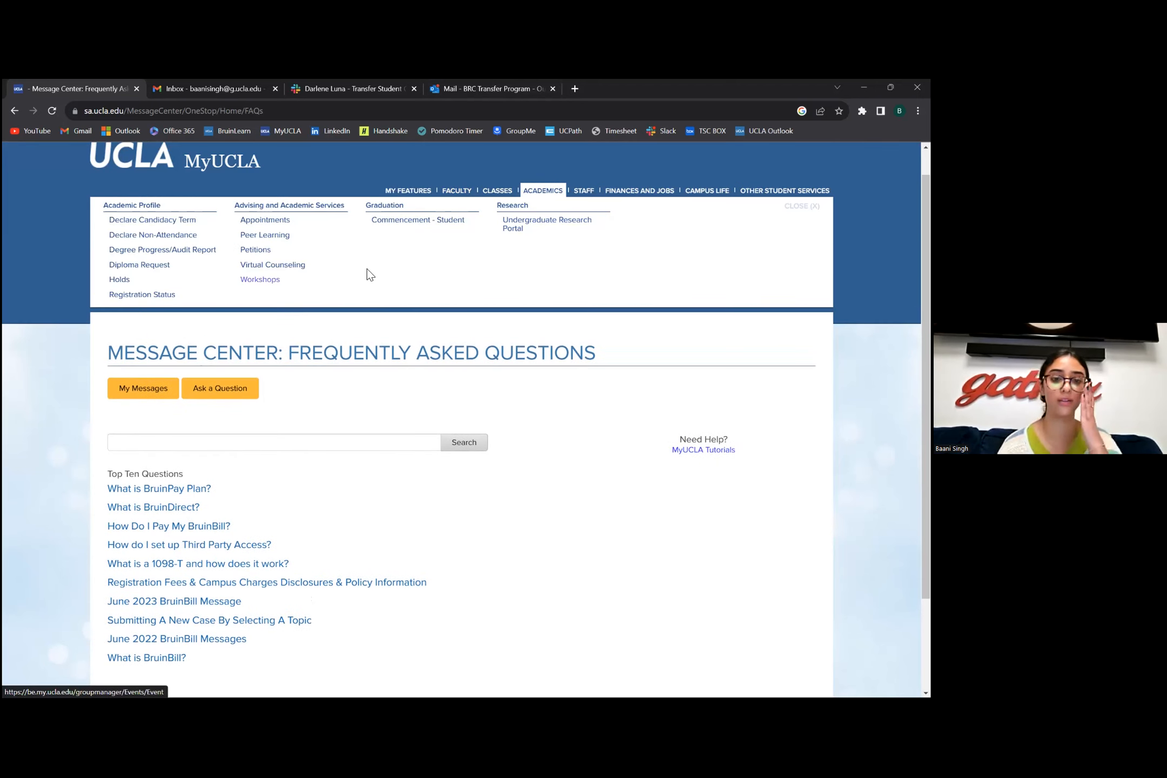
mouse_move(419, 219)
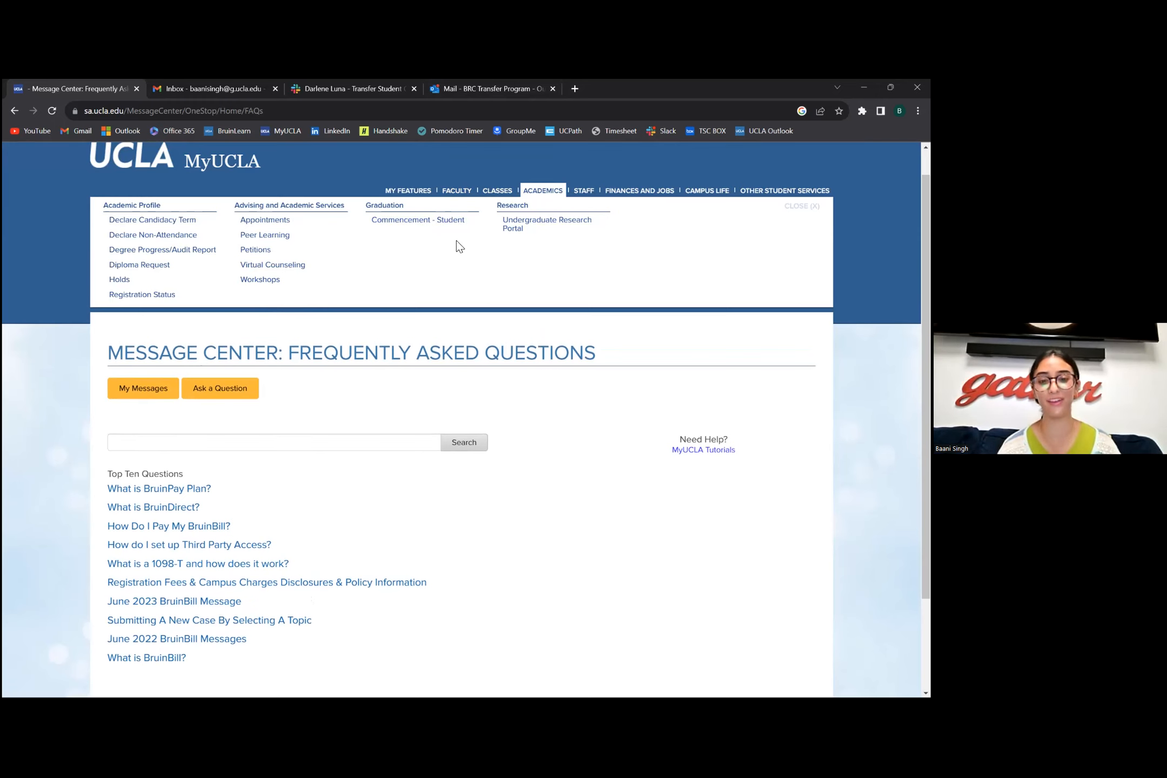
mouse_move(361, 216)
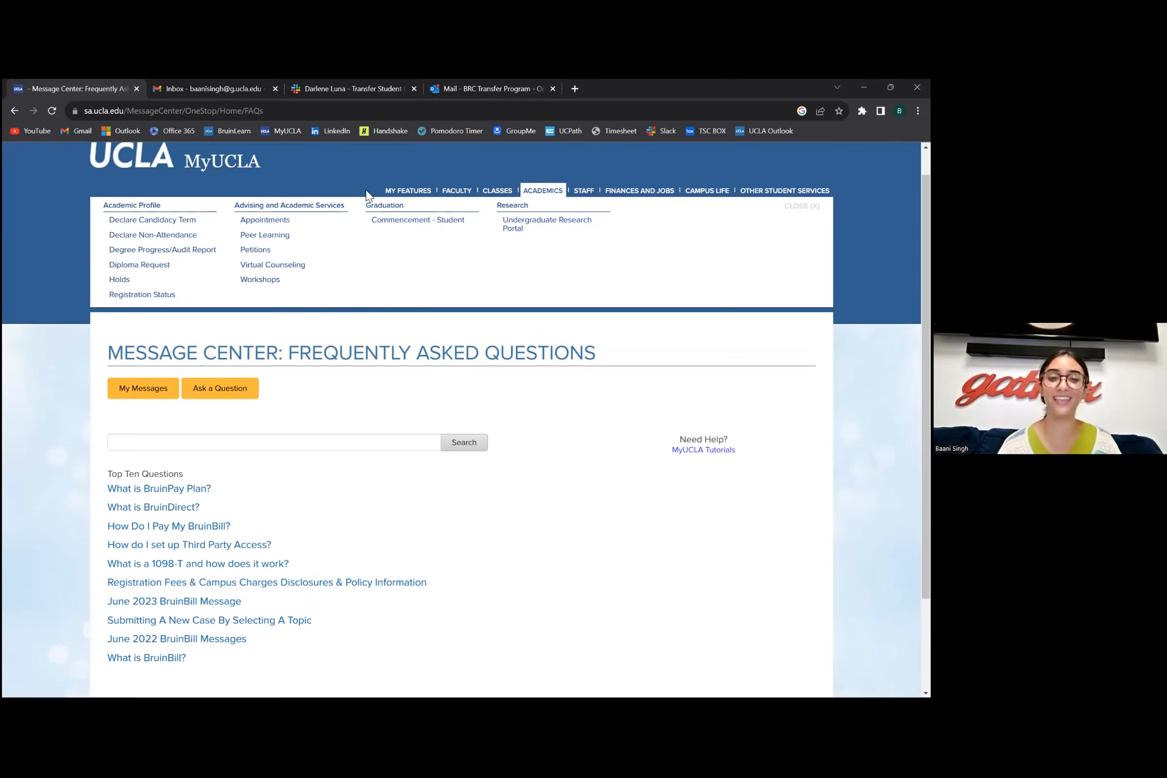
mouse_move(583, 190)
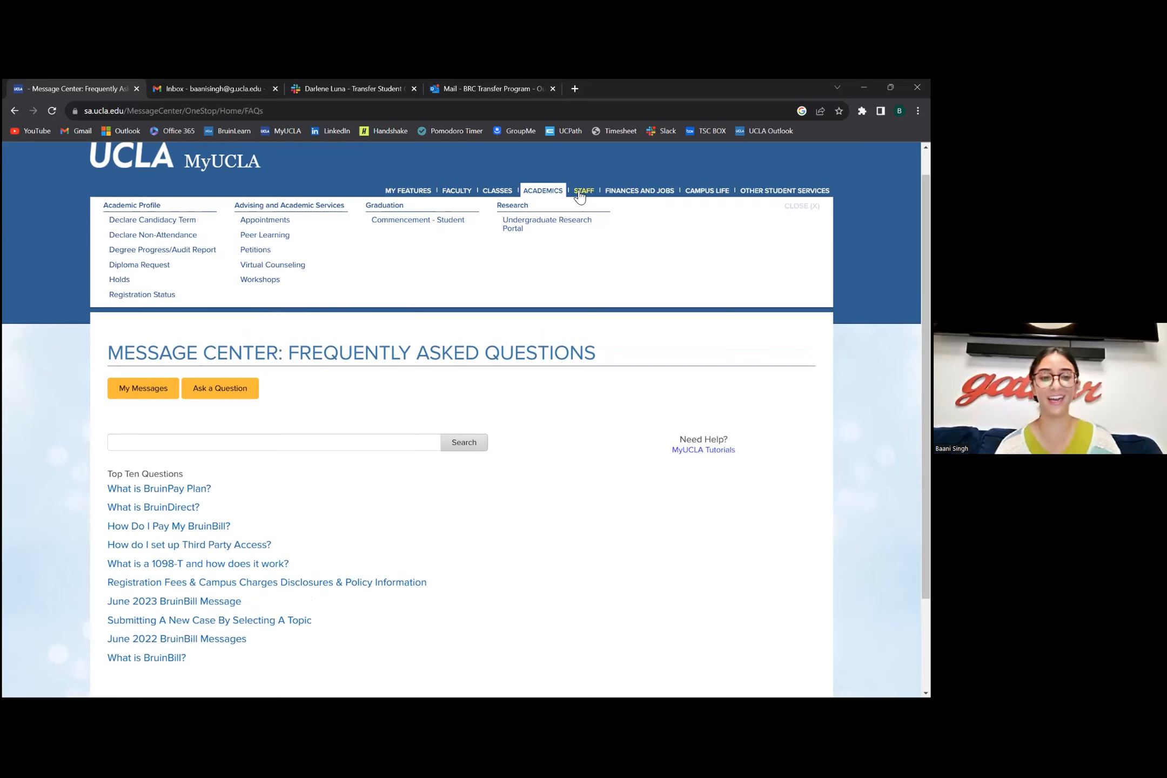
click(583, 190)
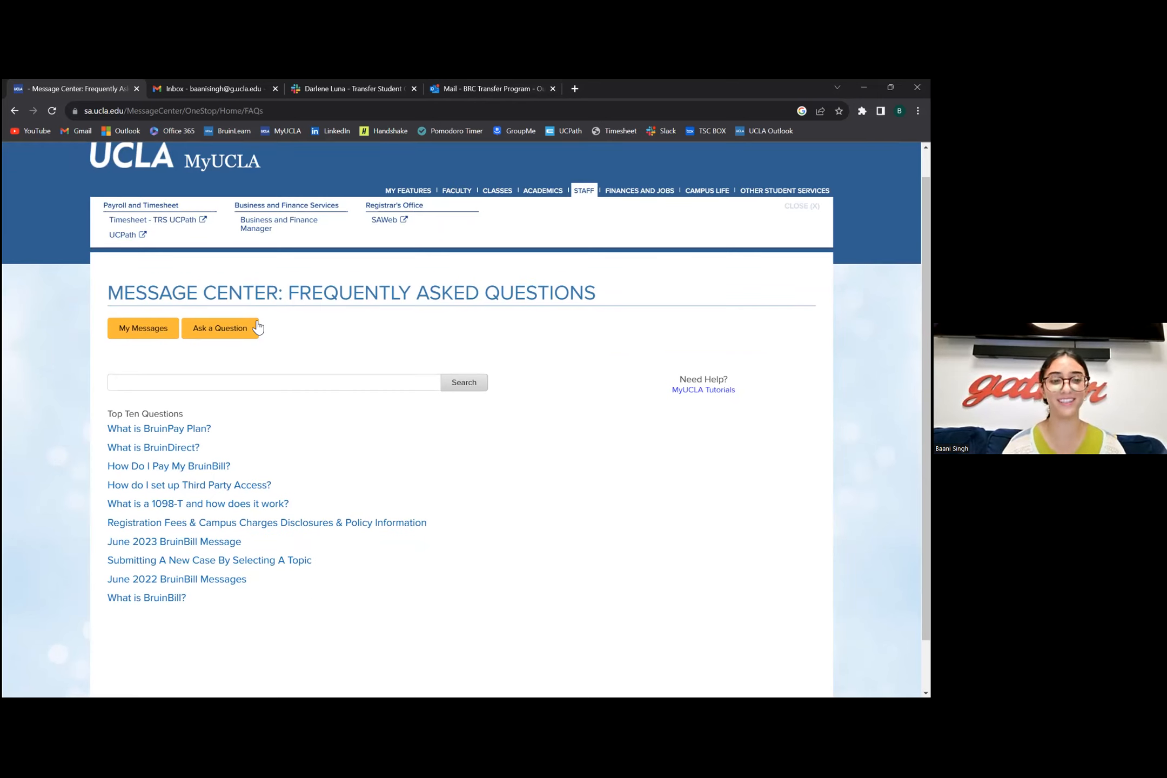
mouse_move(276, 332)
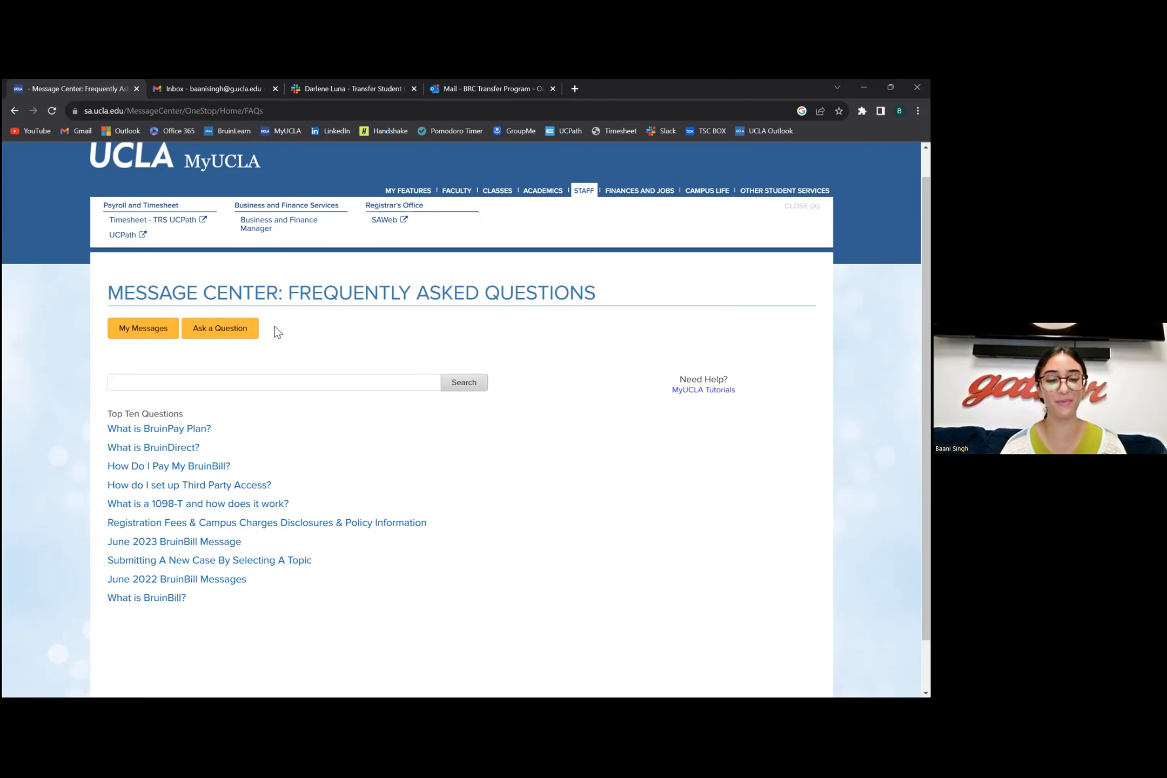
- Expand the Finances and Jobs menu, then the Campus Life menu with dining, housing and parking links
click(638, 190)
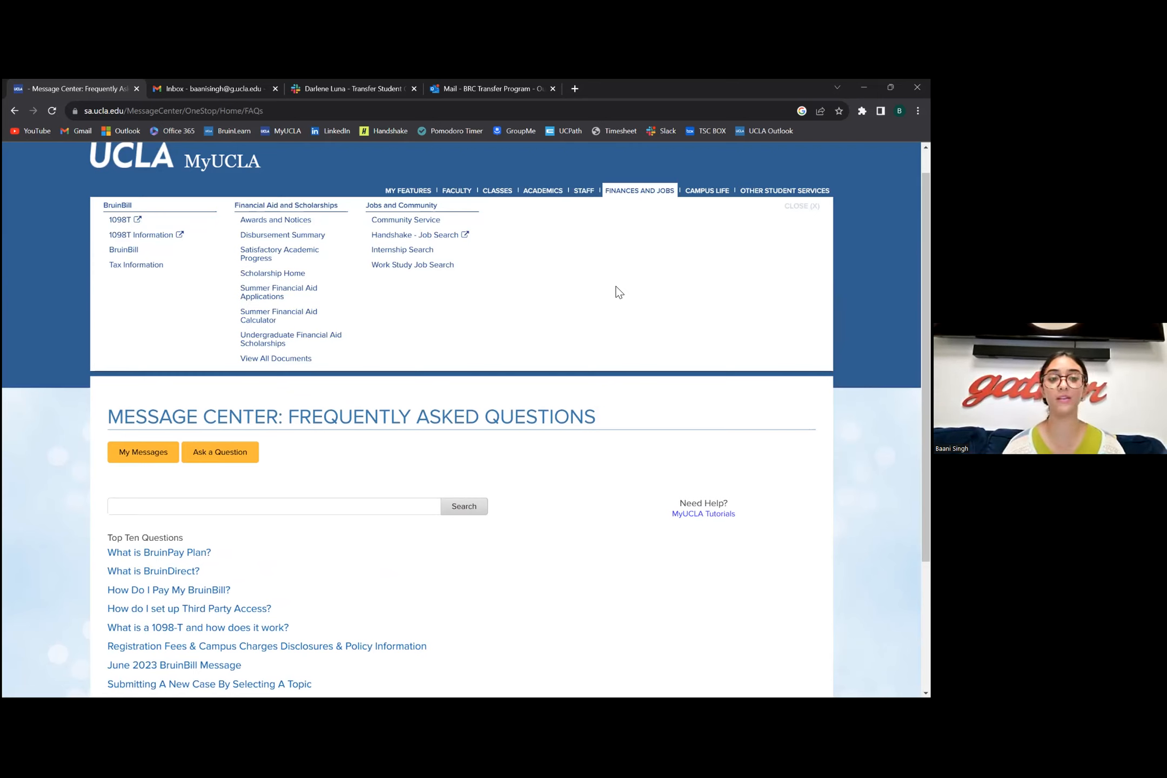
mouse_move(413, 265)
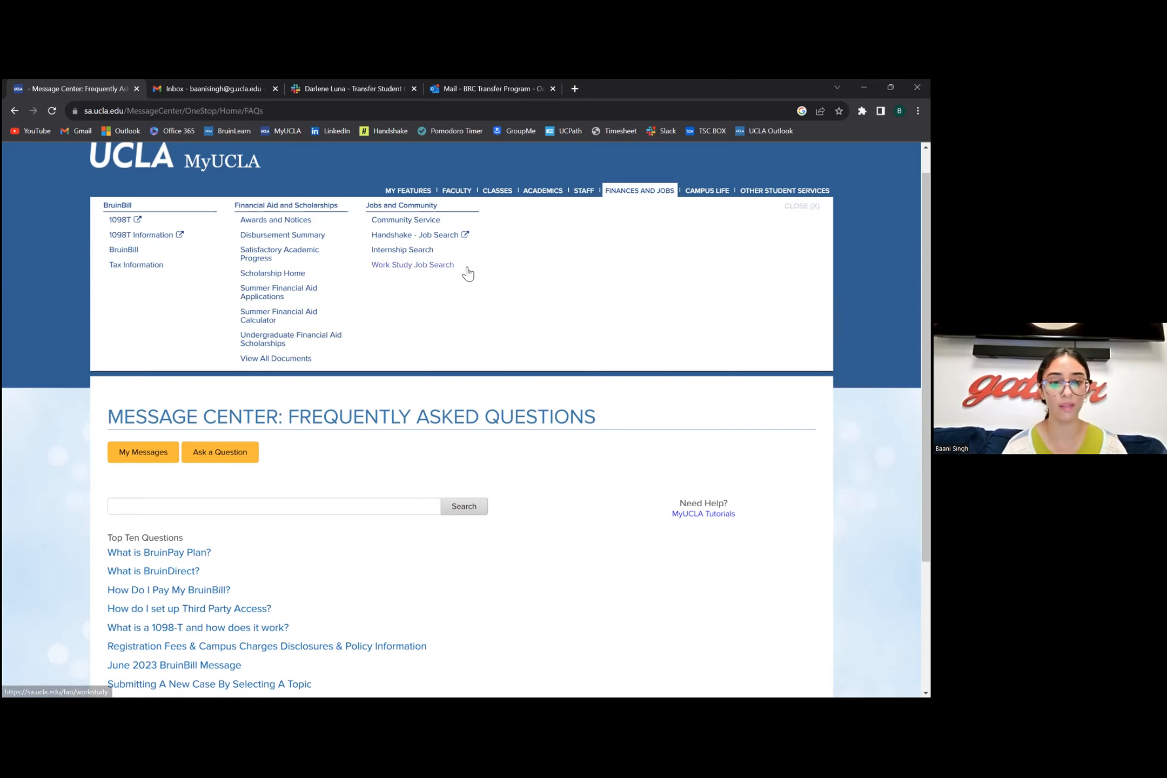
mouse_move(253, 222)
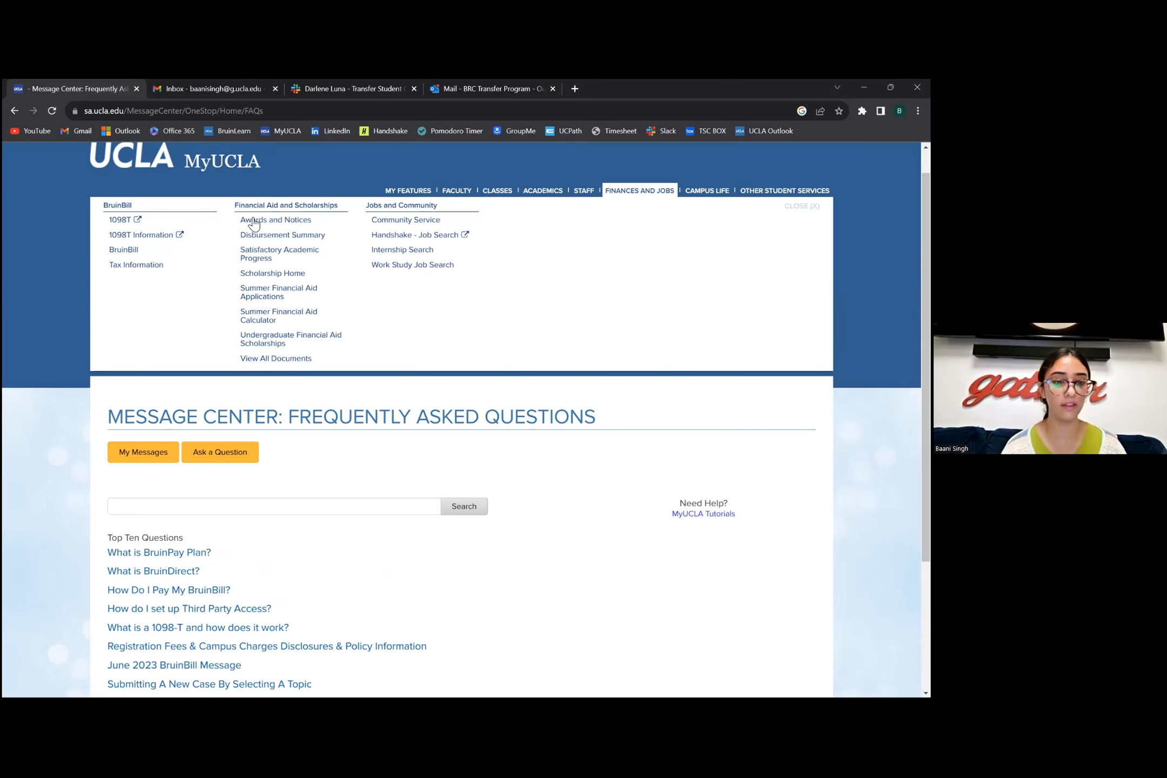
mouse_move(375, 377)
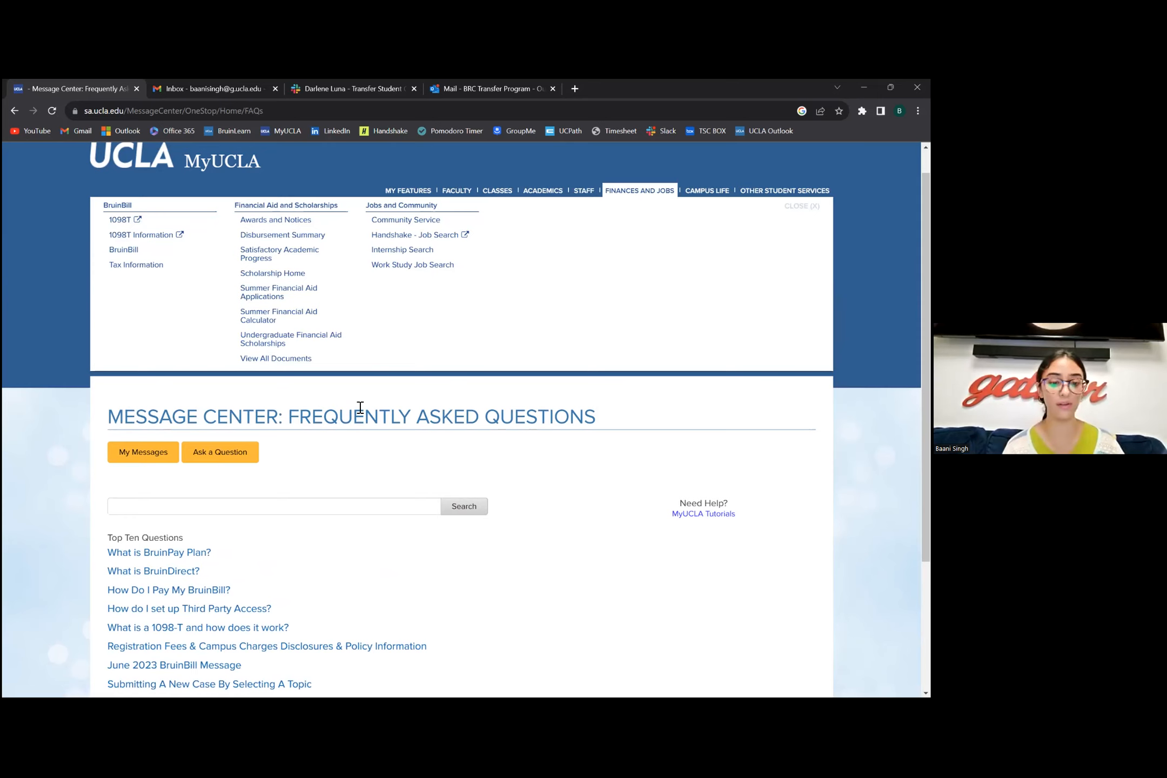
mouse_move(259, 272)
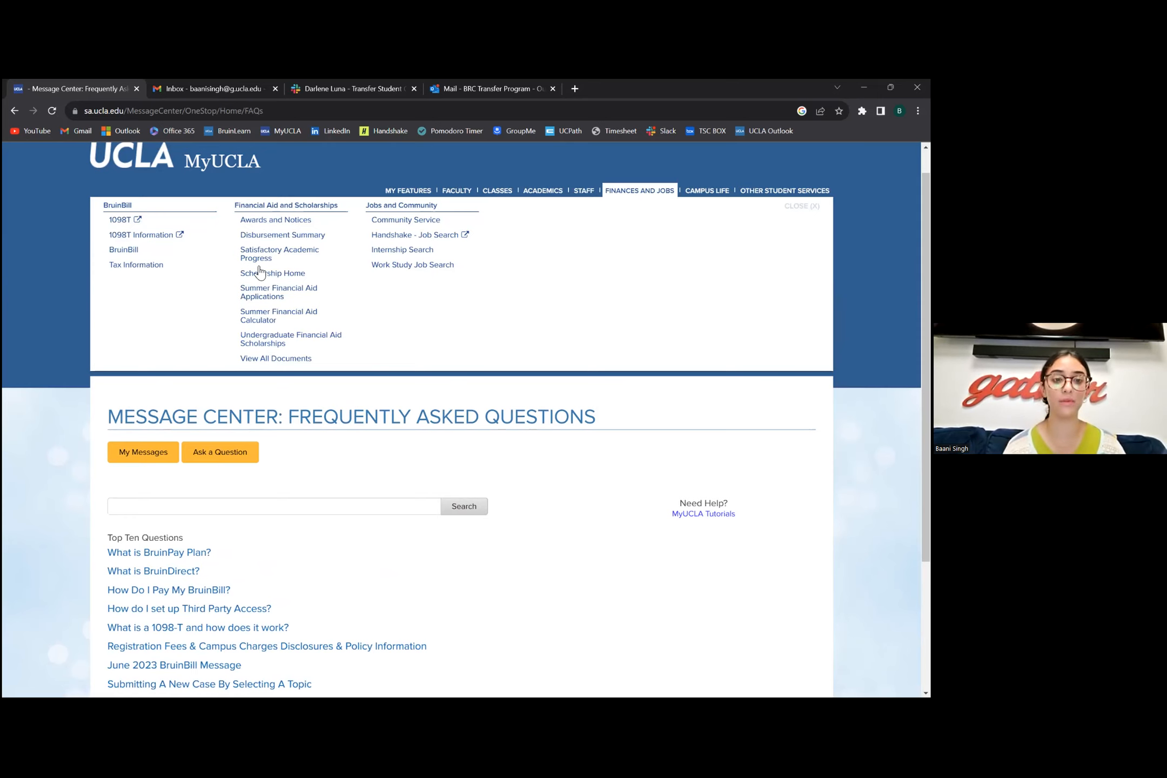
mouse_move(386, 305)
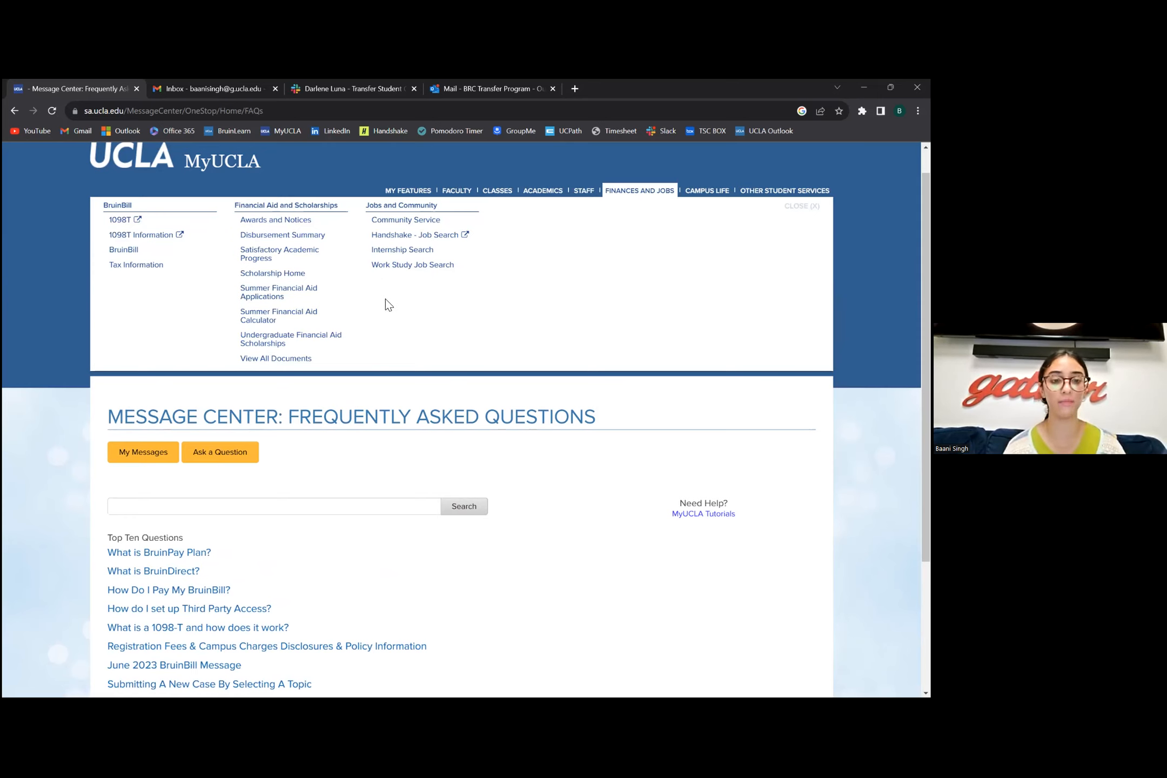
mouse_move(380, 308)
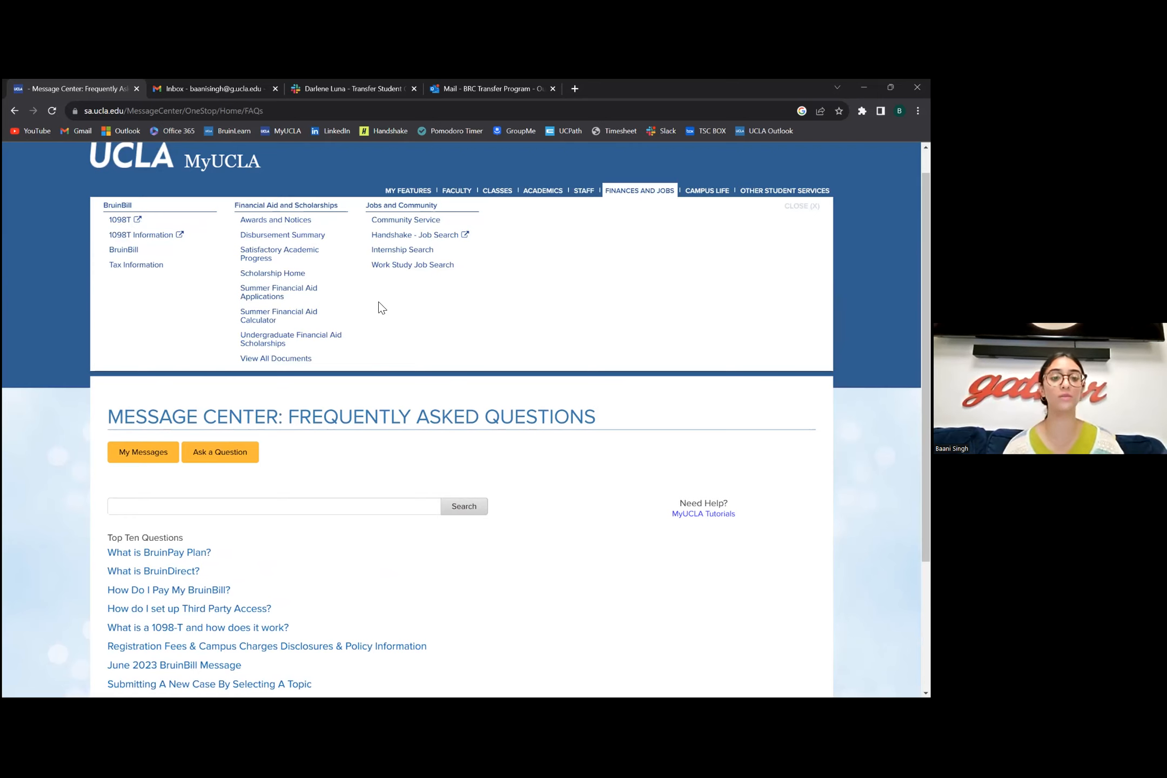
mouse_move(227, 215)
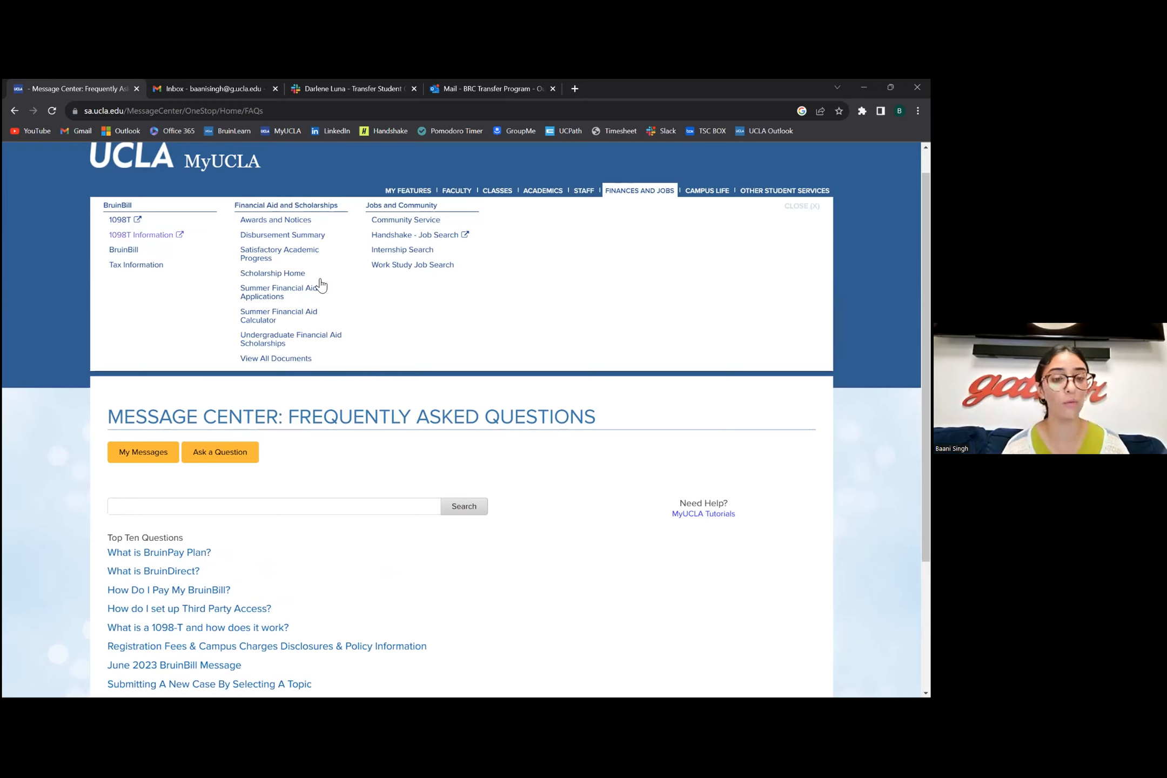
mouse_move(395, 314)
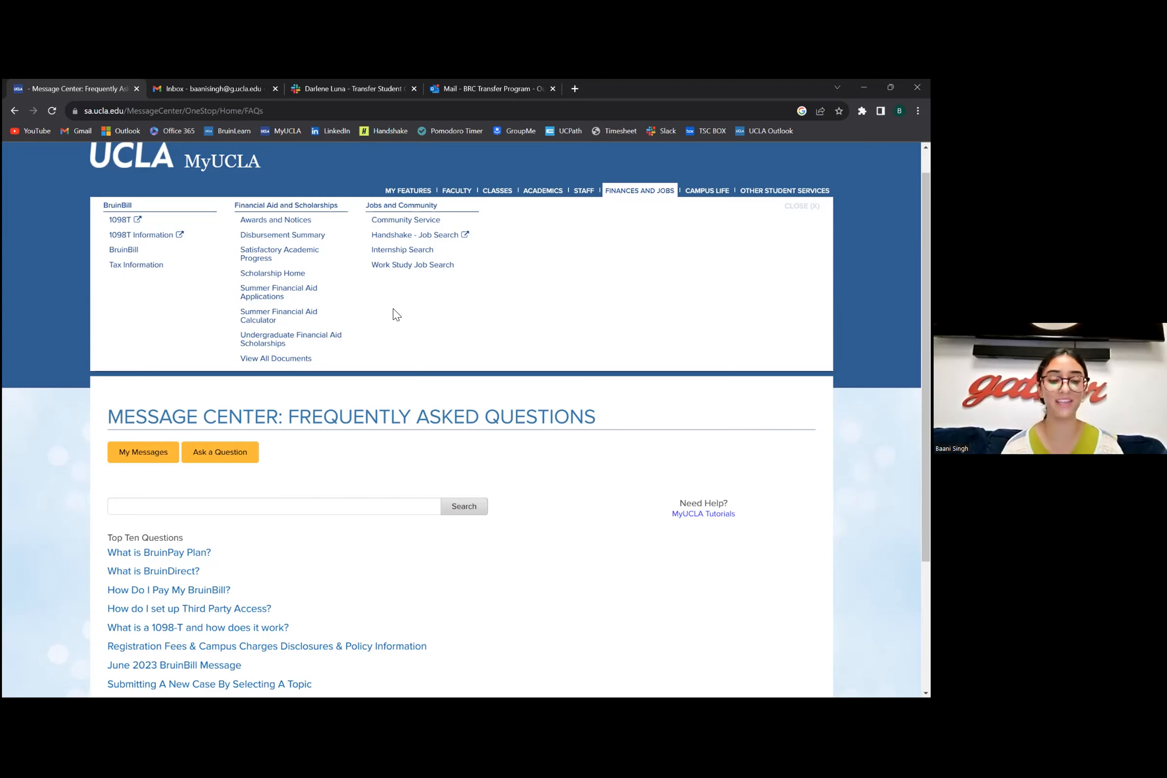
click(707, 191)
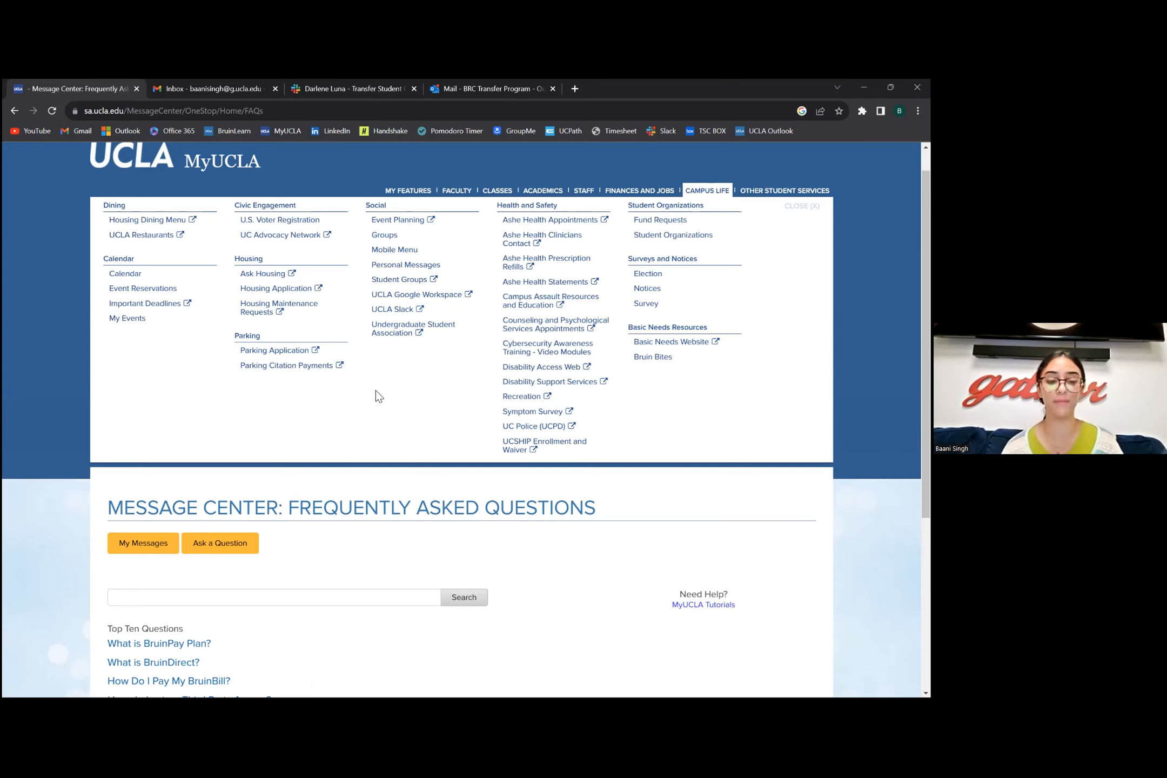
mouse_move(636, 277)
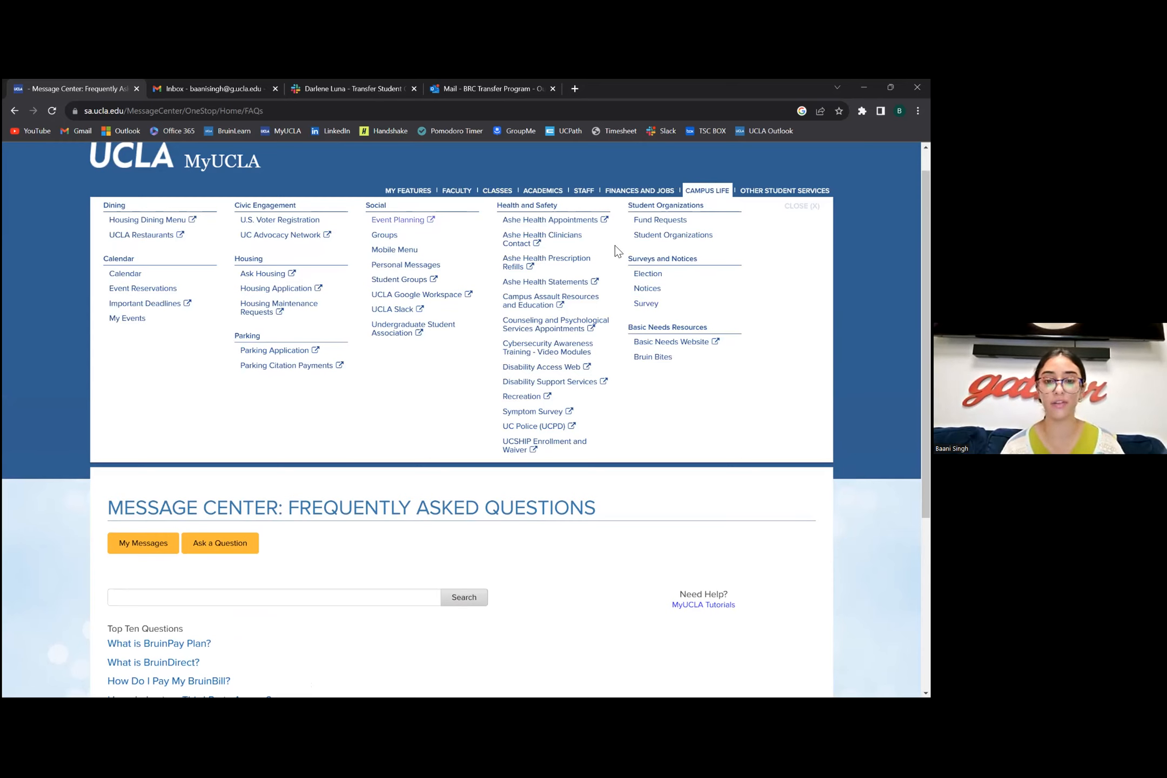
mouse_move(519, 365)
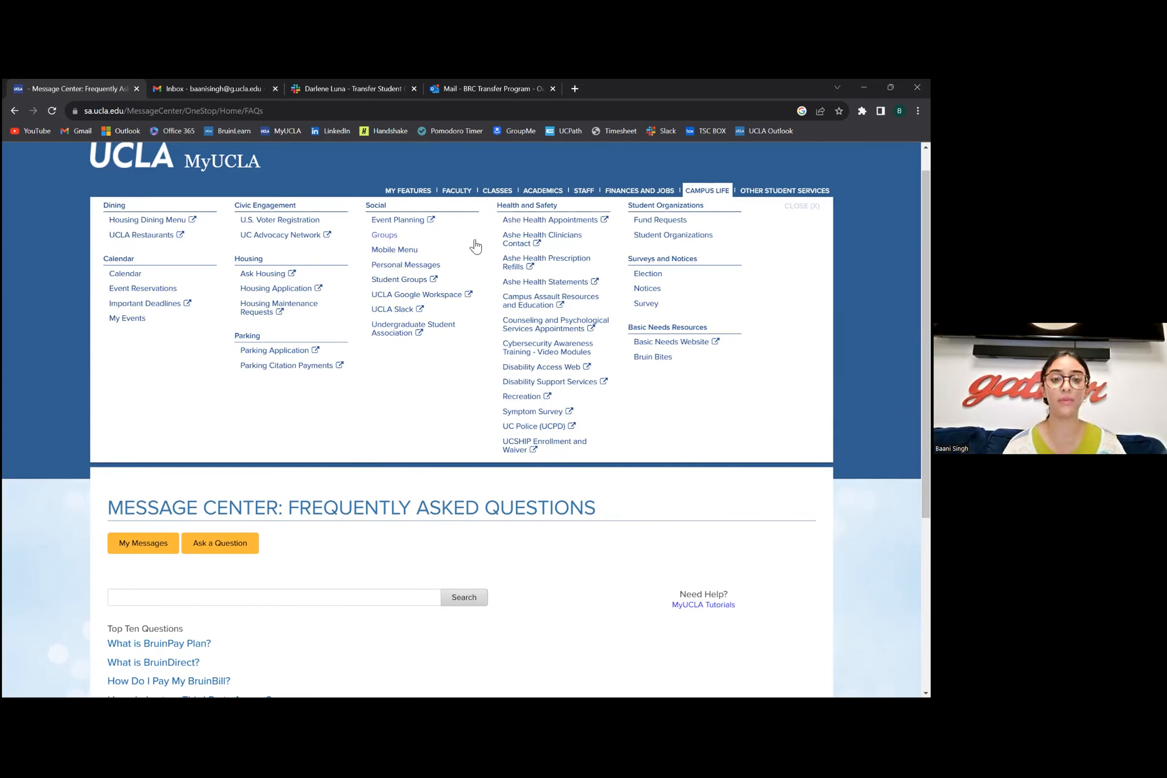
mouse_move(402, 278)
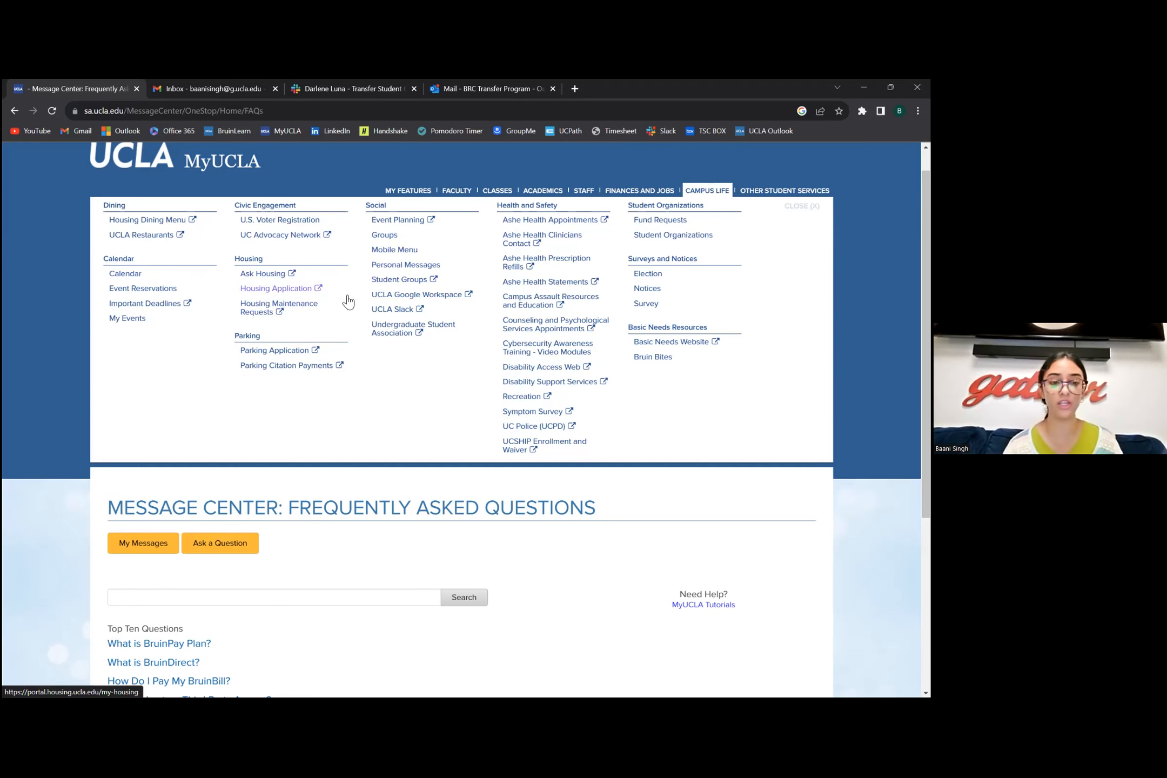
mouse_move(268, 273)
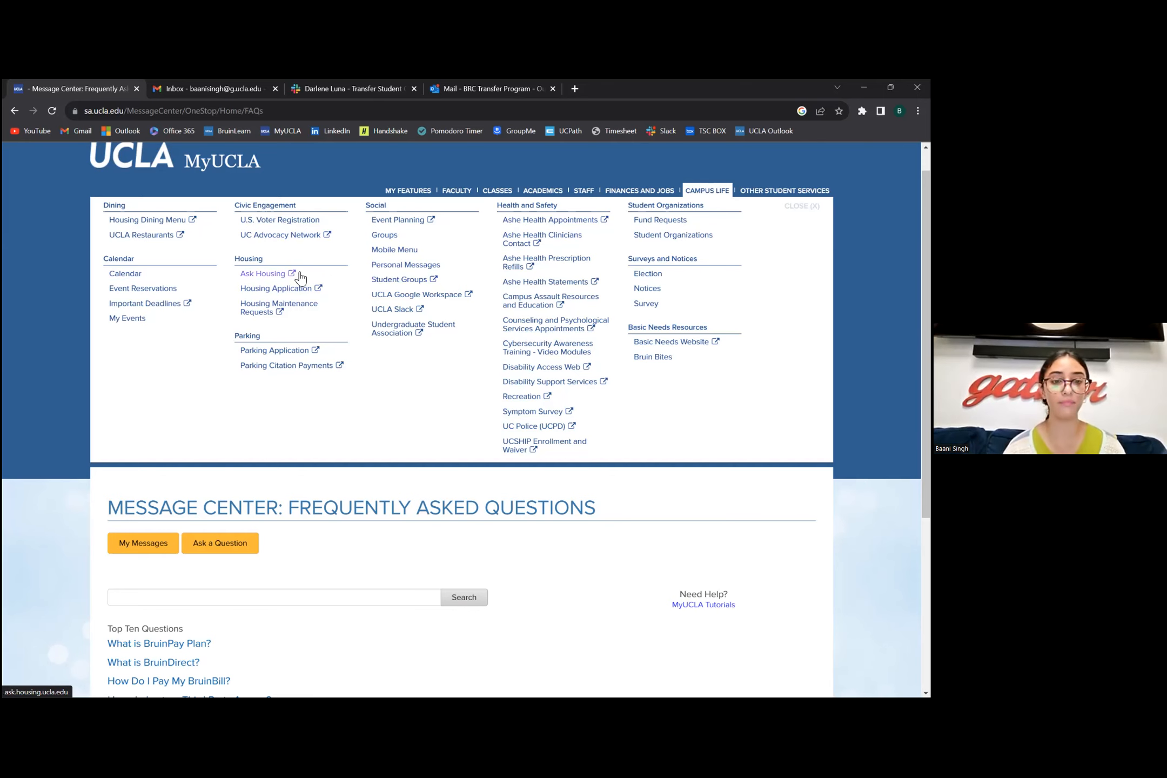
mouse_move(325, 258)
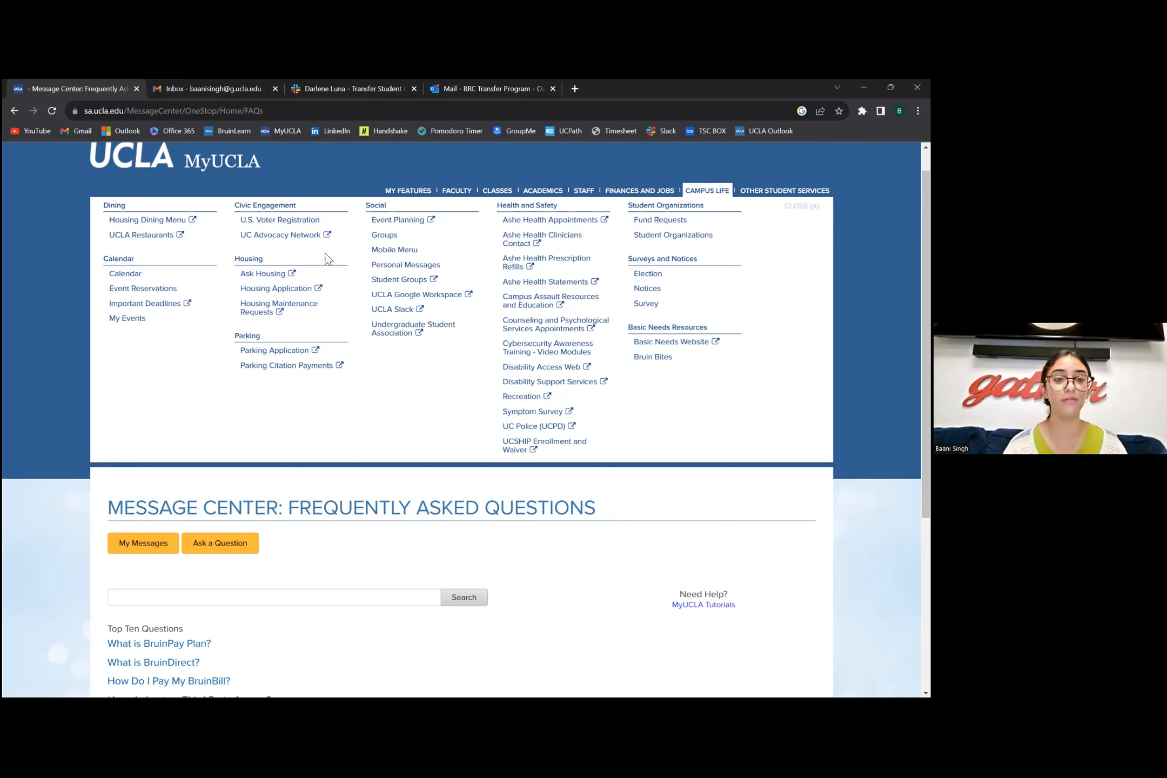
mouse_move(232, 245)
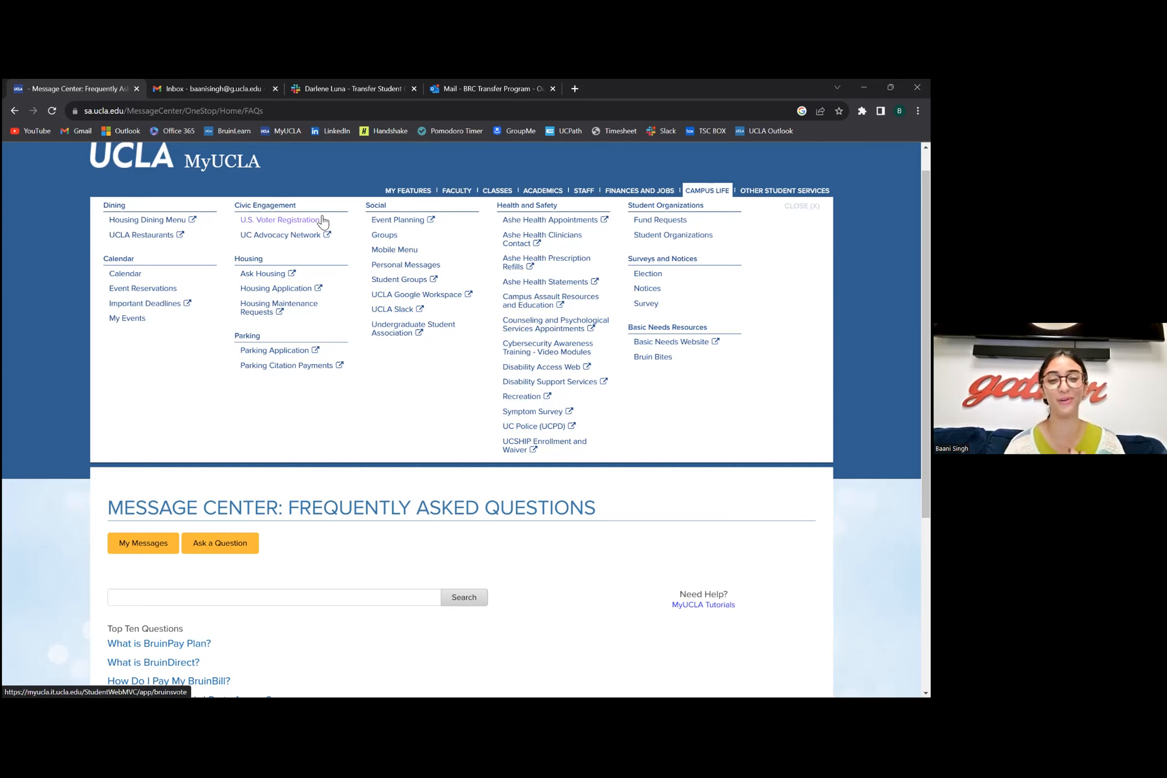
mouse_move(274, 319)
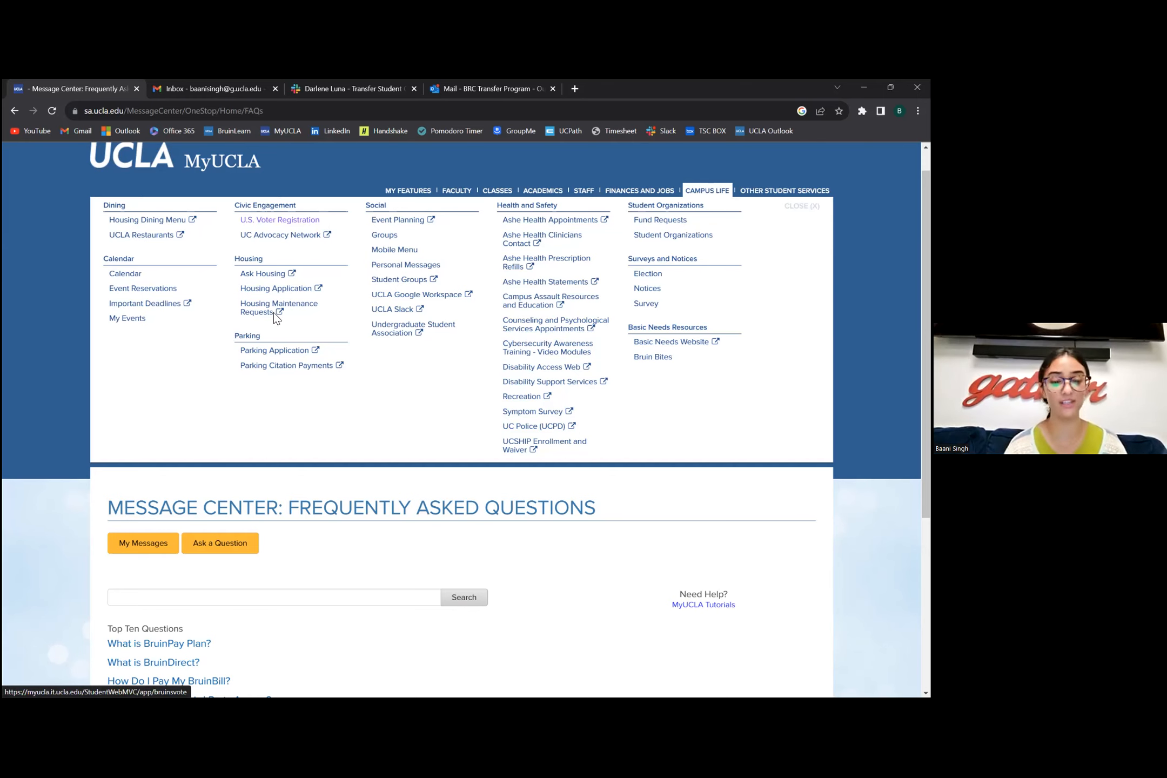
mouse_move(264, 395)
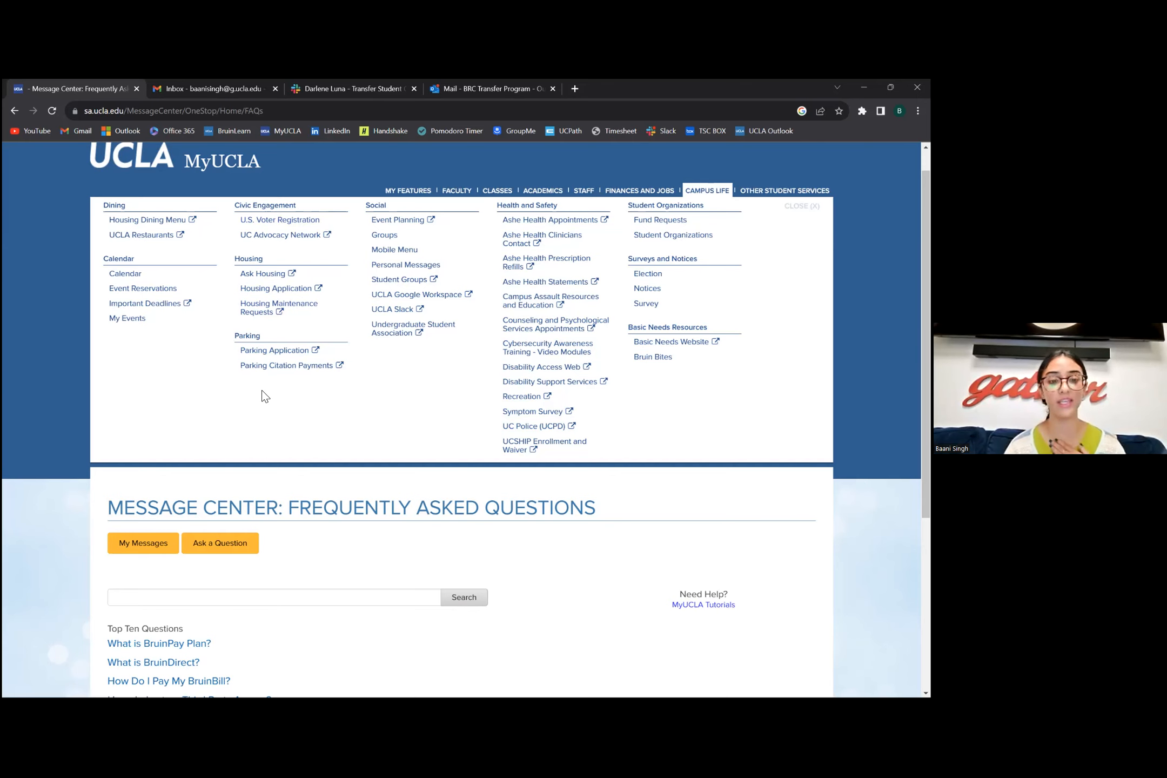
mouse_move(274, 350)
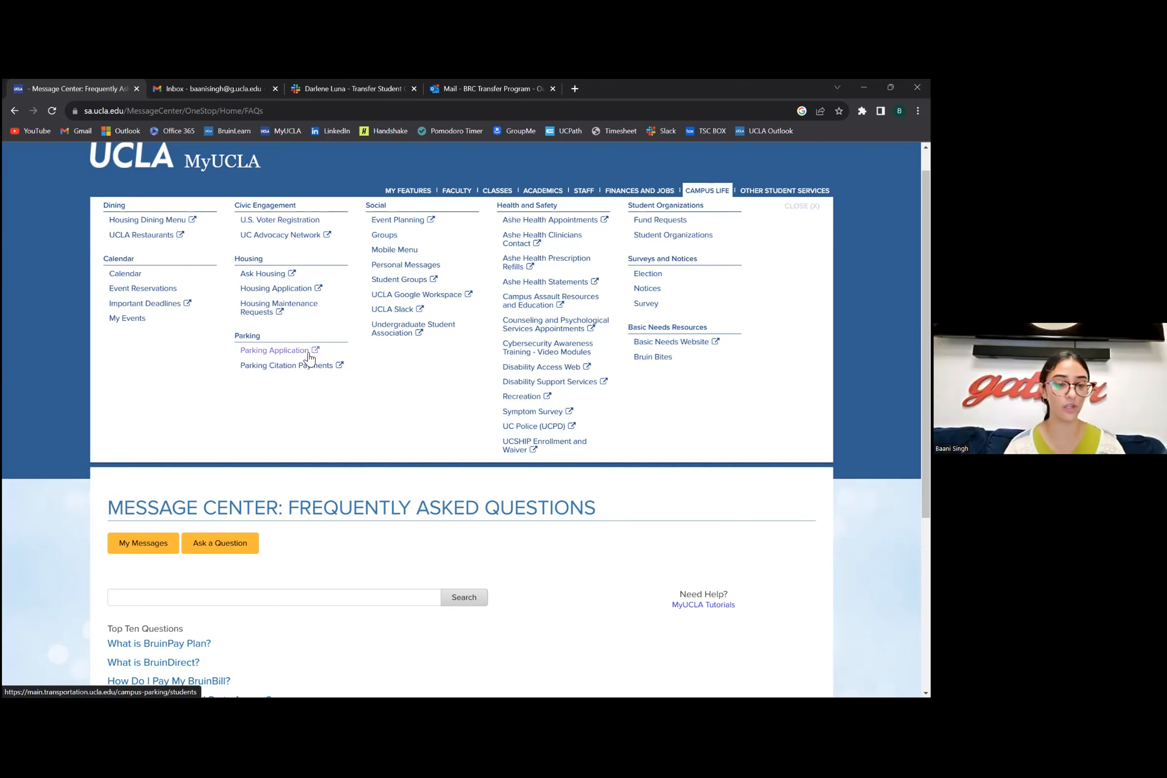
mouse_move(319, 369)
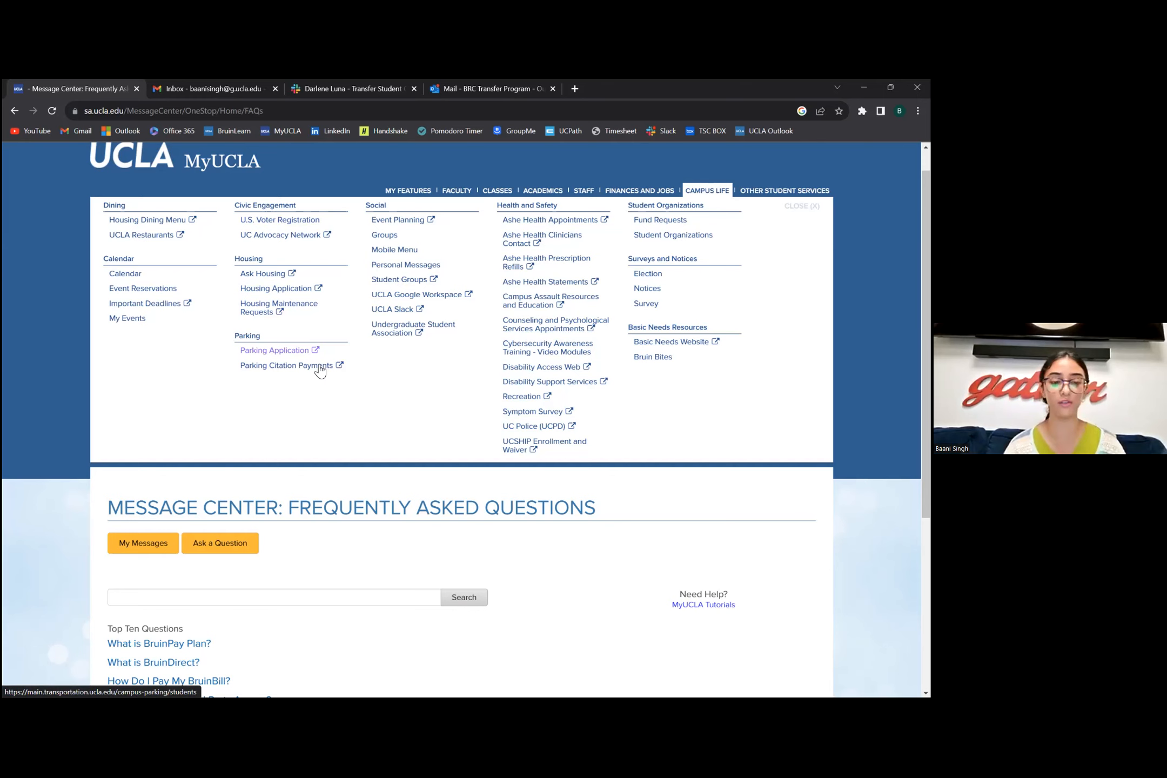
mouse_move(382, 471)
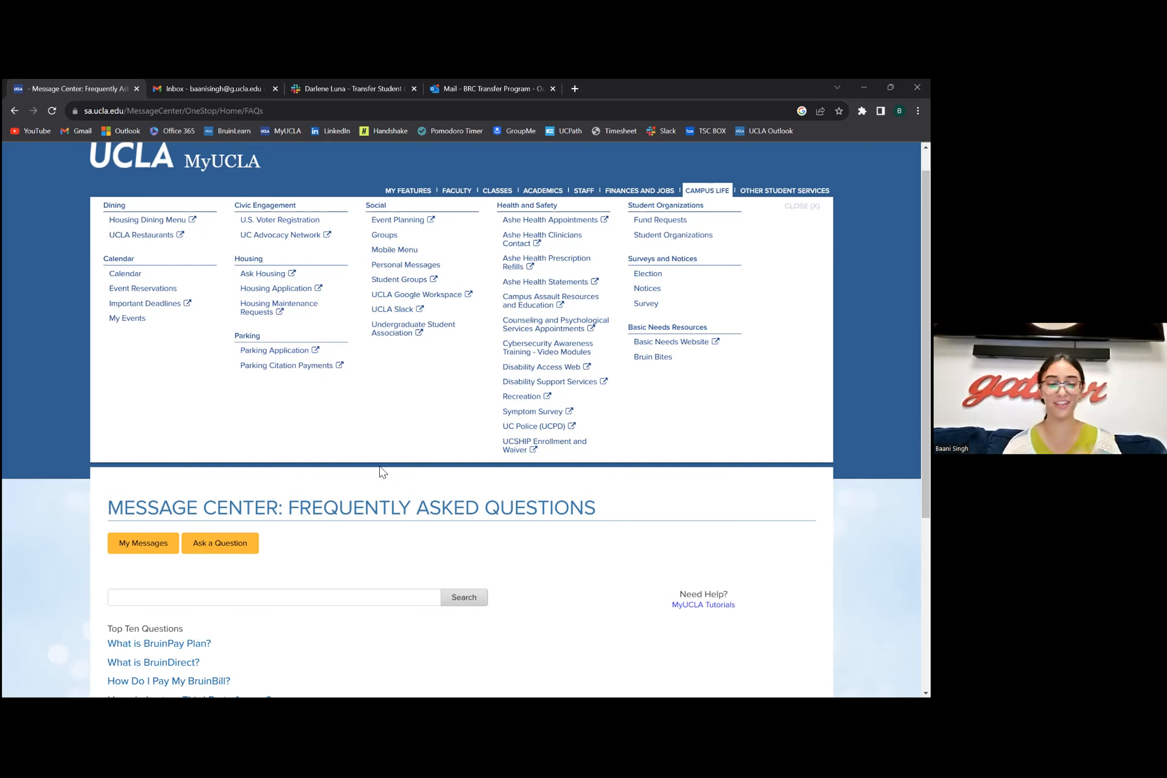
mouse_move(173, 363)
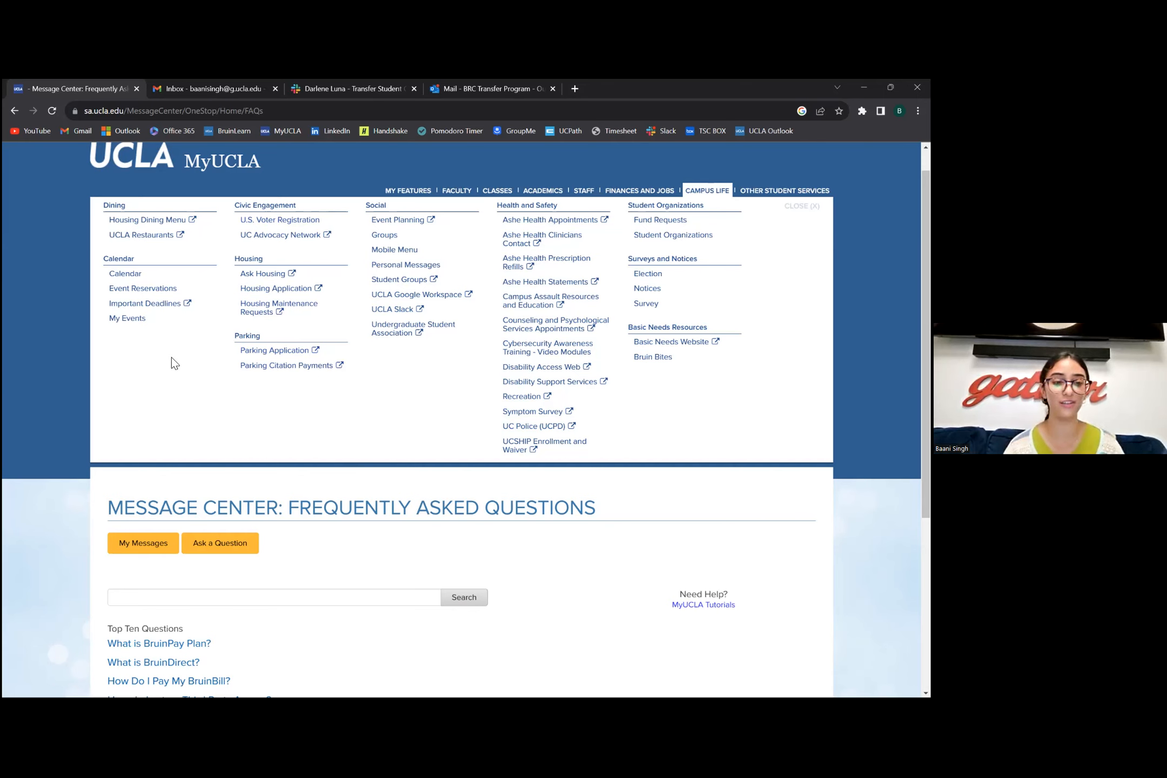
mouse_move(185, 334)
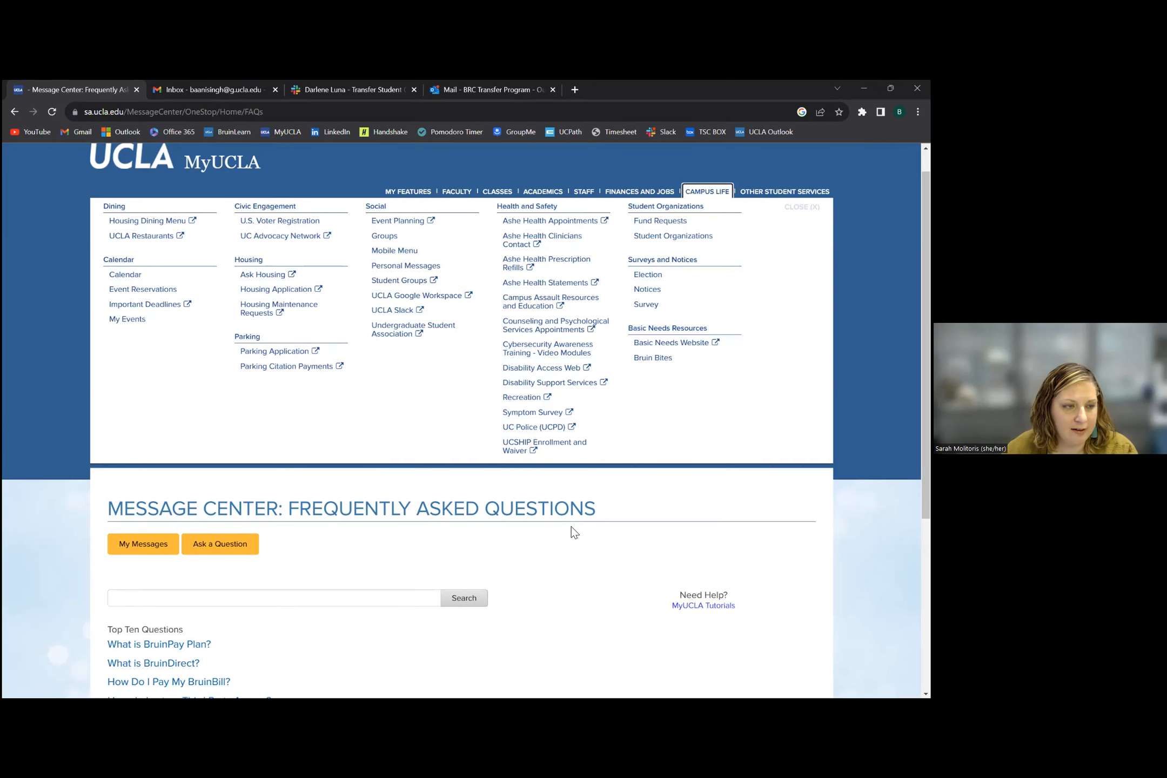
mouse_move(484, 476)
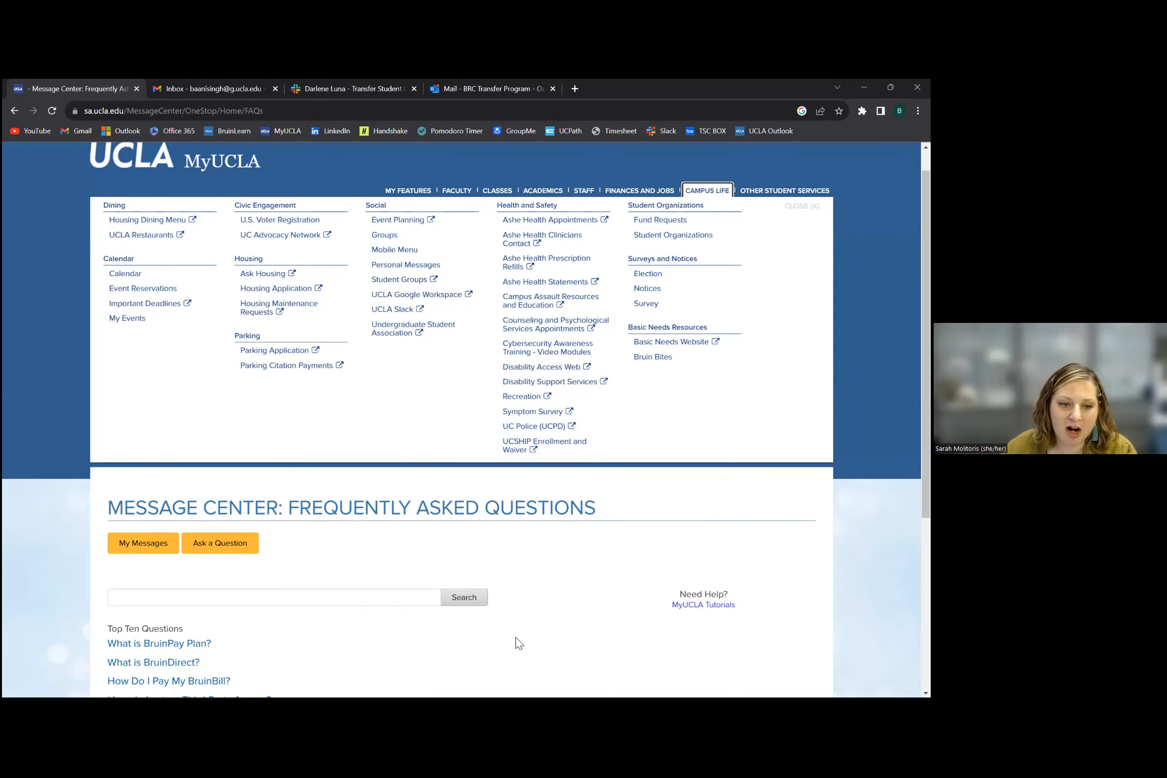
mouse_move(518, 485)
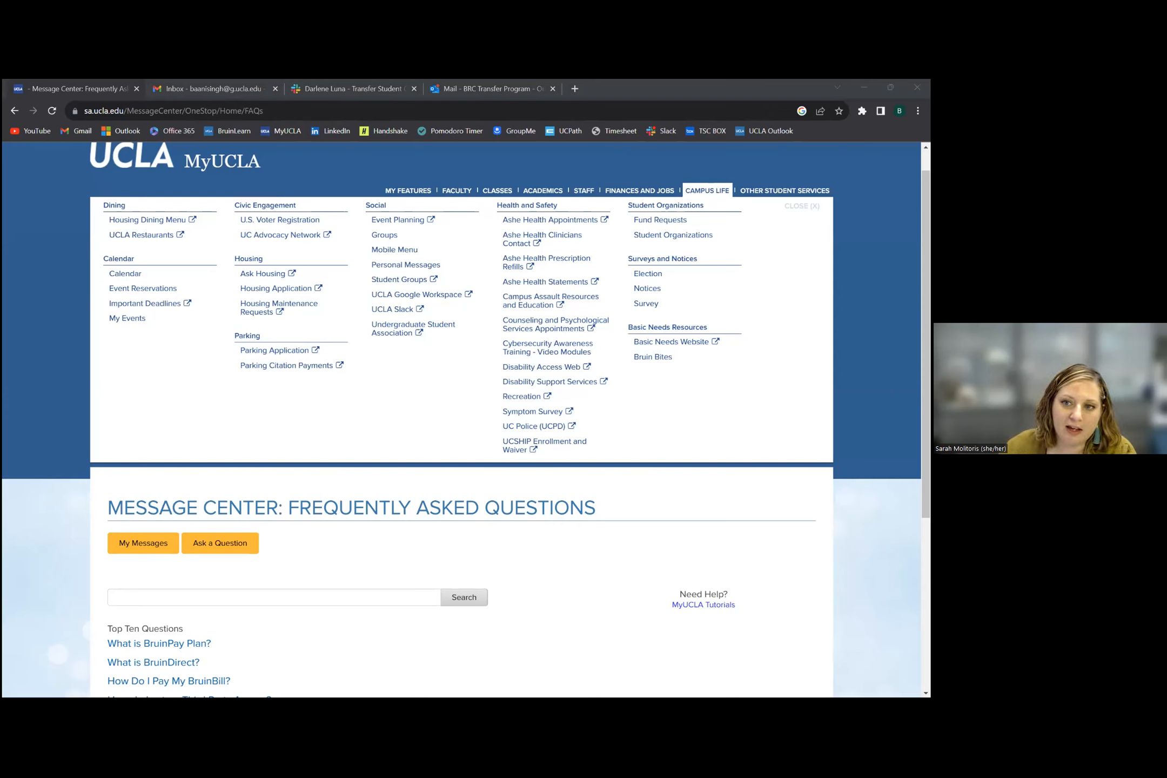
mouse_move(561, 540)
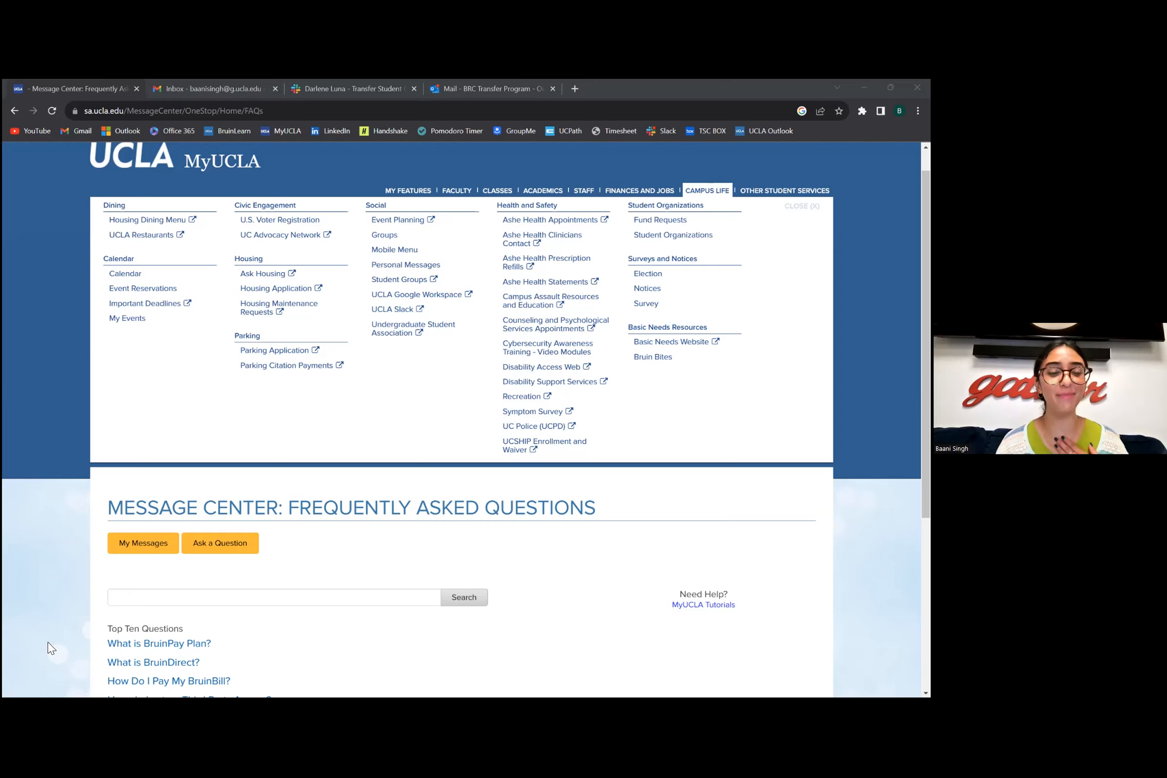
mouse_move(632, 95)
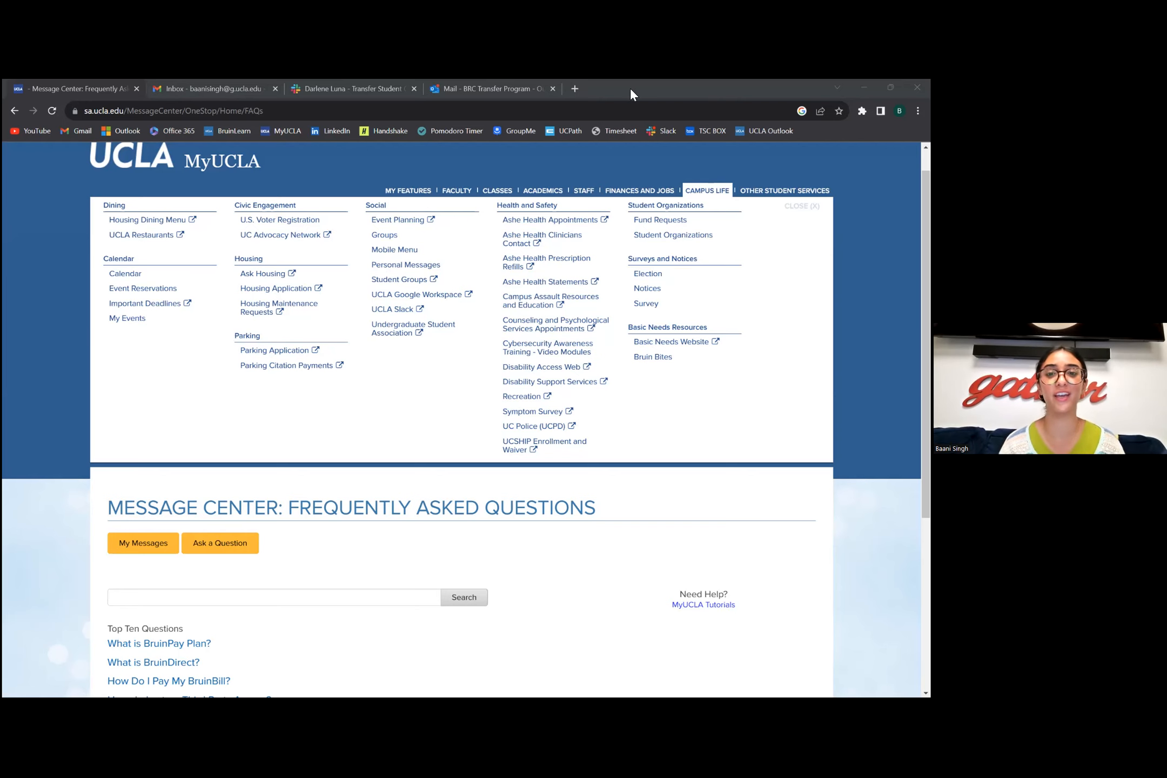
mouse_move(573, 89)
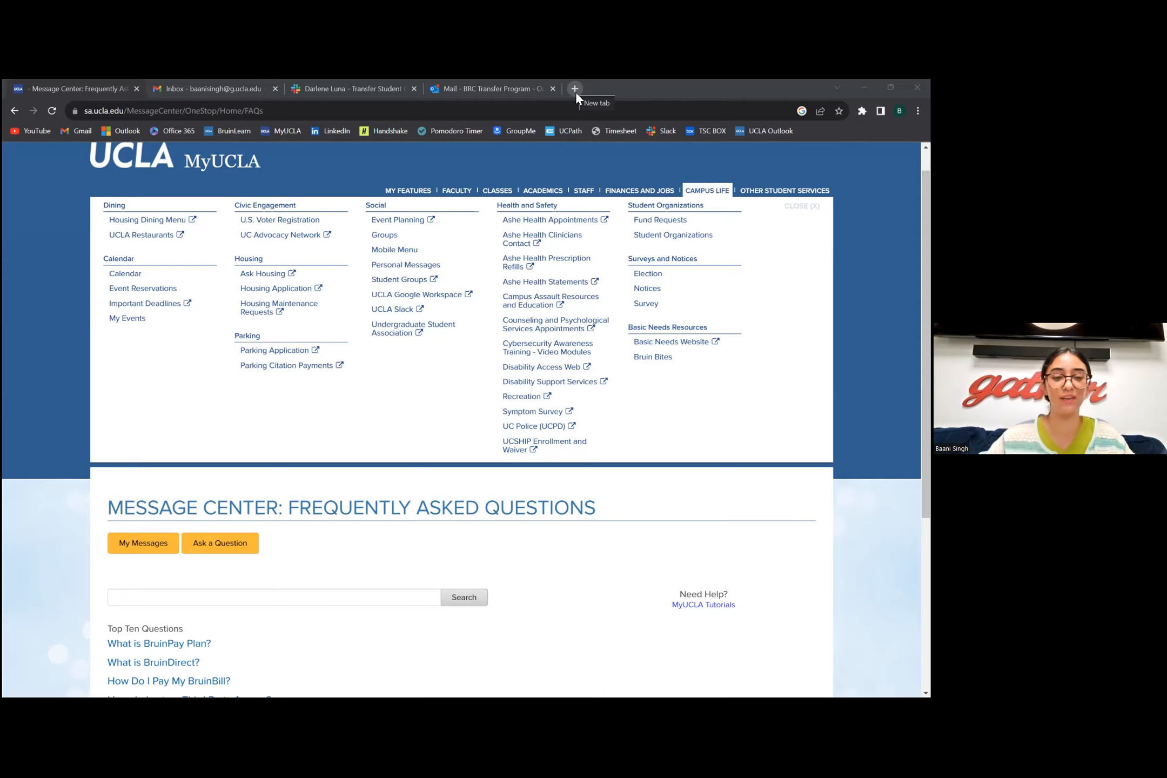
- Search Google for 'bruinlearn' in a new tab and open the Access Bruin Learn result
text(bruinlearn ucla)
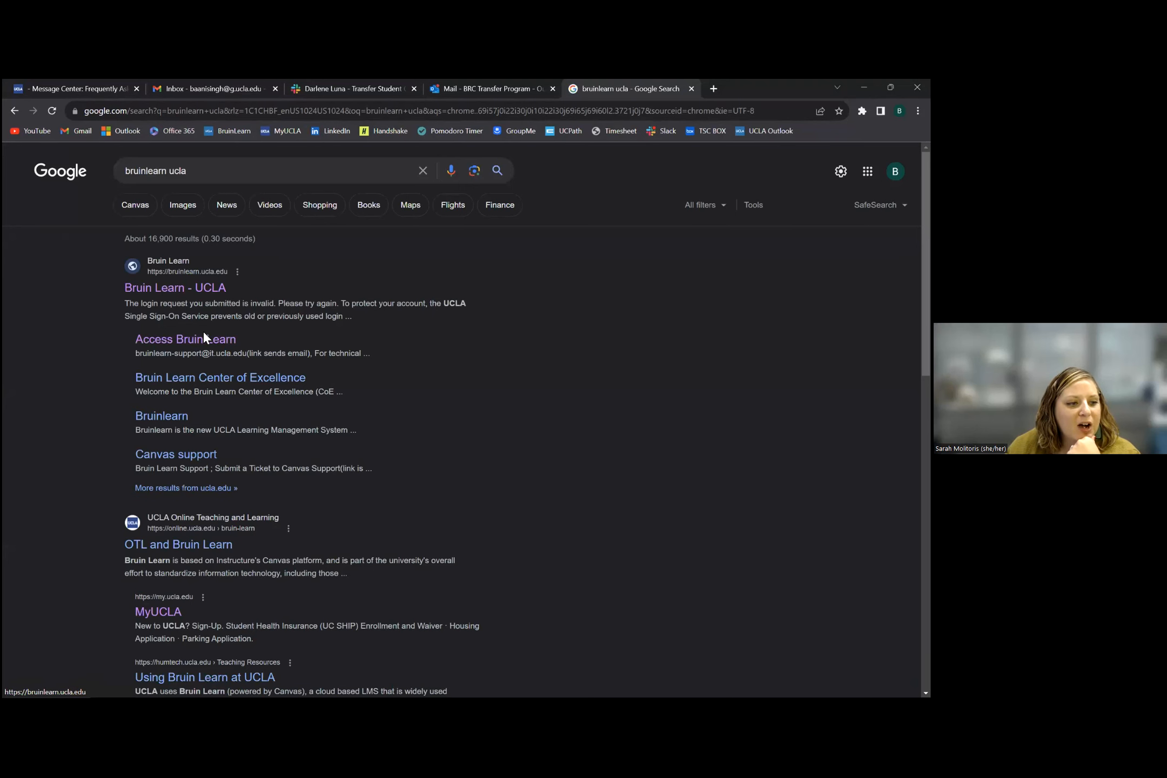
click(186, 338)
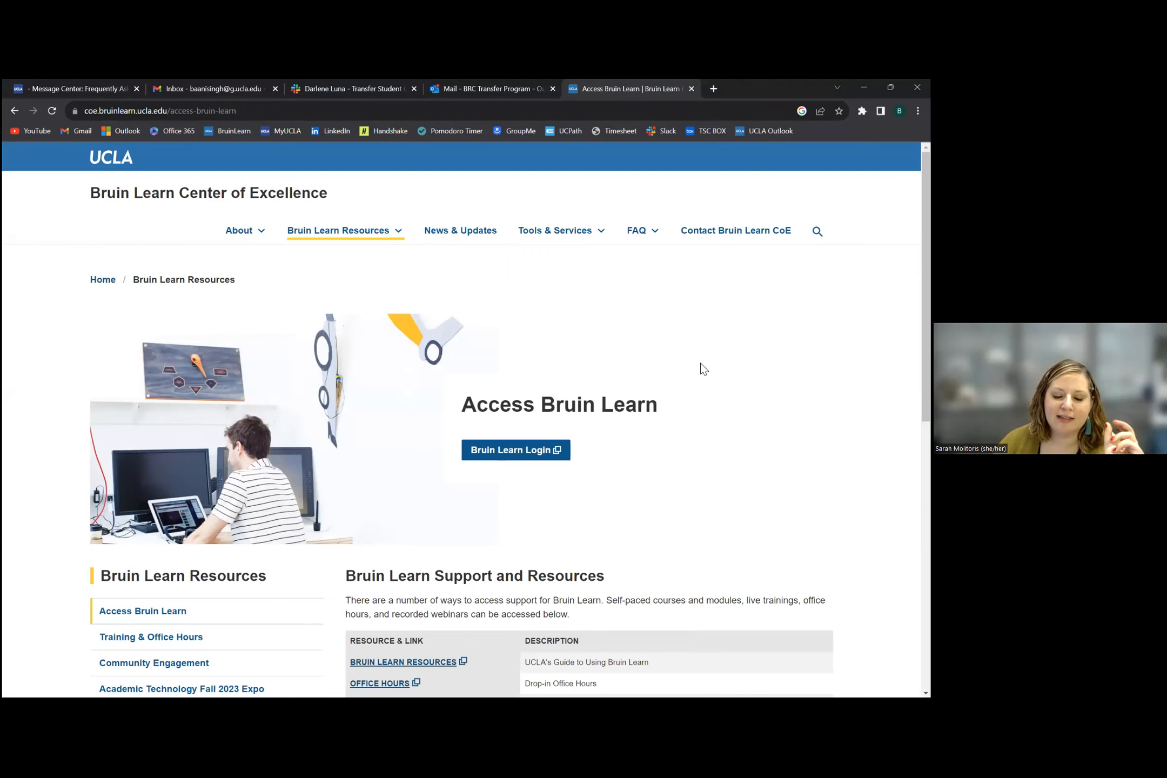
mouse_move(460, 82)
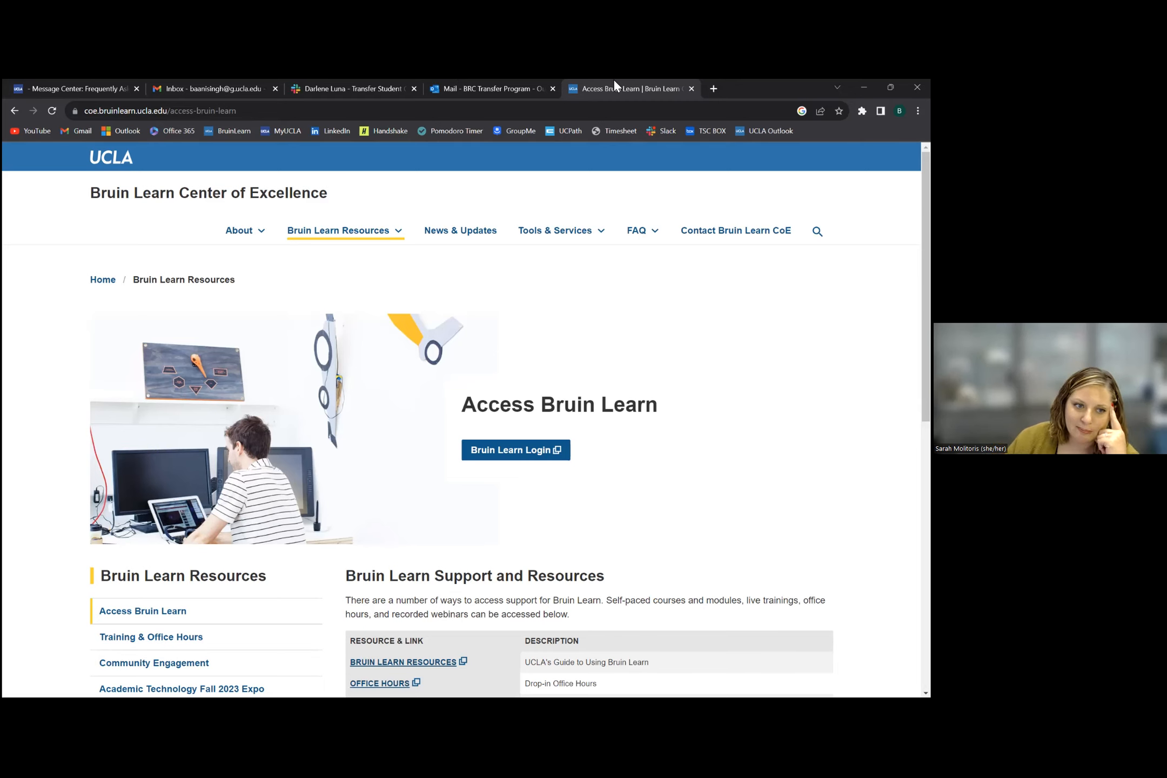
mouse_move(614, 273)
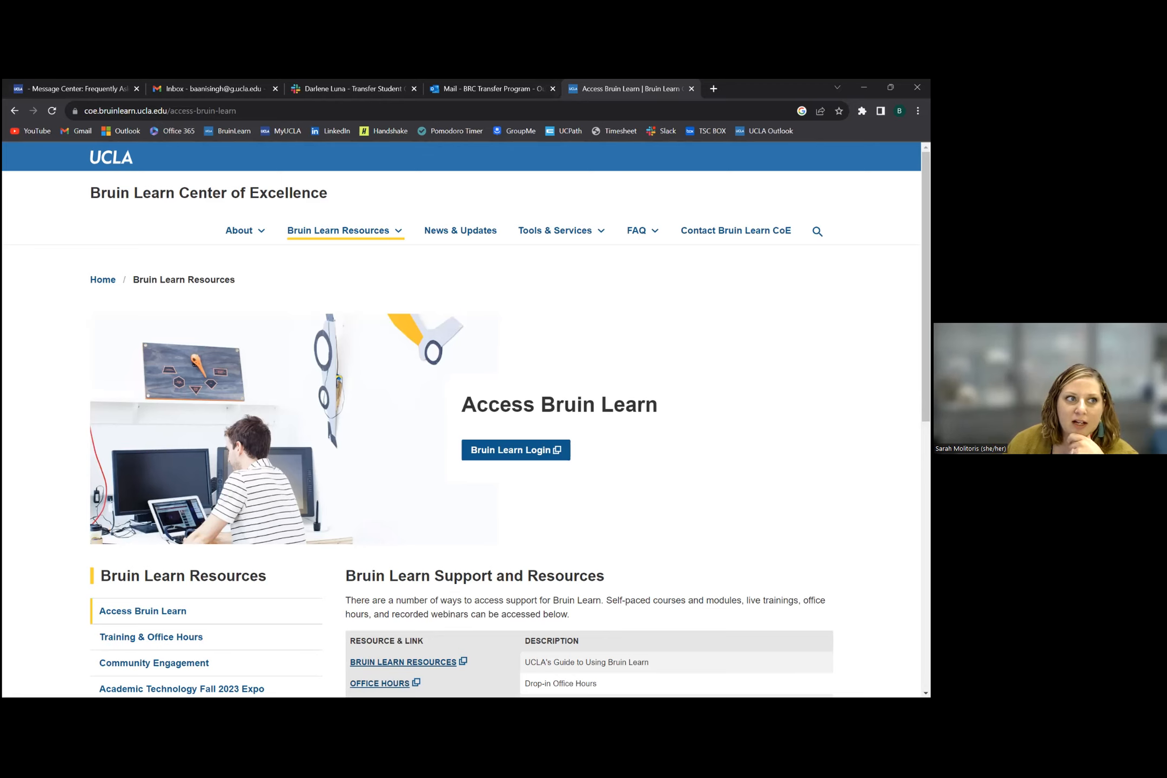
mouse_move(682, 100)
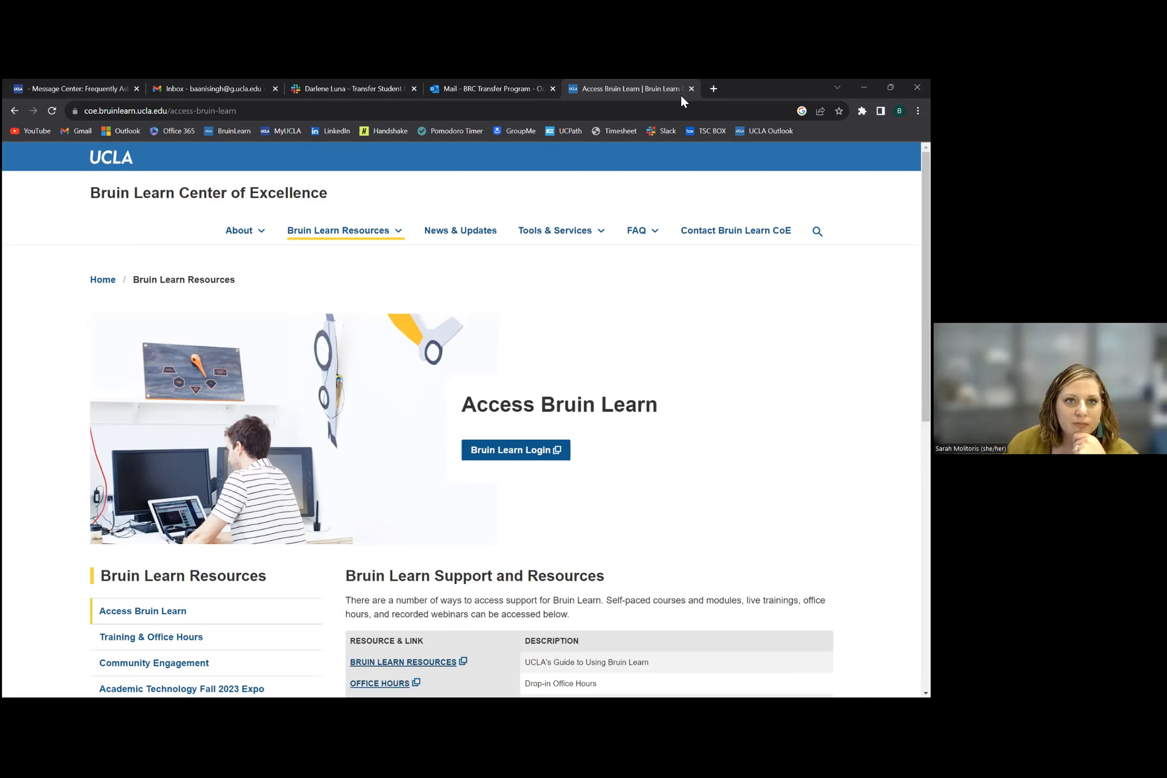
mouse_move(618, 83)
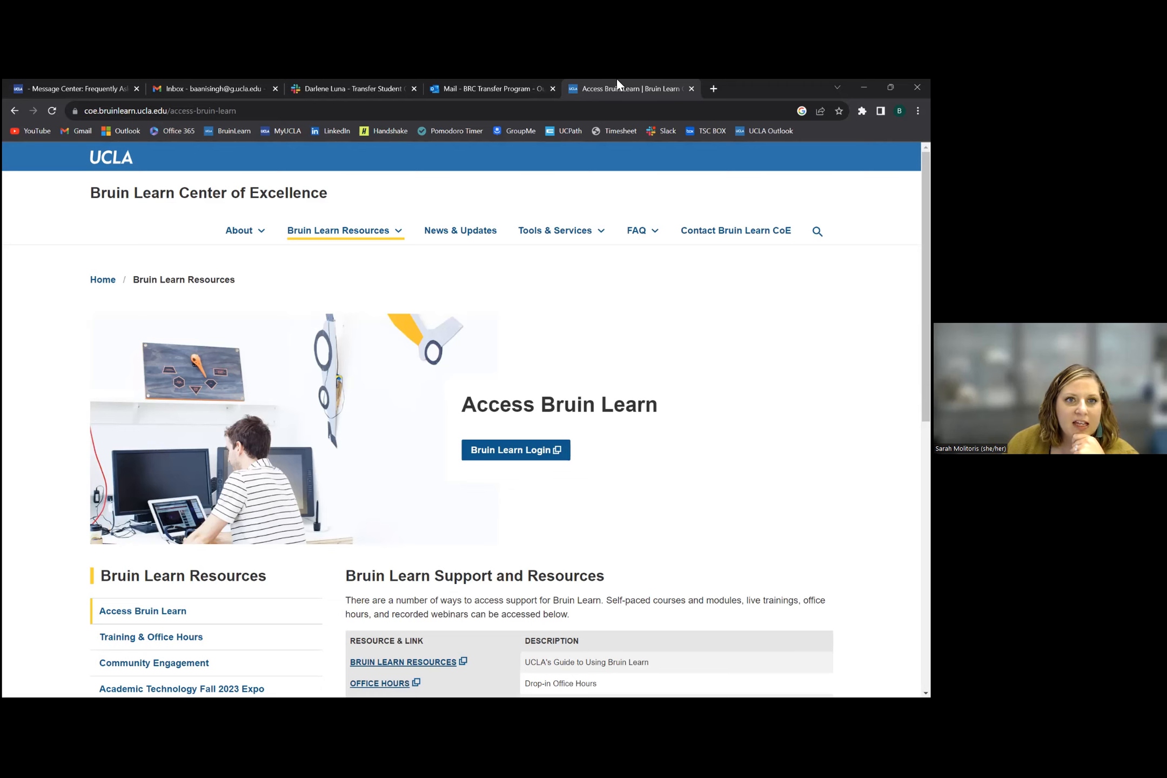
mouse_move(44, 82)
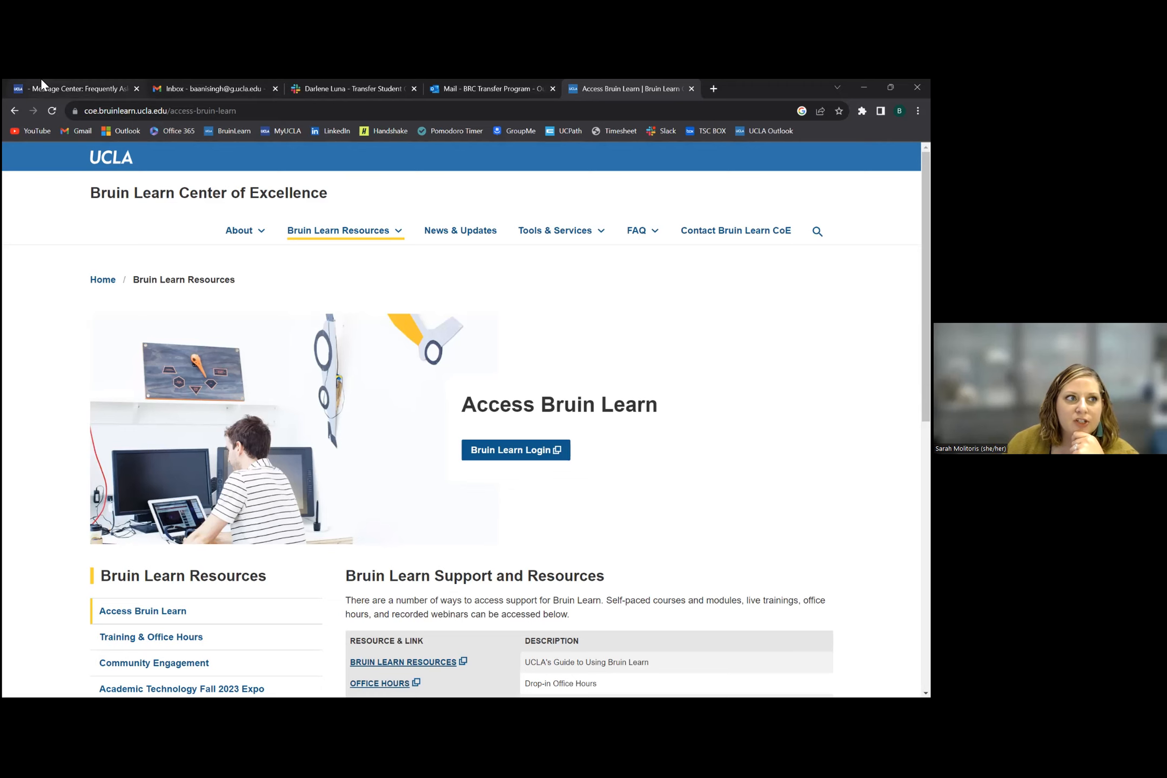
- Return to the MyUCLA Message Center tab and expand the Academics menu again
click(70, 87)
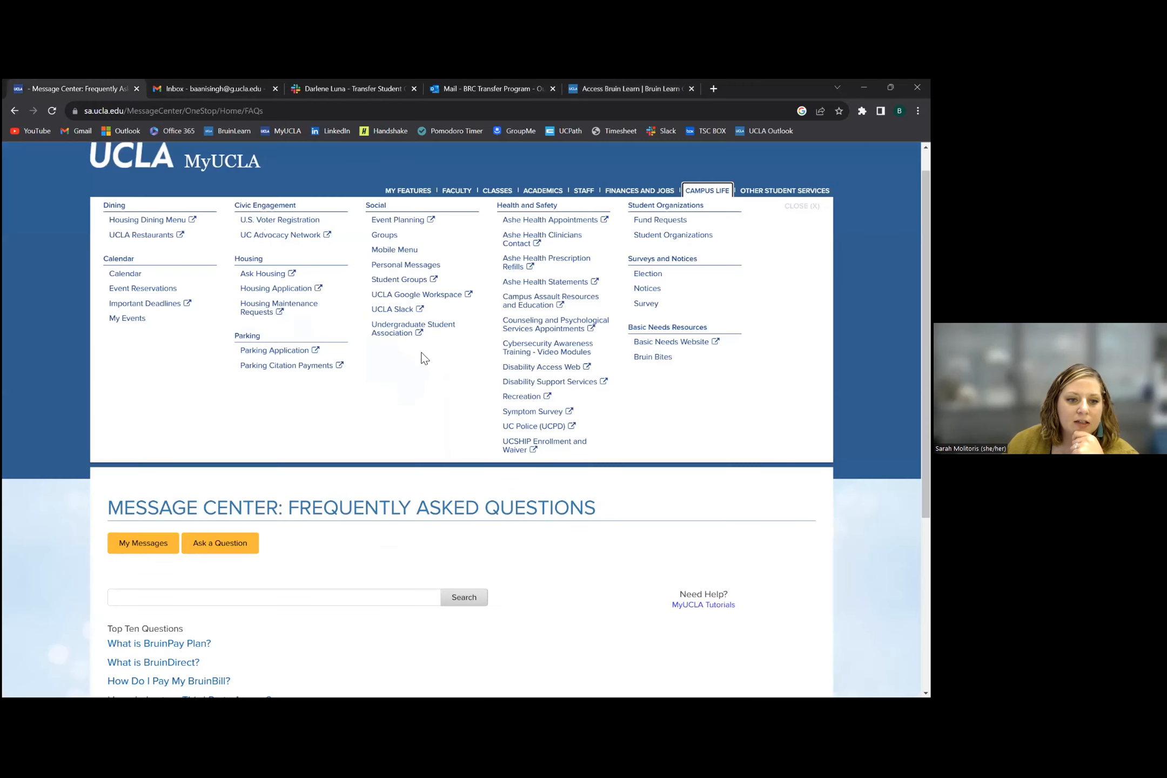
click(542, 190)
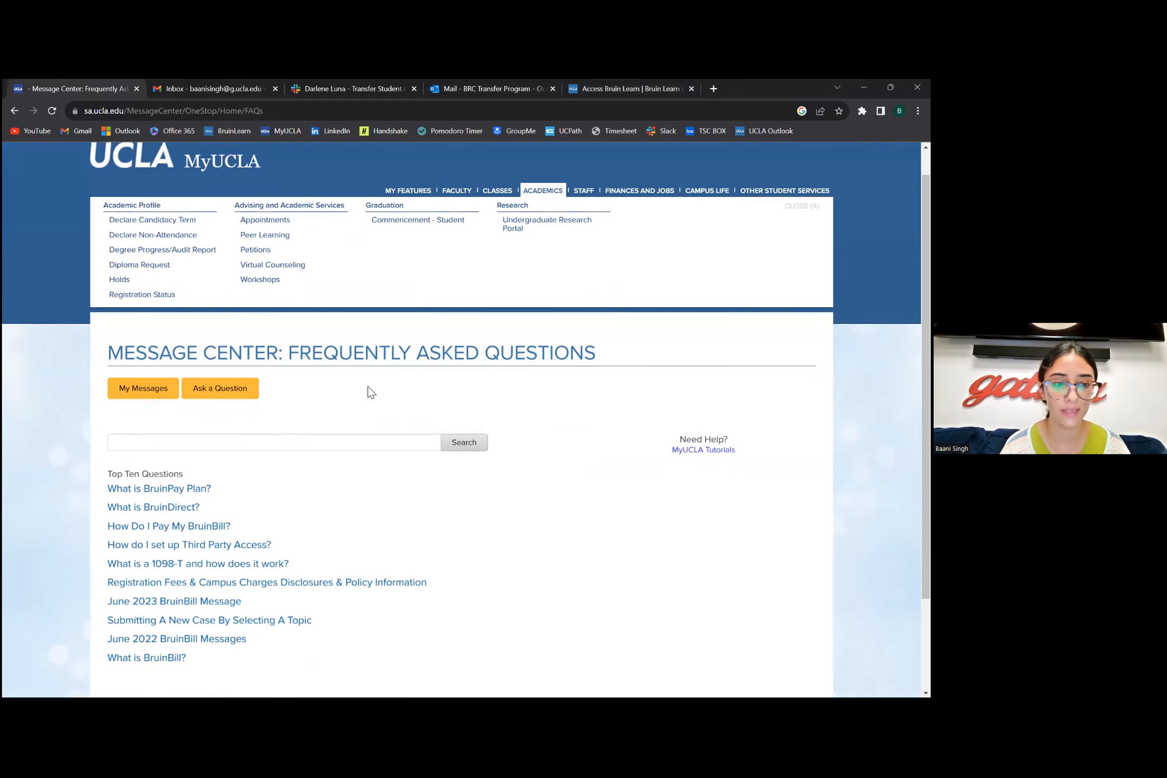
mouse_move(141, 293)
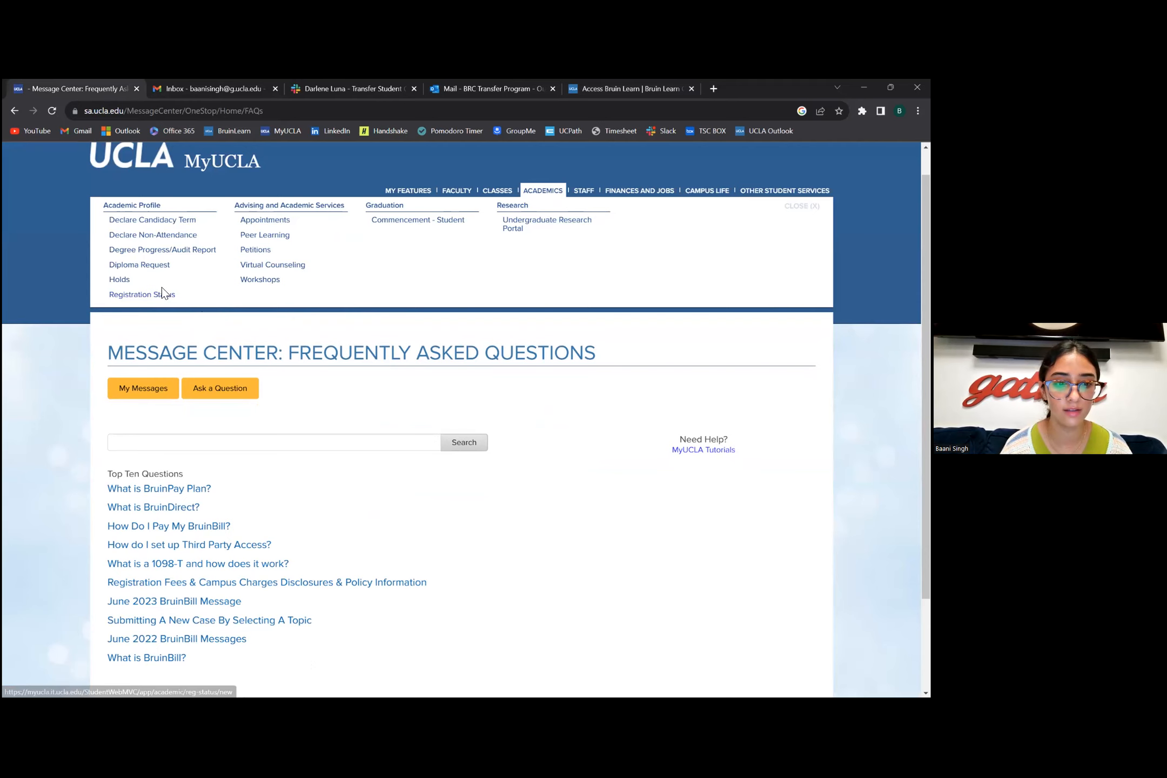
mouse_move(118, 278)
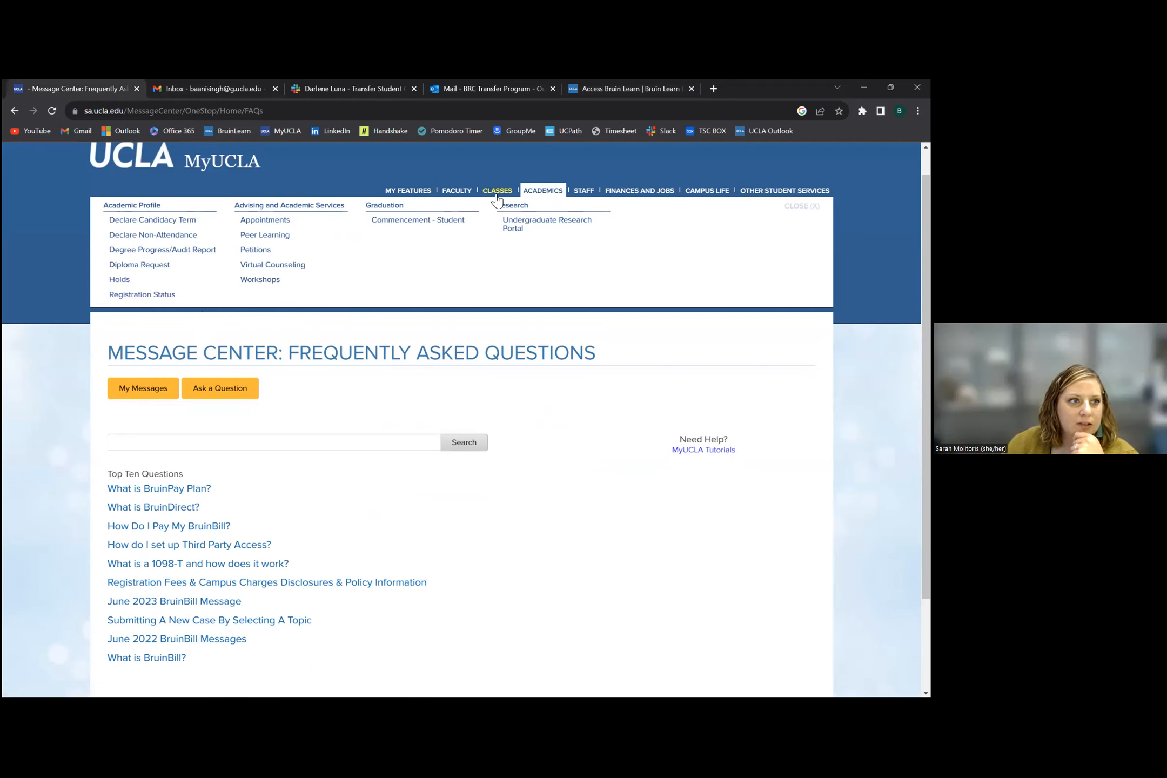
click(497, 190)
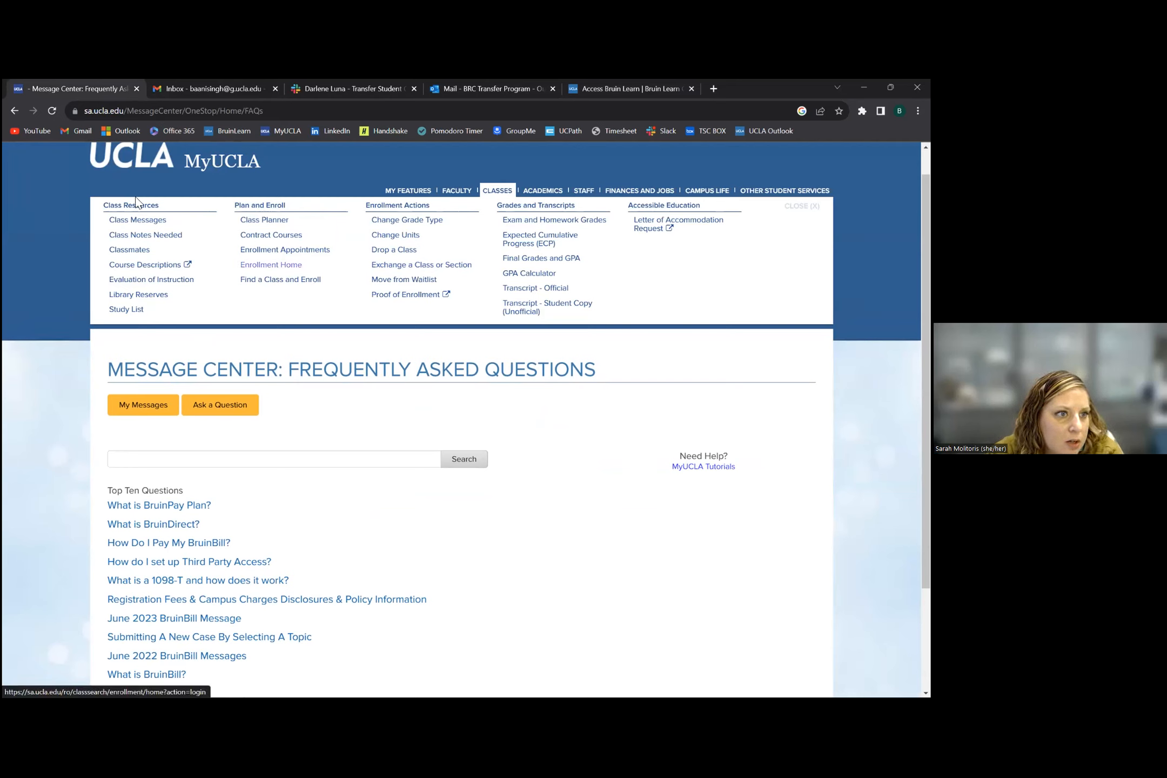
mouse_move(155, 296)
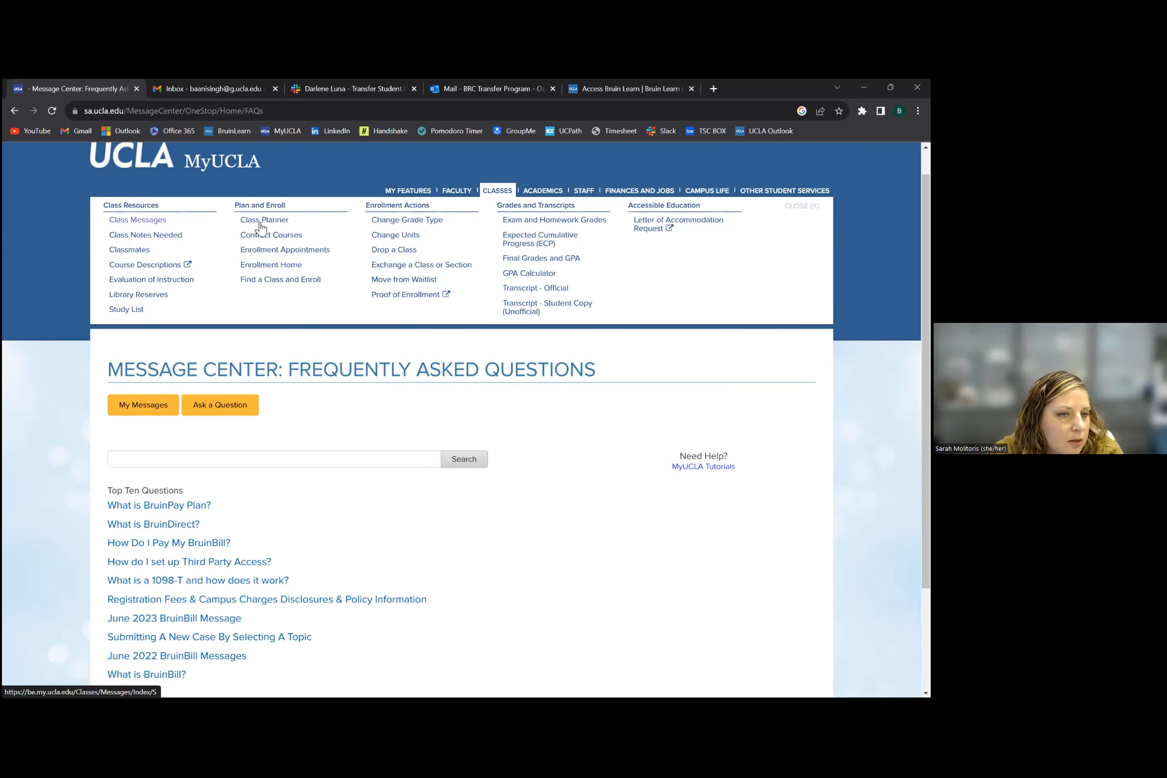
mouse_move(481, 224)
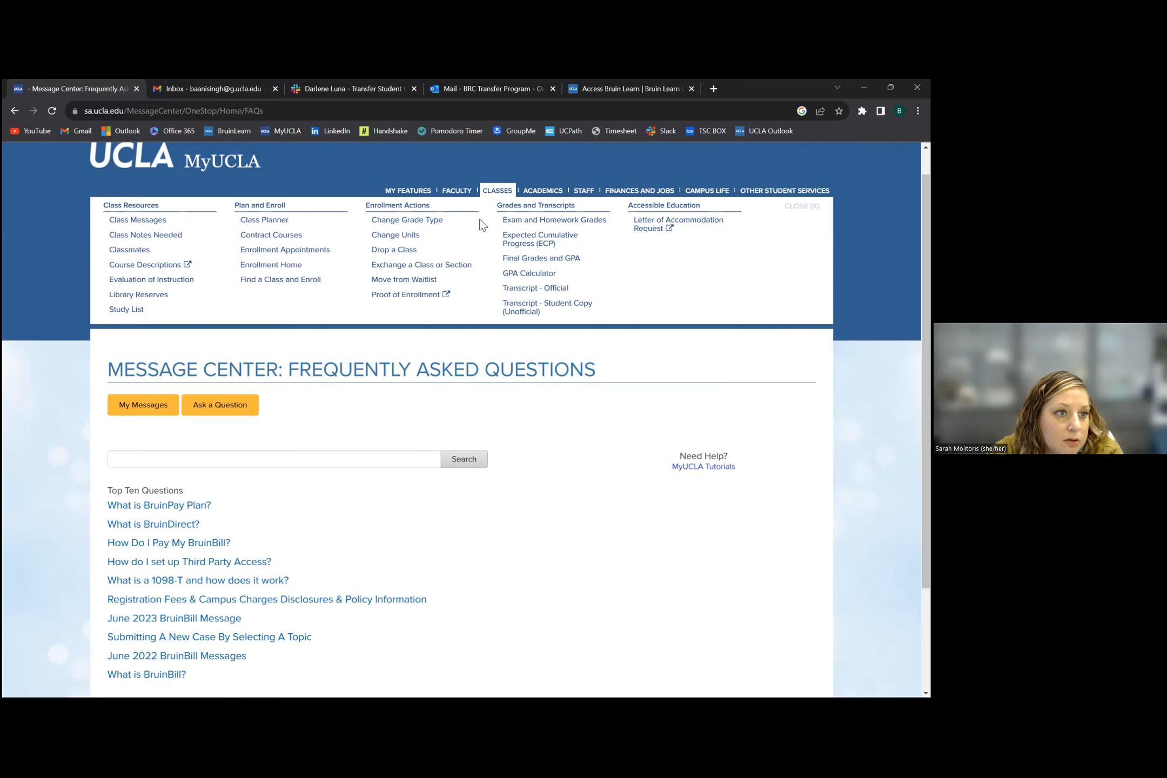
mouse_move(707, 190)
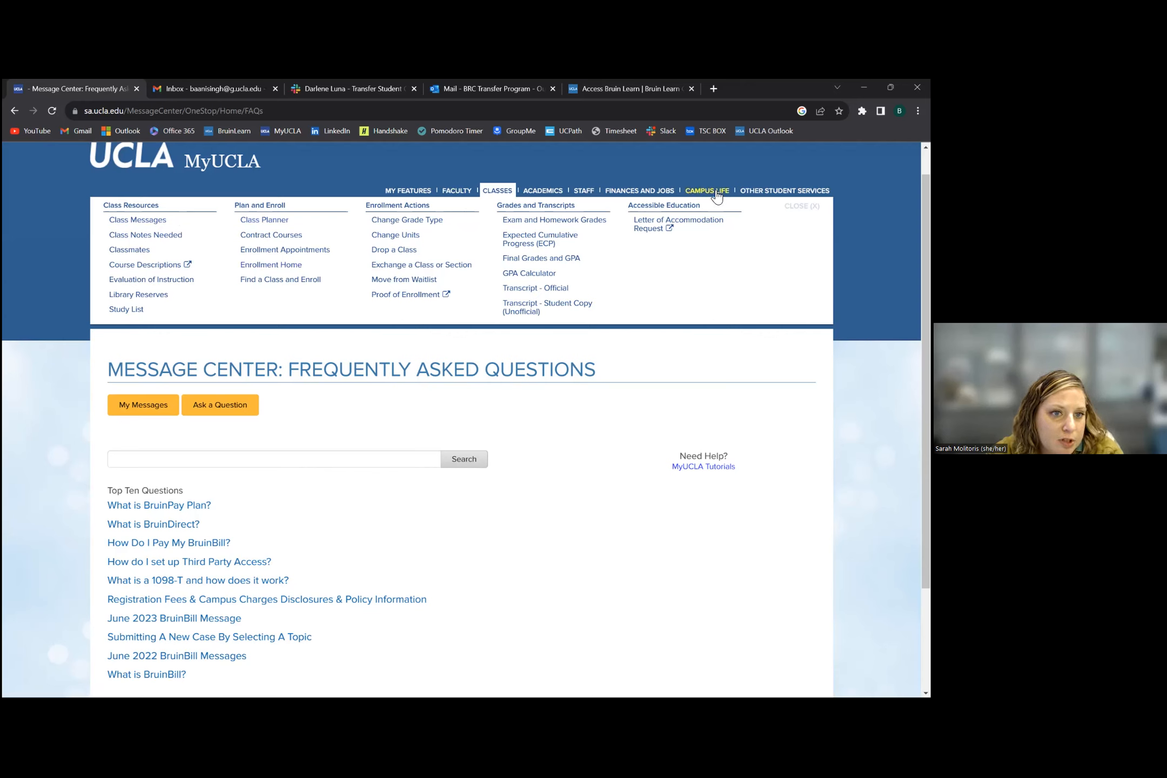
mouse_move(696, 369)
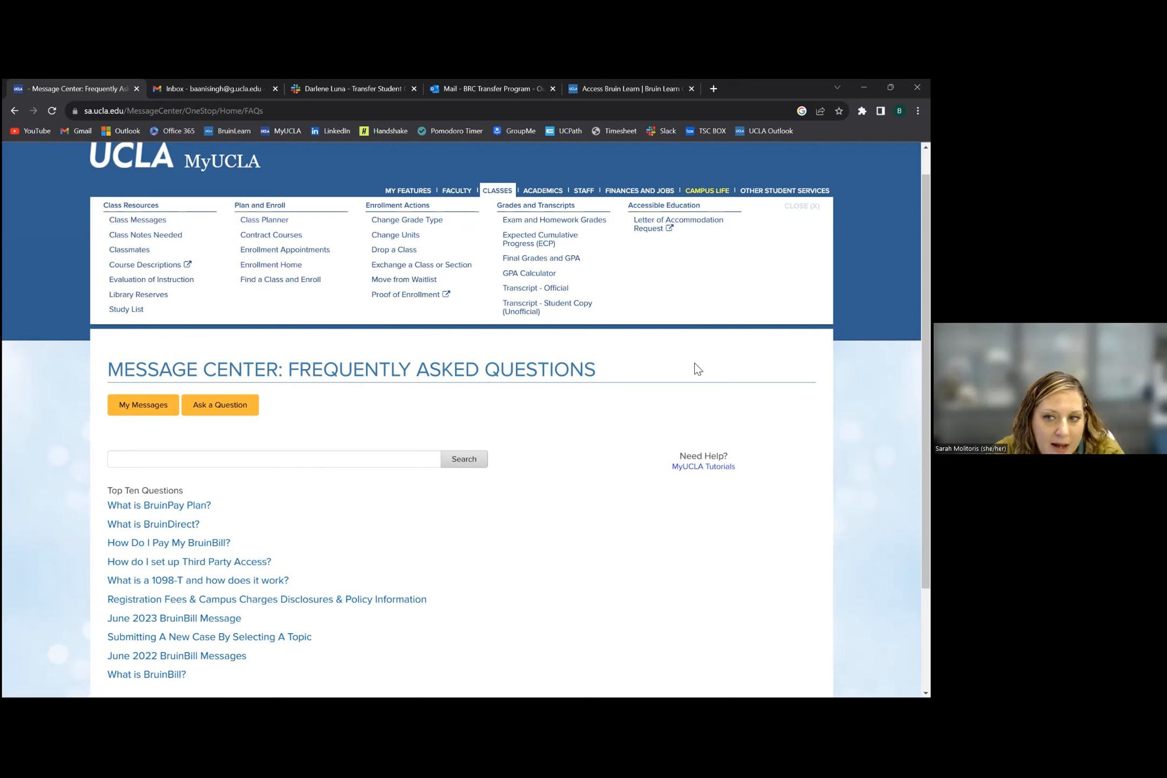
mouse_move(477, 352)
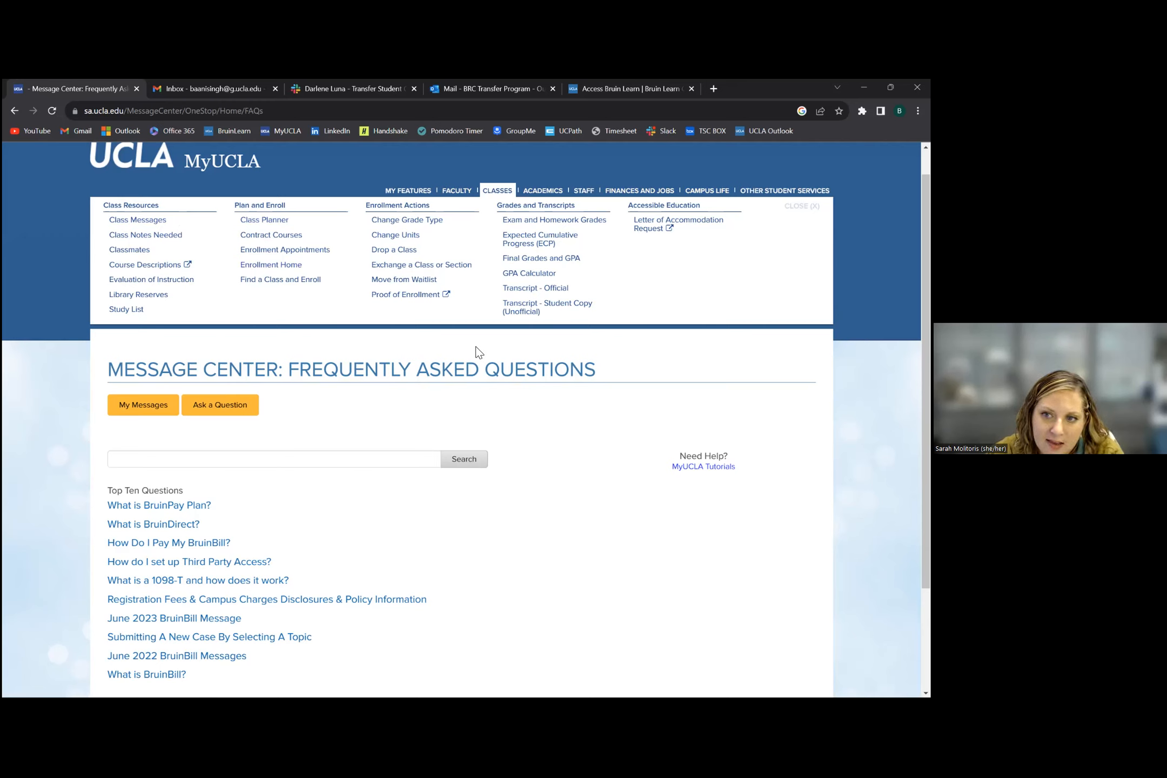
mouse_move(512, 616)
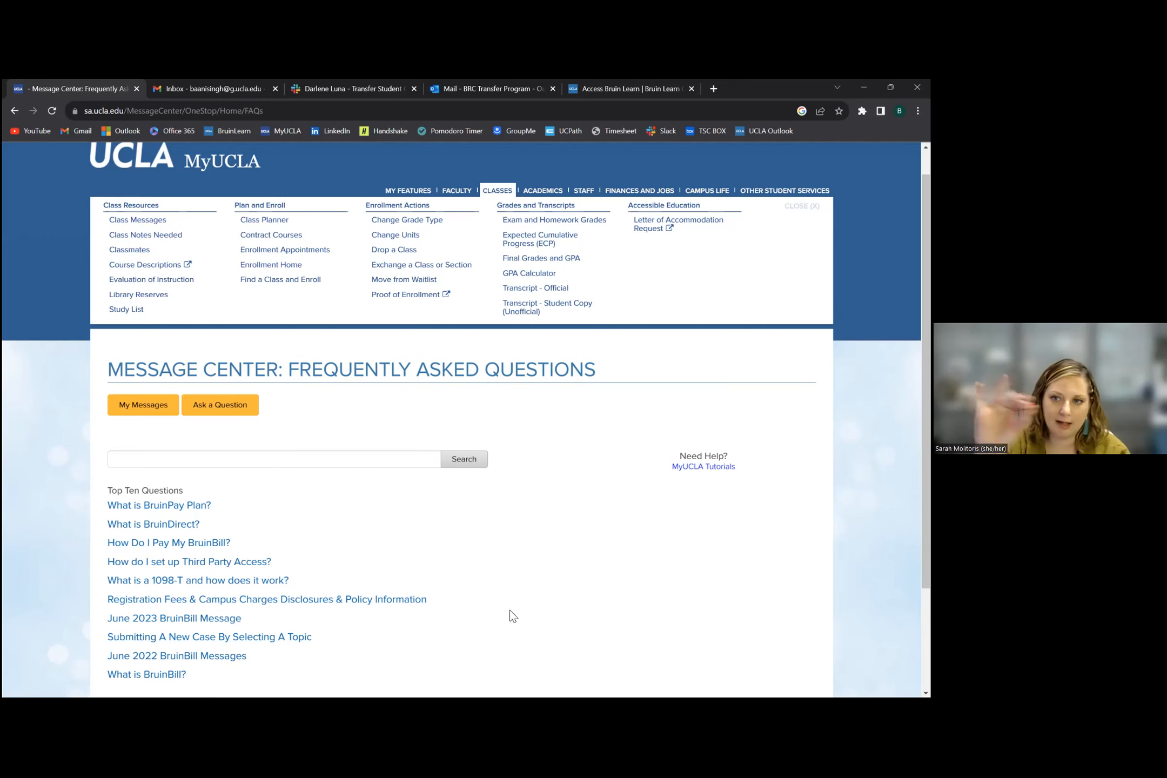
mouse_move(519, 449)
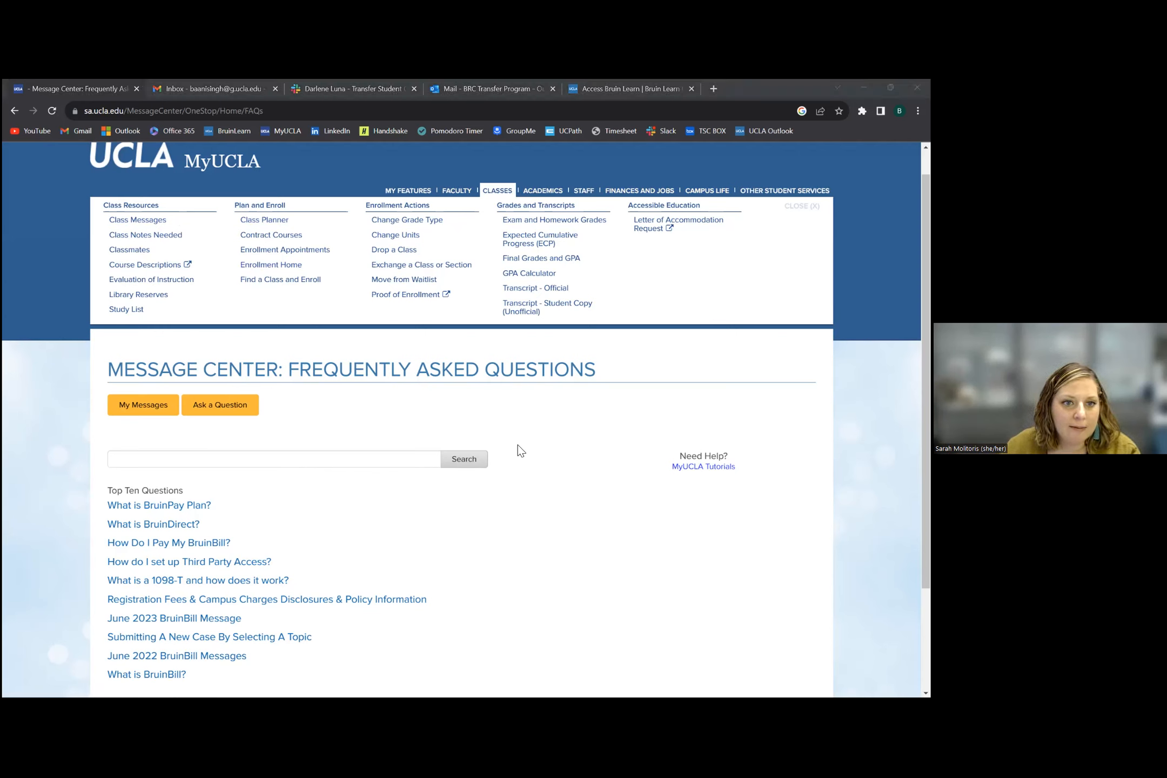
mouse_move(74, 532)
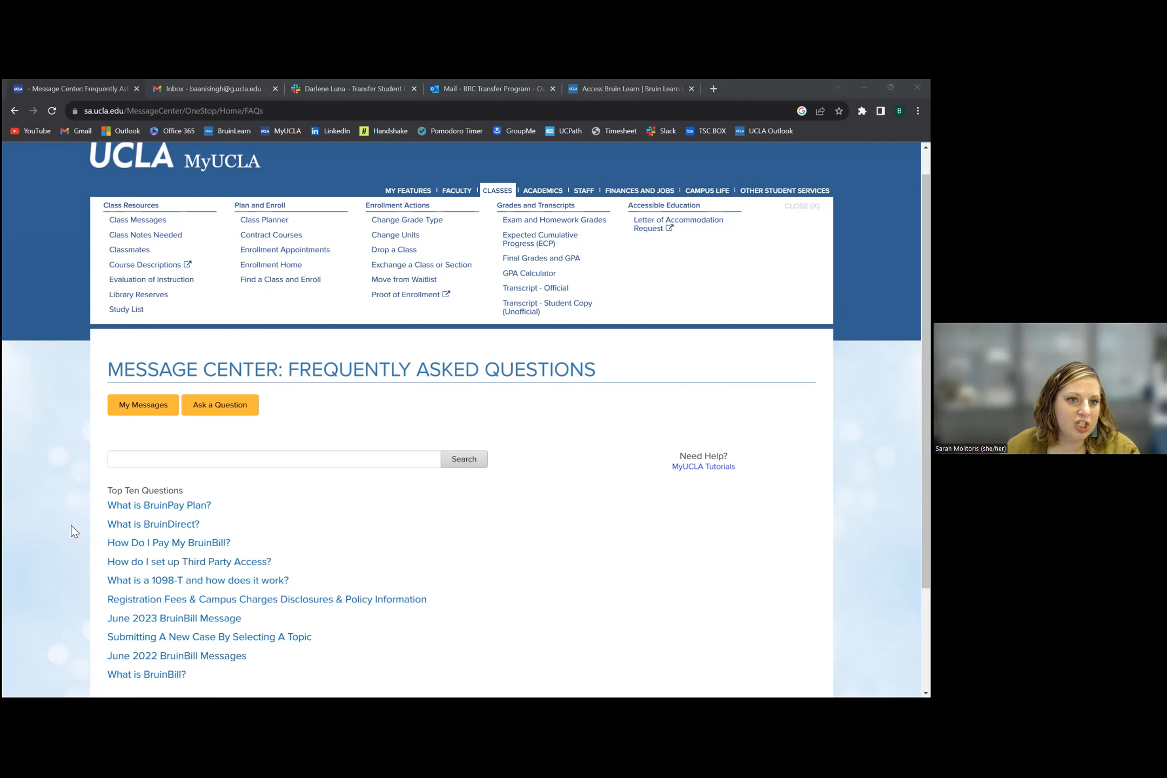
mouse_move(12, 685)
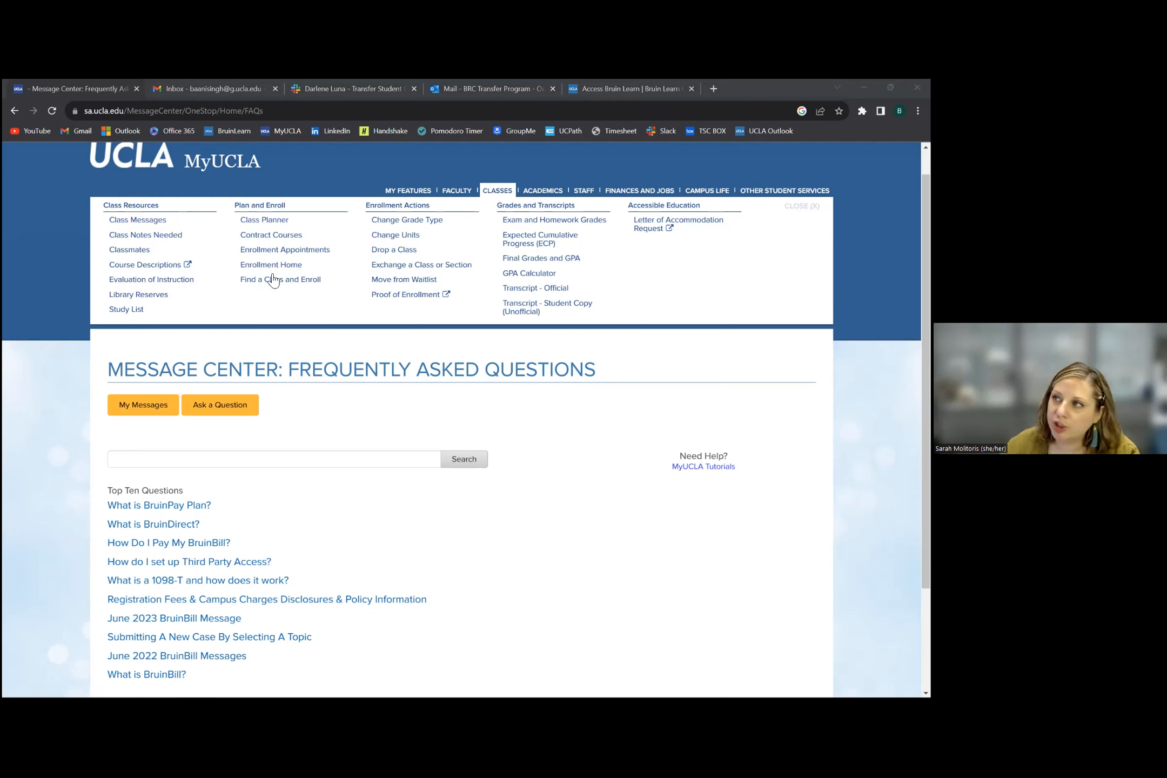
mouse_move(226, 313)
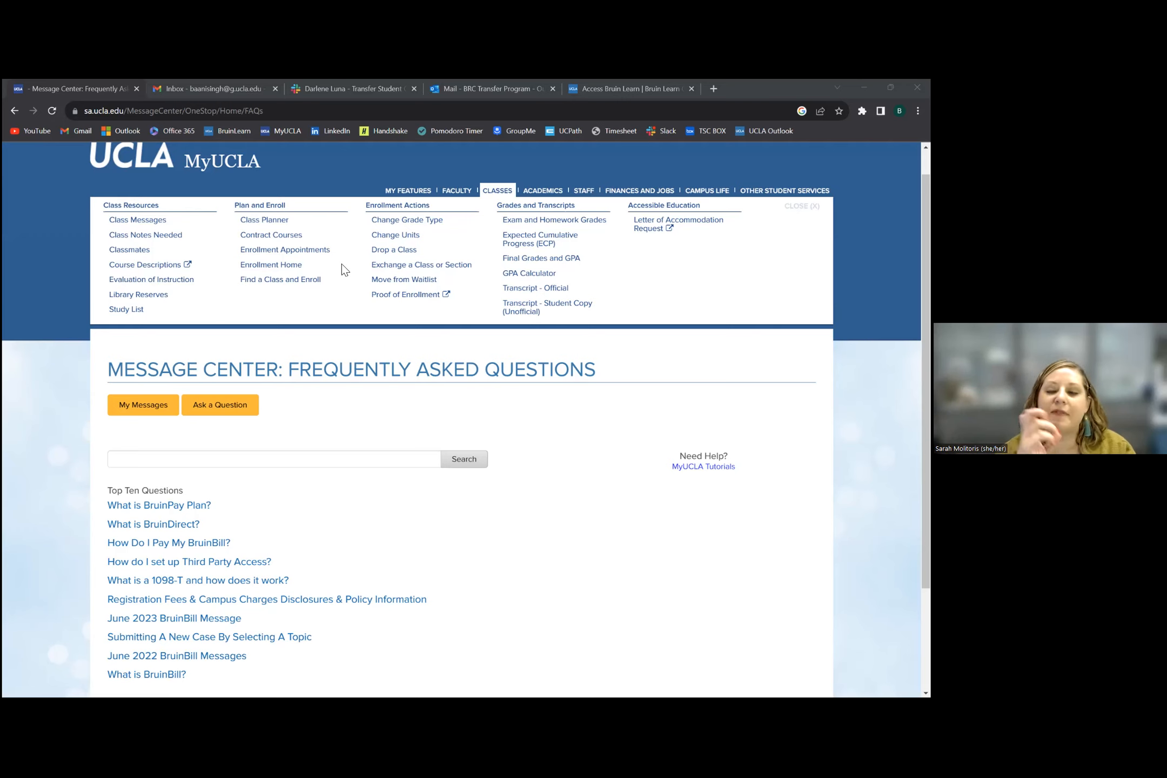
mouse_move(253, 195)
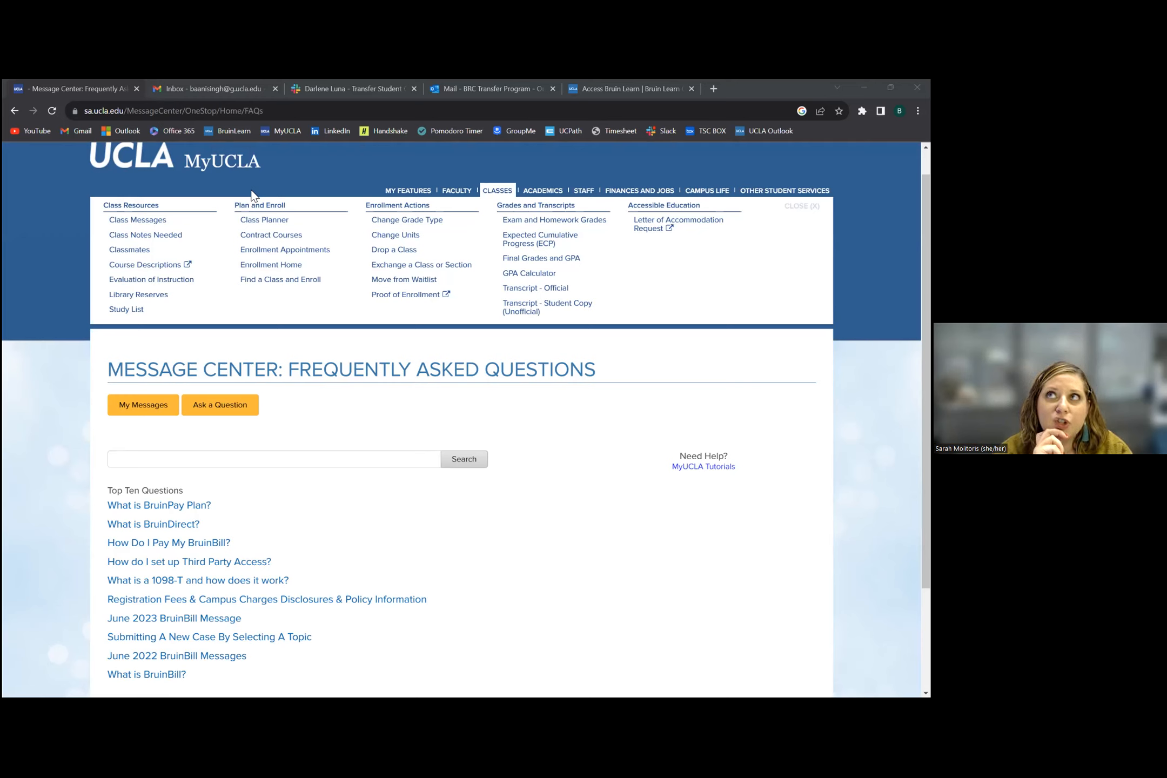
- Expand the My Features menu listing Find a Class and Enroll, UCPath, UCLA Slack and Symptom Survey
click(407, 190)
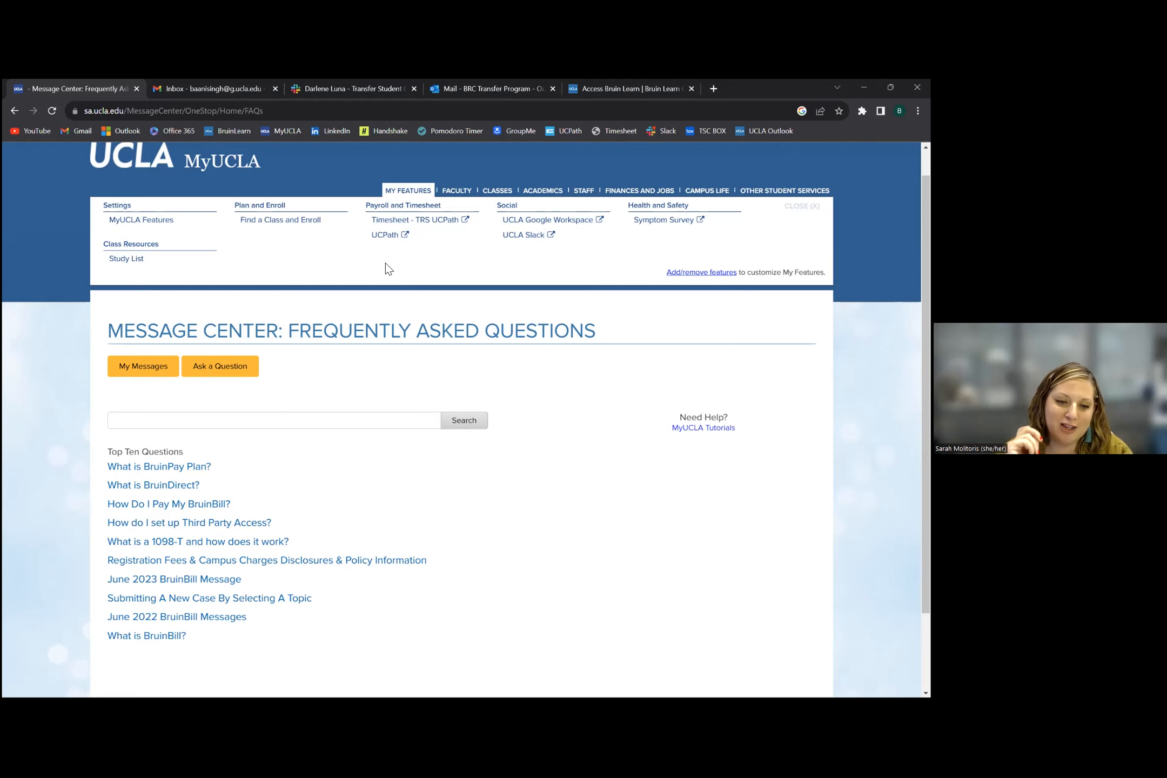
mouse_move(486, 656)
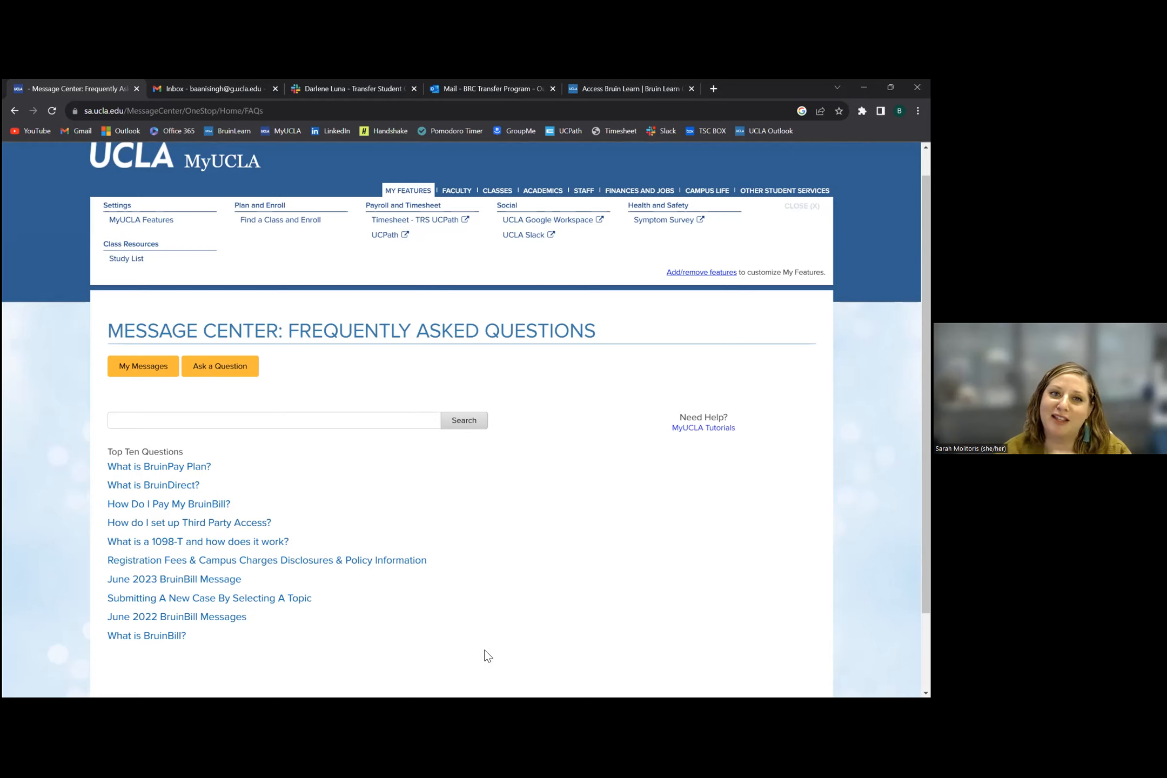
mouse_move(548, 385)
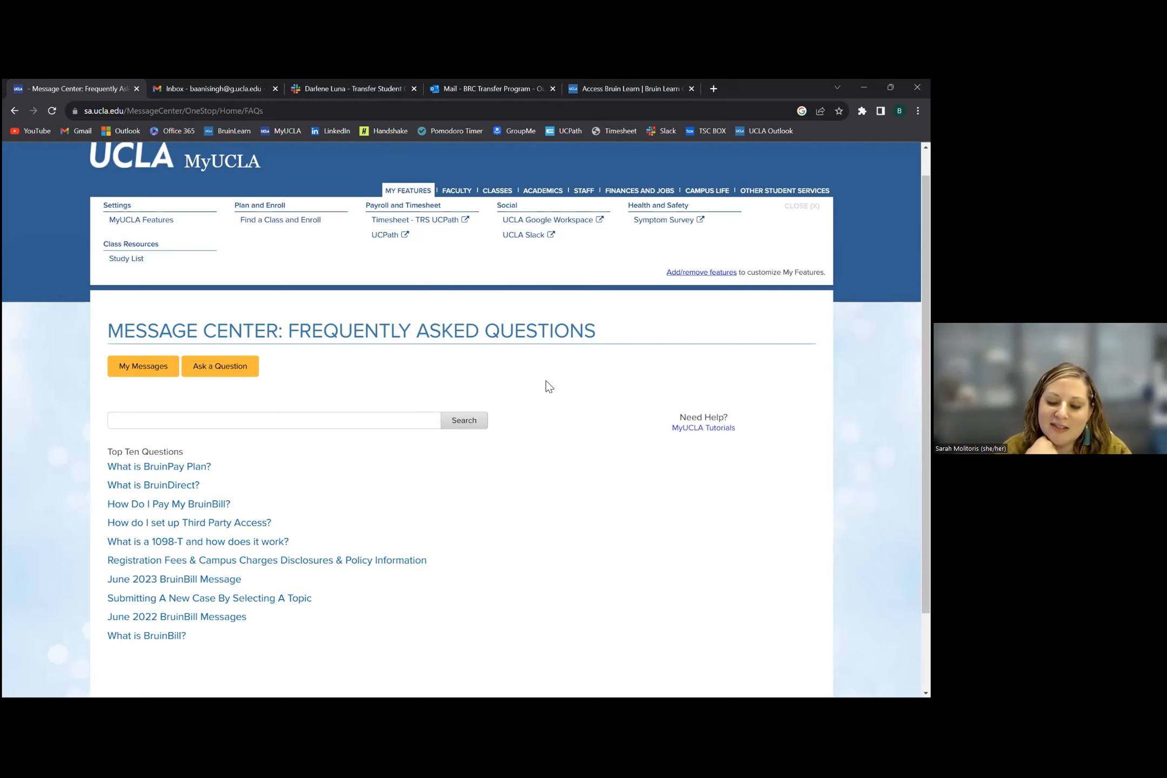
mouse_move(561, 297)
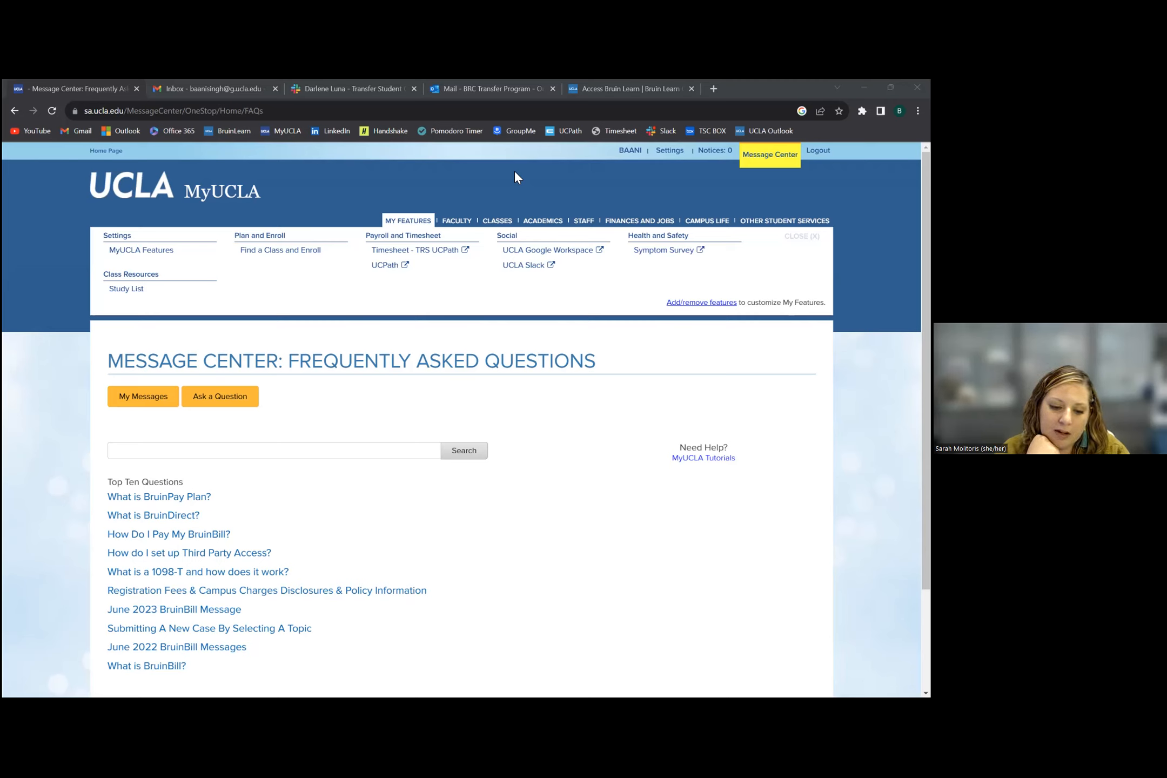
mouse_move(505, 514)
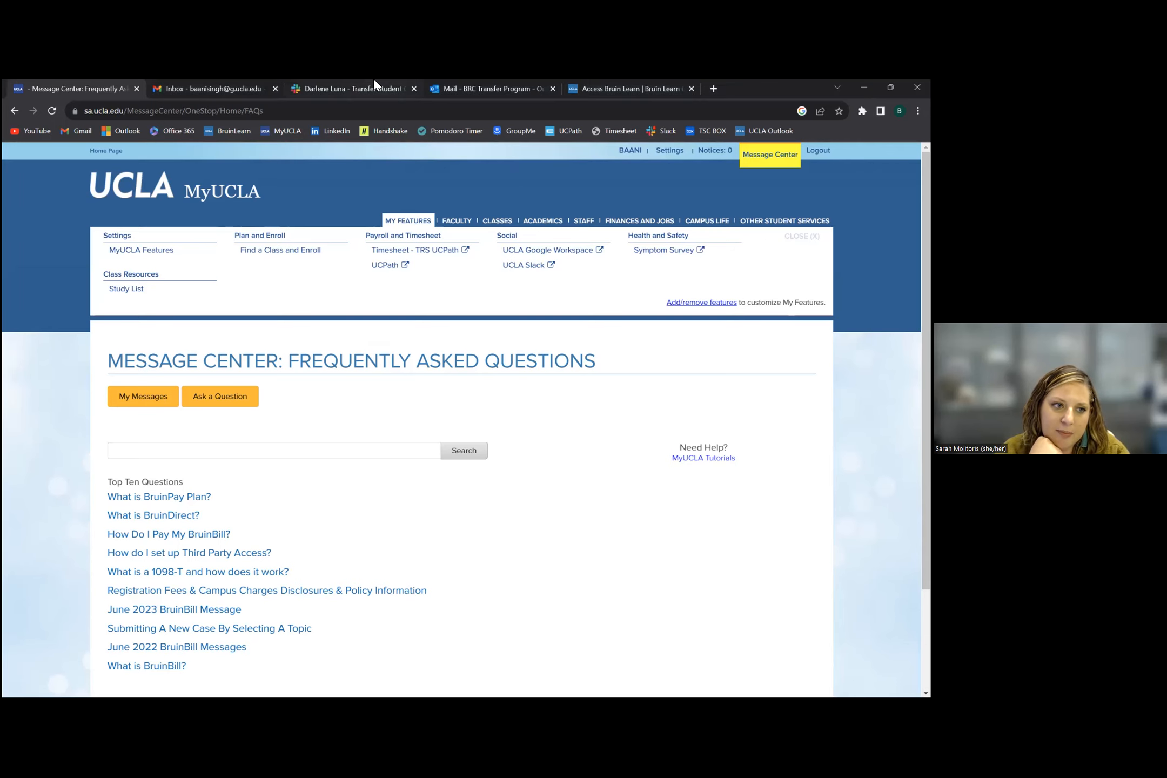
mouse_move(553, 289)
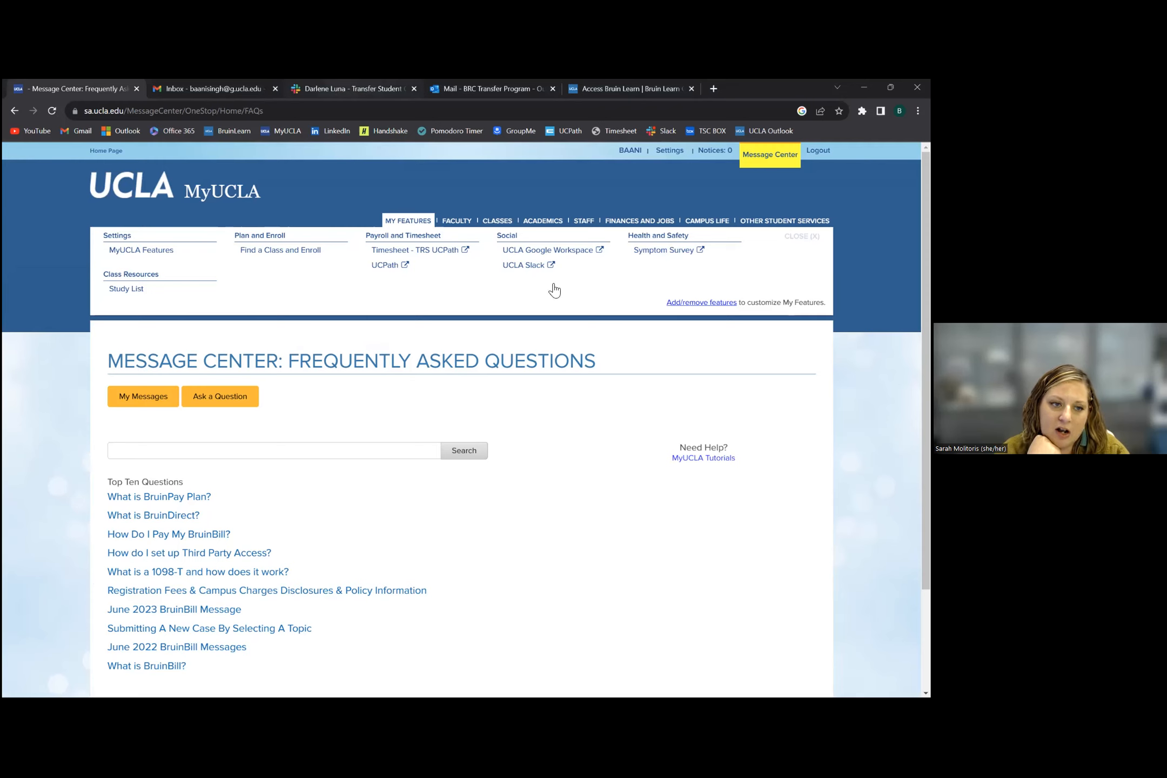
mouse_move(324, 170)
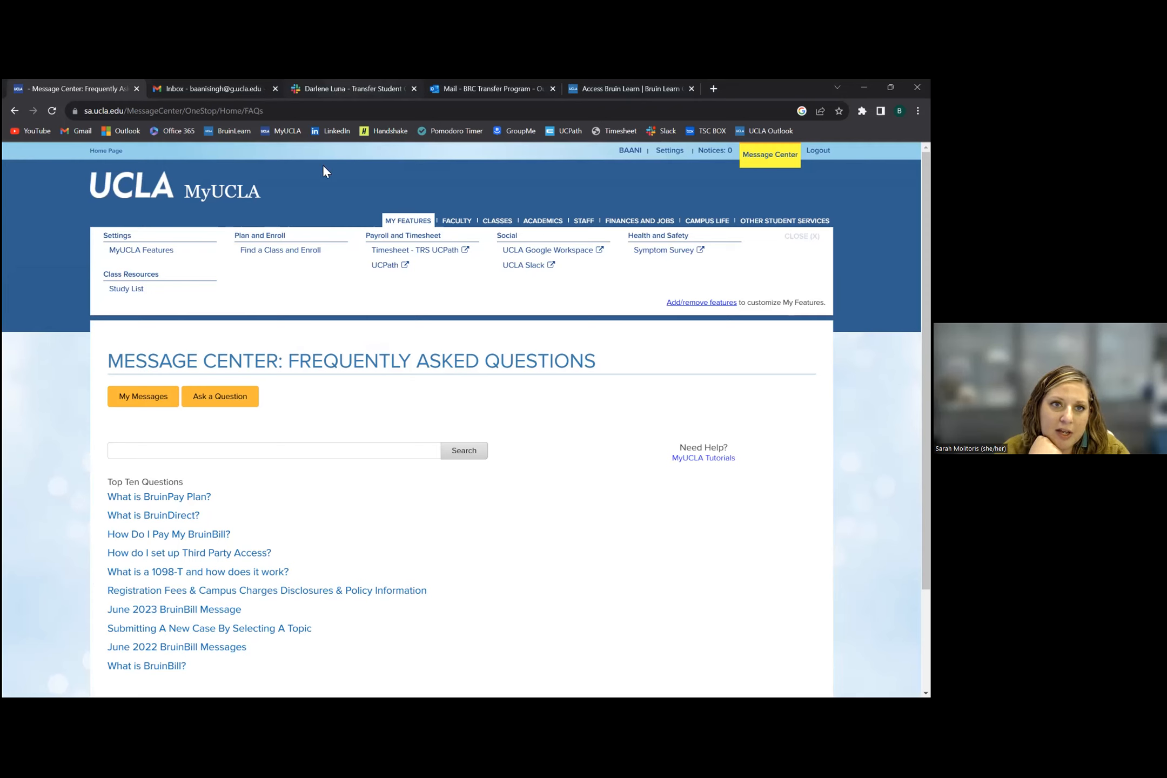
mouse_move(350, 216)
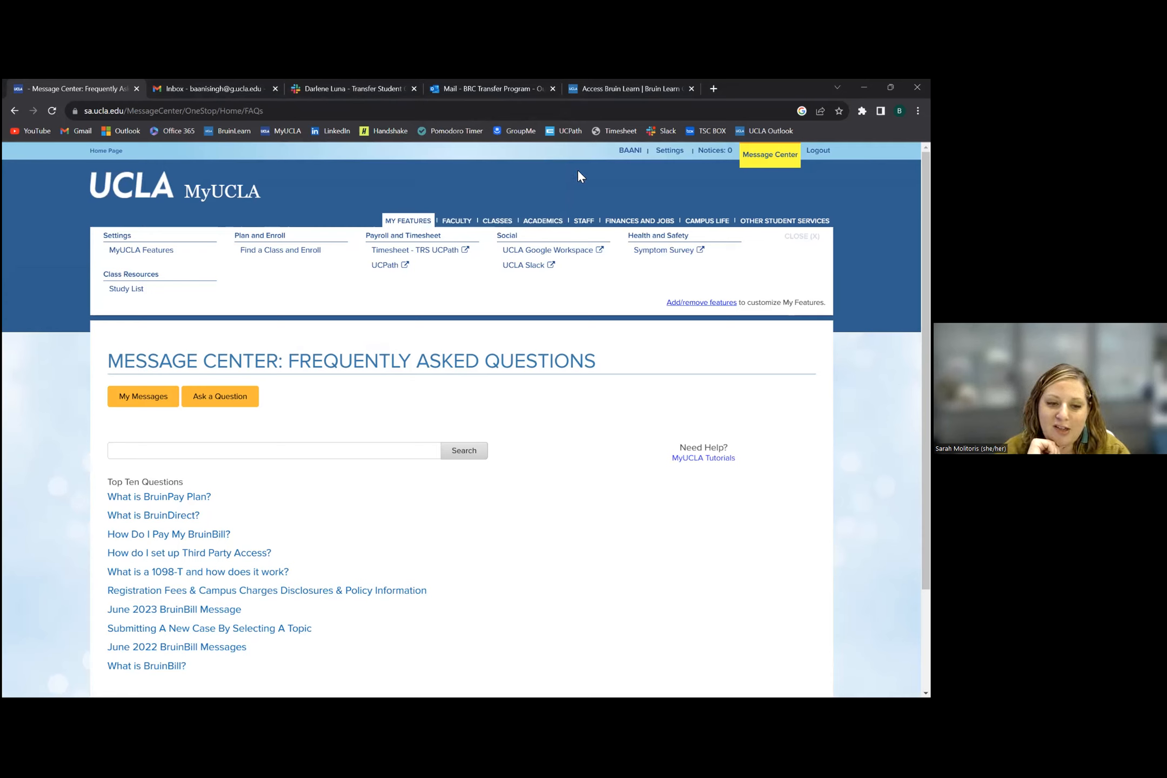
mouse_move(394, 679)
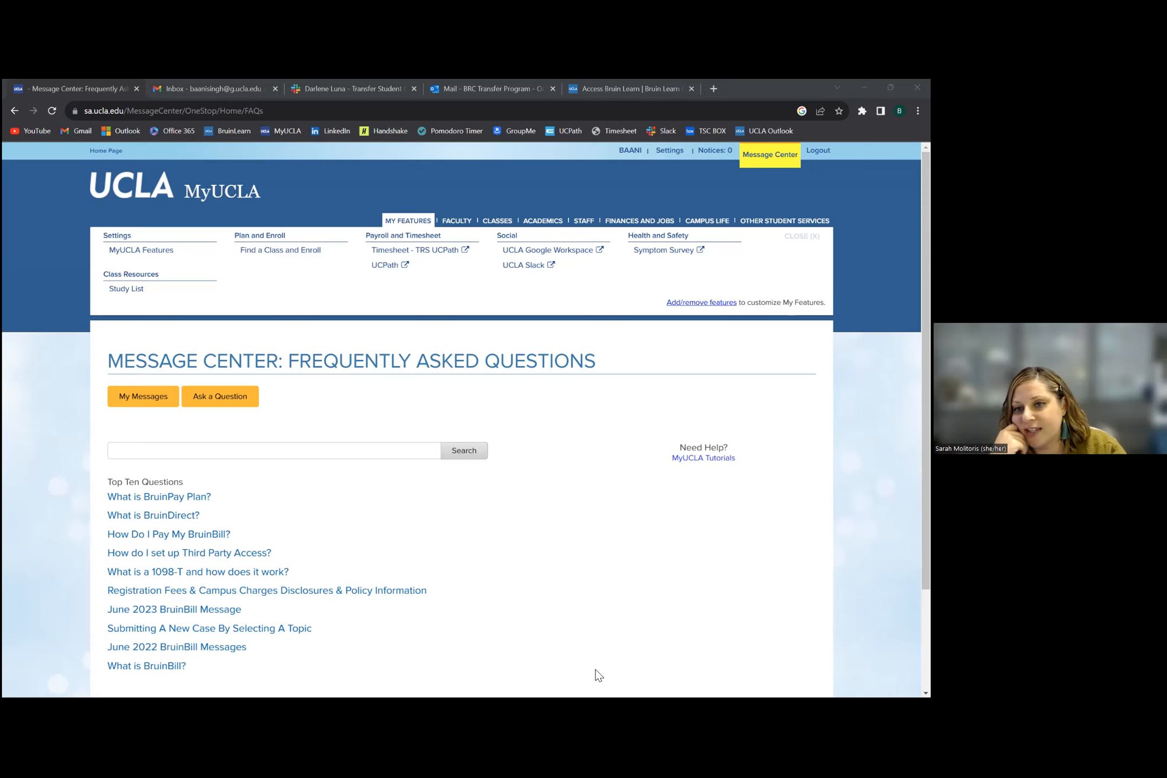
mouse_move(602, 437)
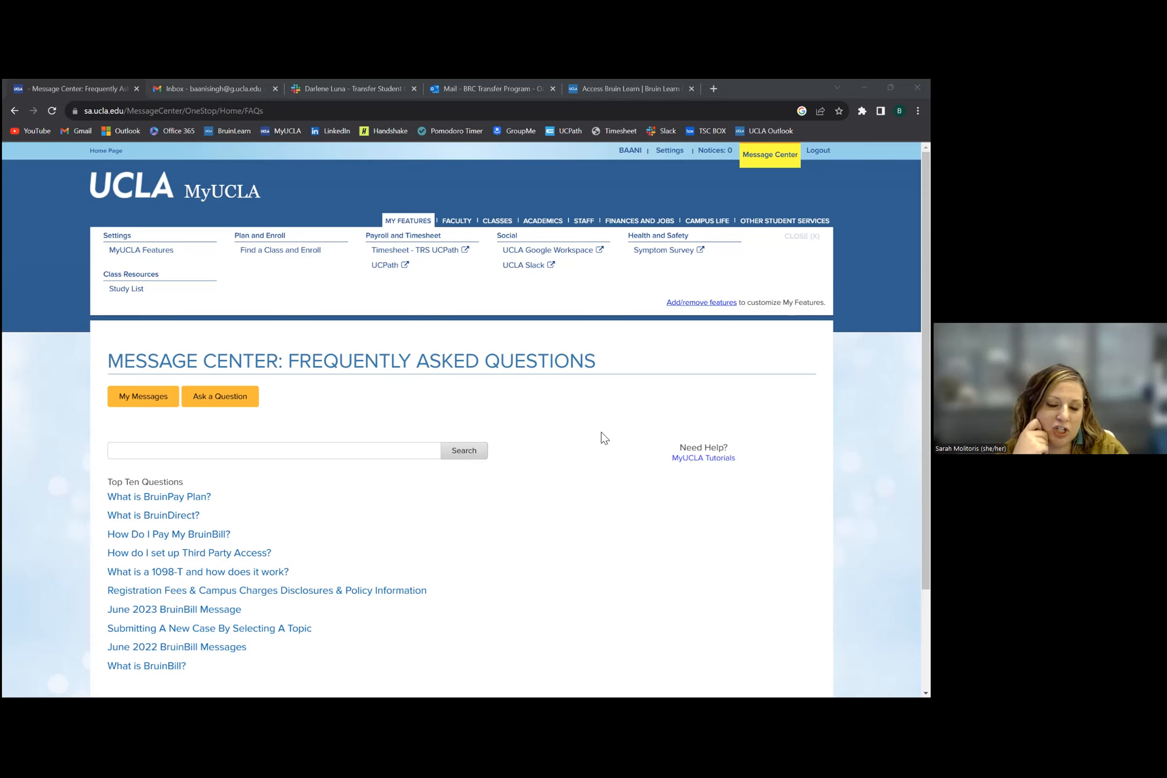
mouse_move(654, 201)
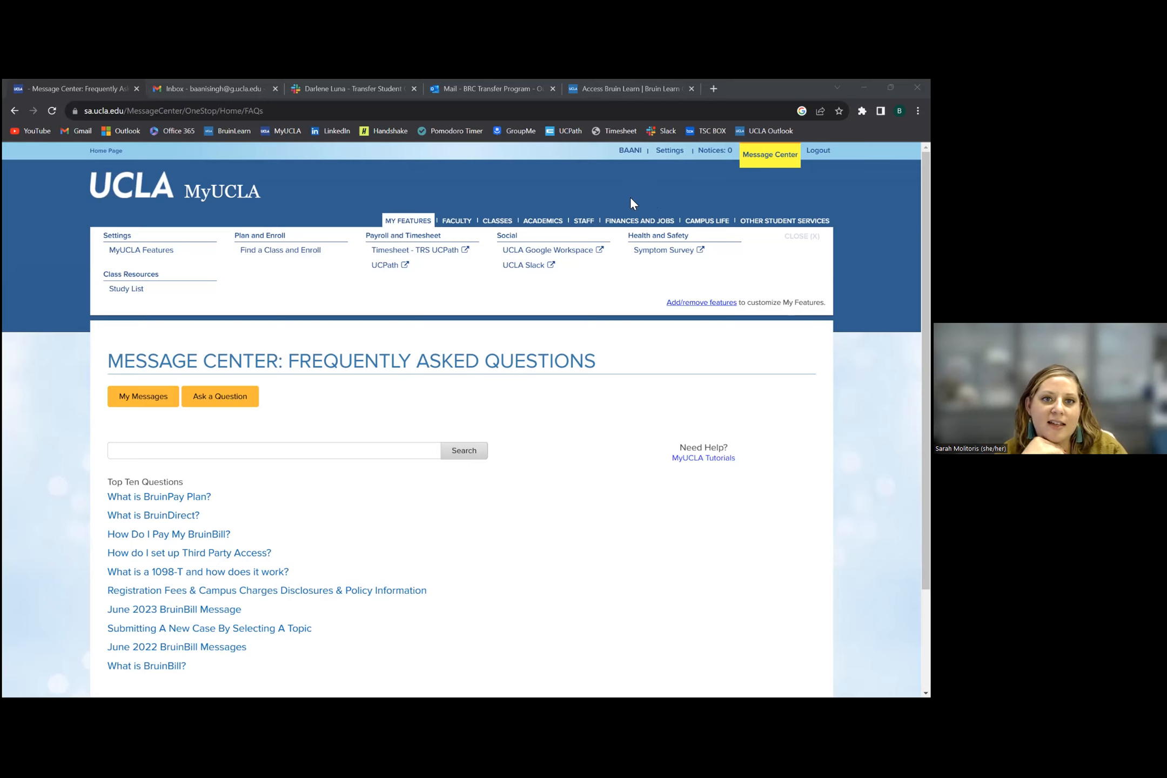
mouse_move(632, 210)
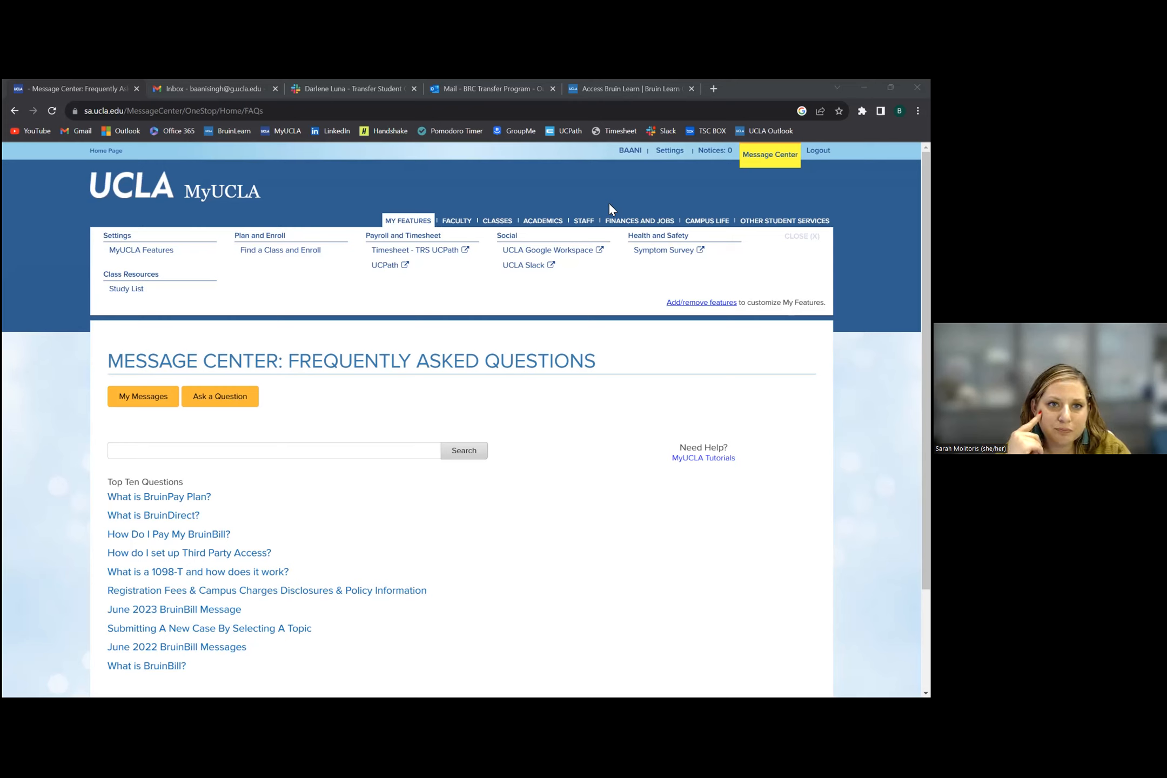
mouse_move(614, 203)
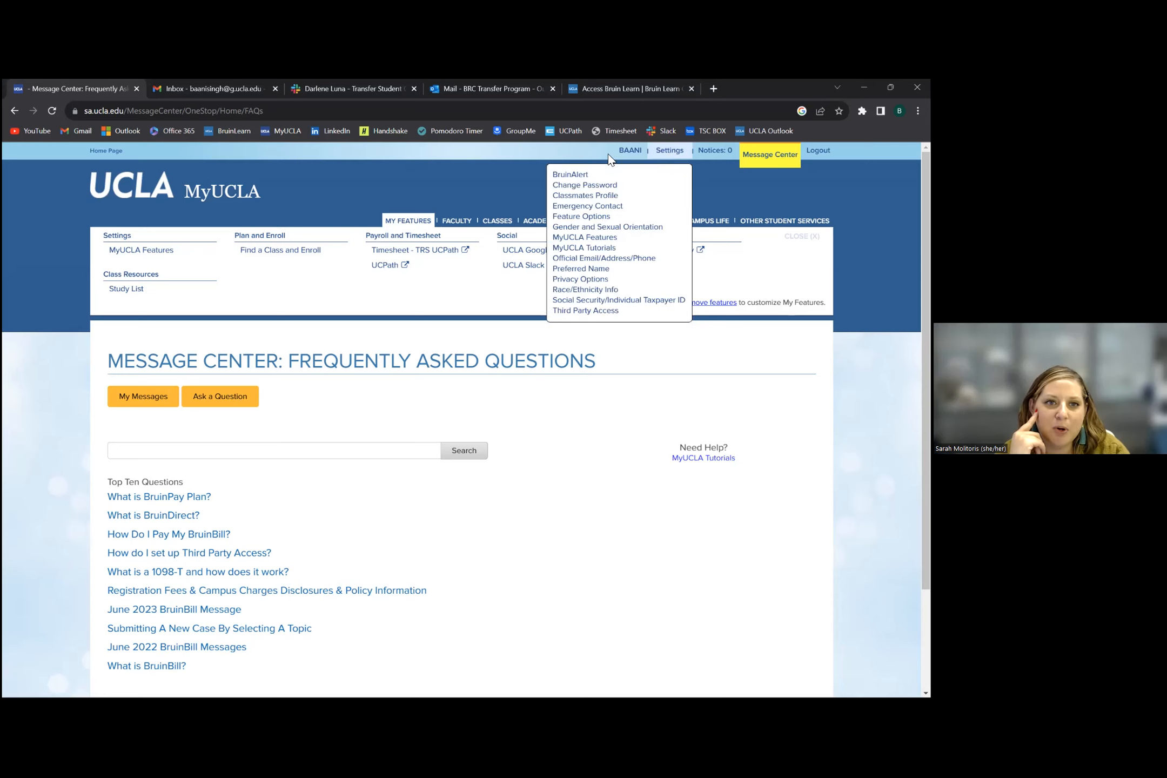
mouse_move(505, 175)
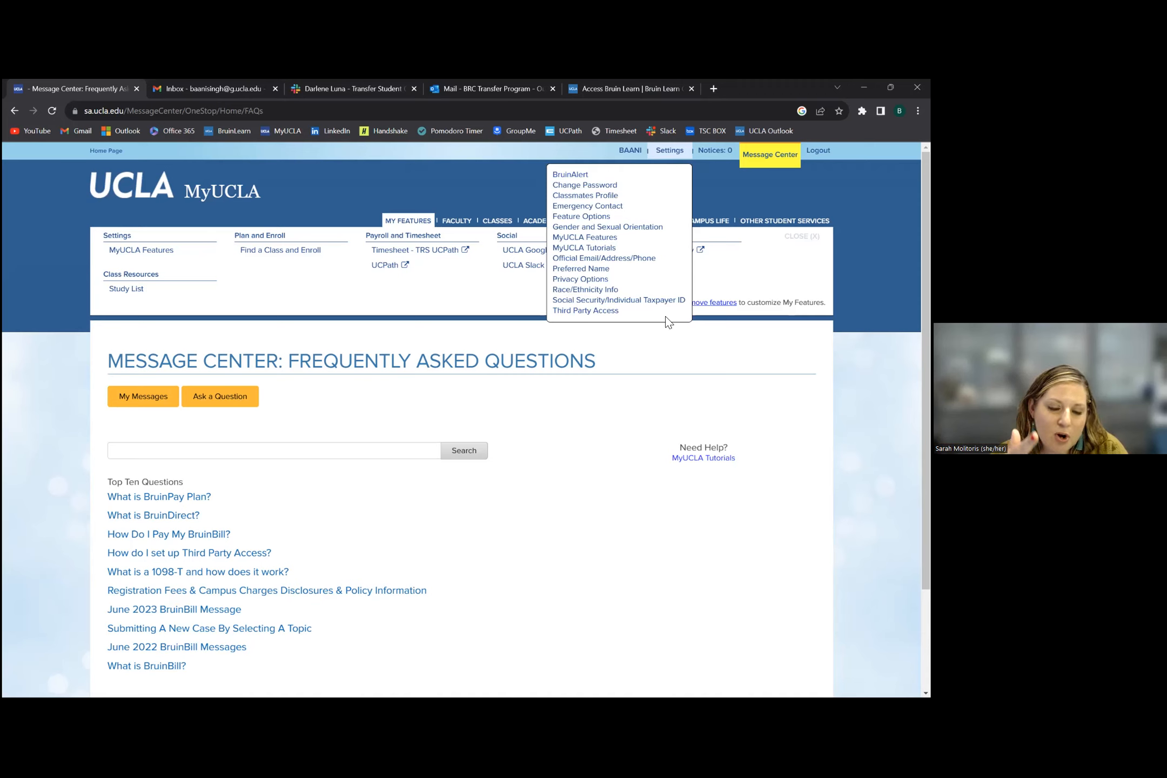
mouse_move(647, 322)
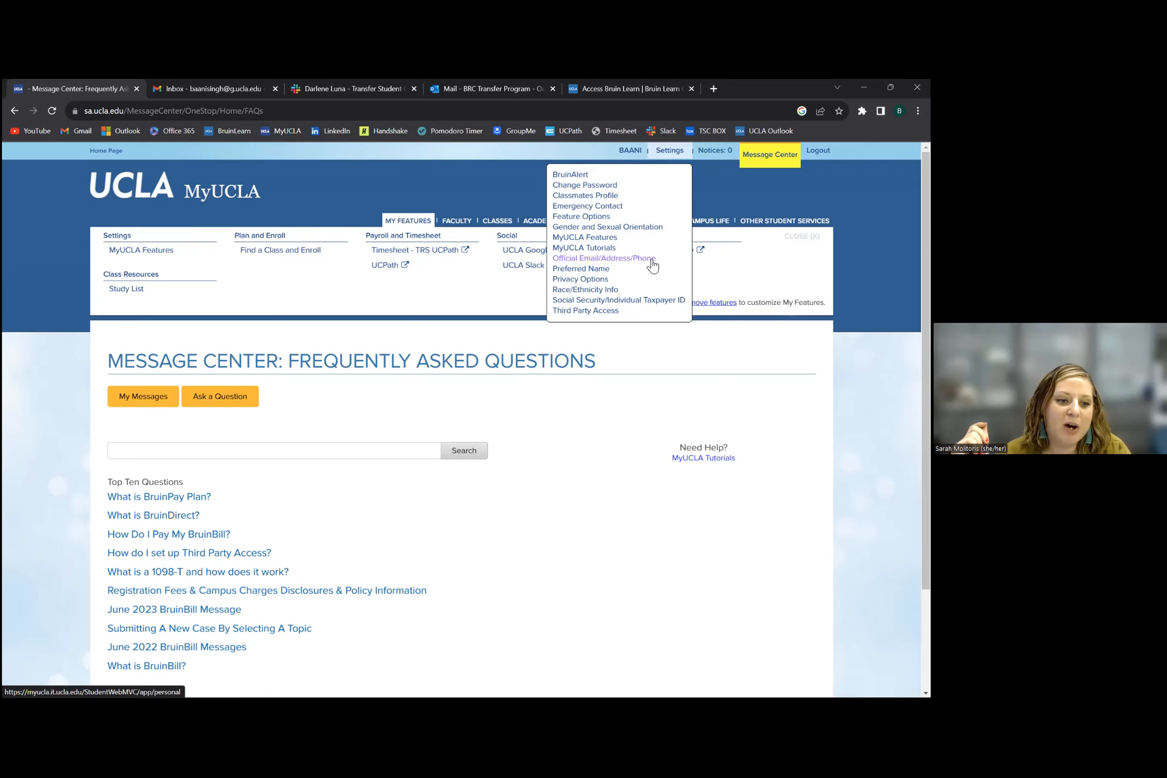
mouse_move(636, 268)
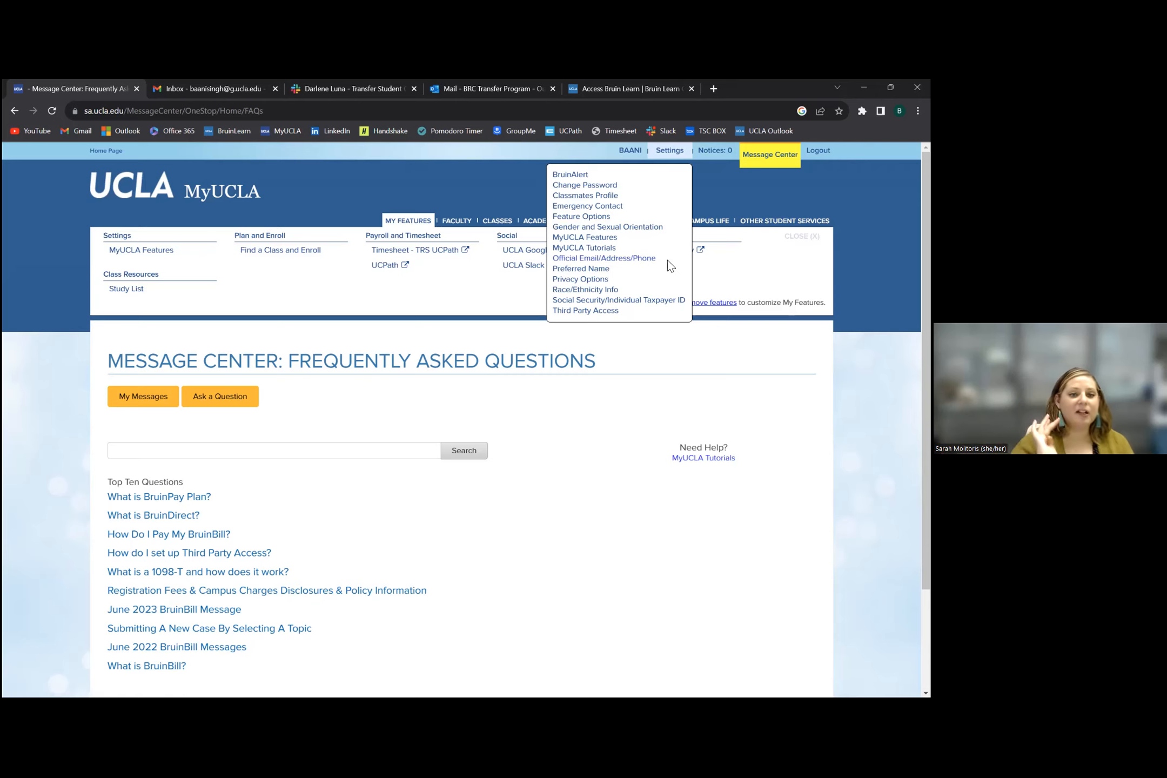
mouse_move(604, 258)
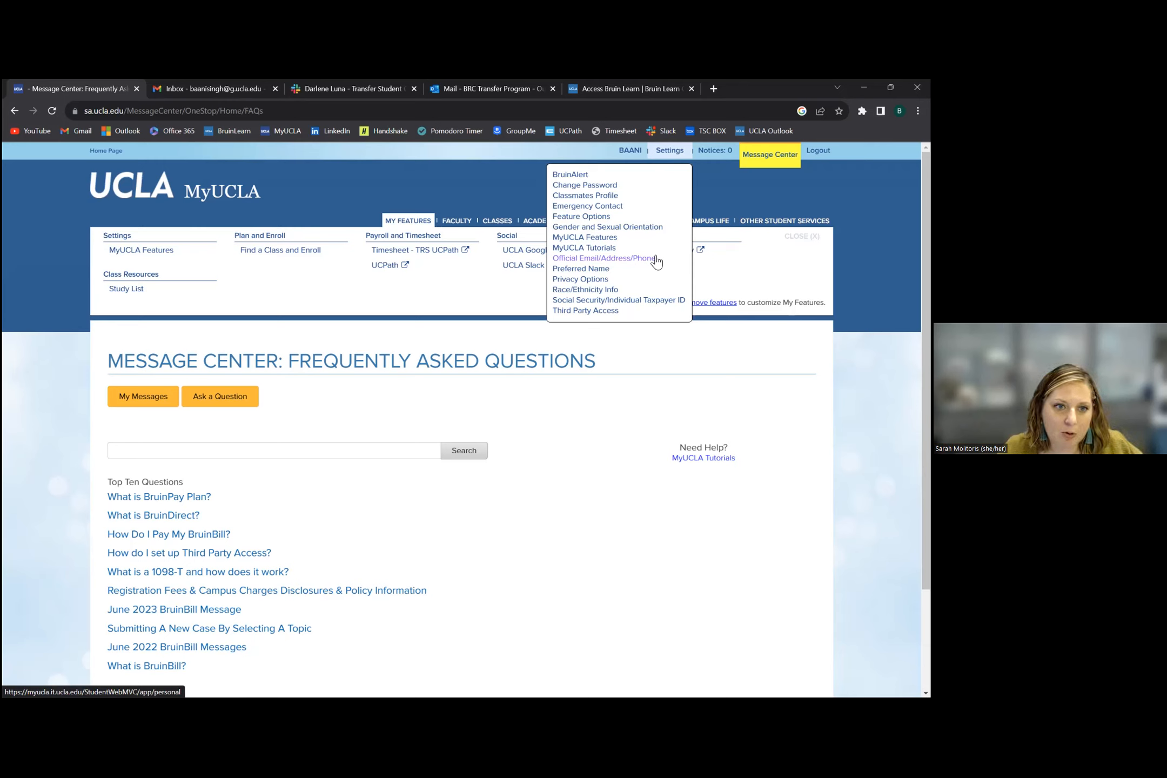
click(668, 149)
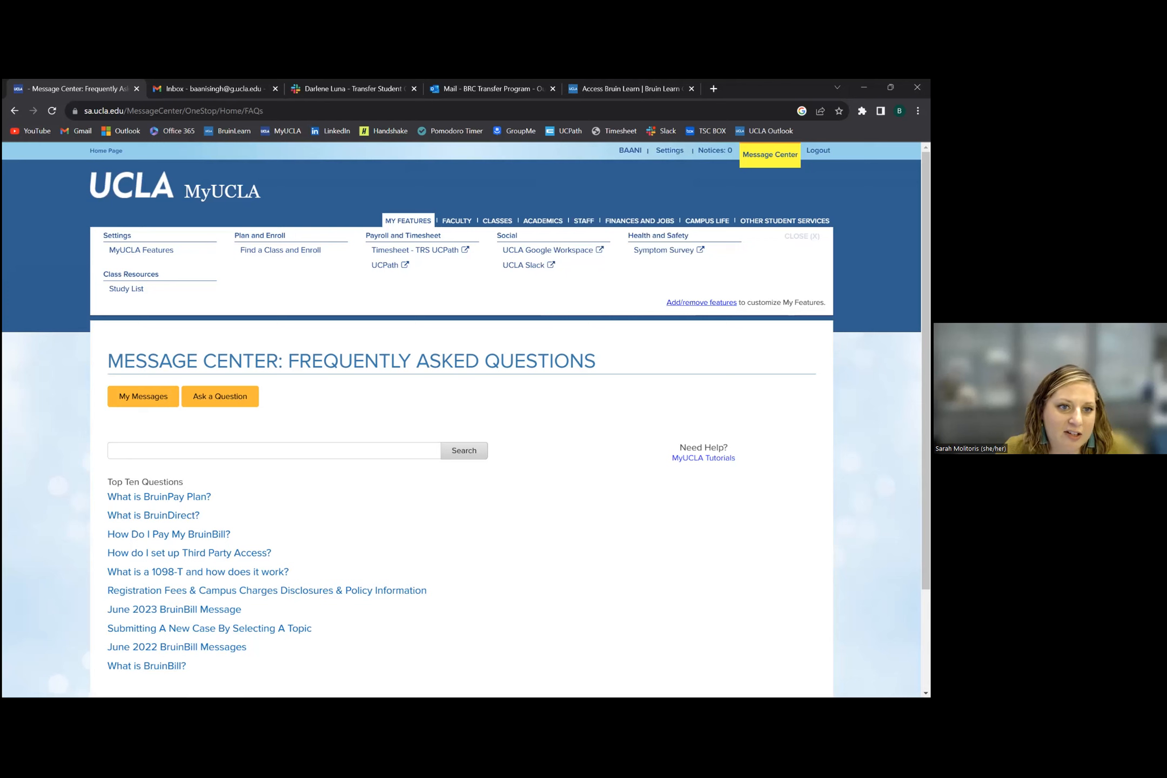
- Search Google for 'ucla dining menu' in a new Chrome tab
click(706, 221)
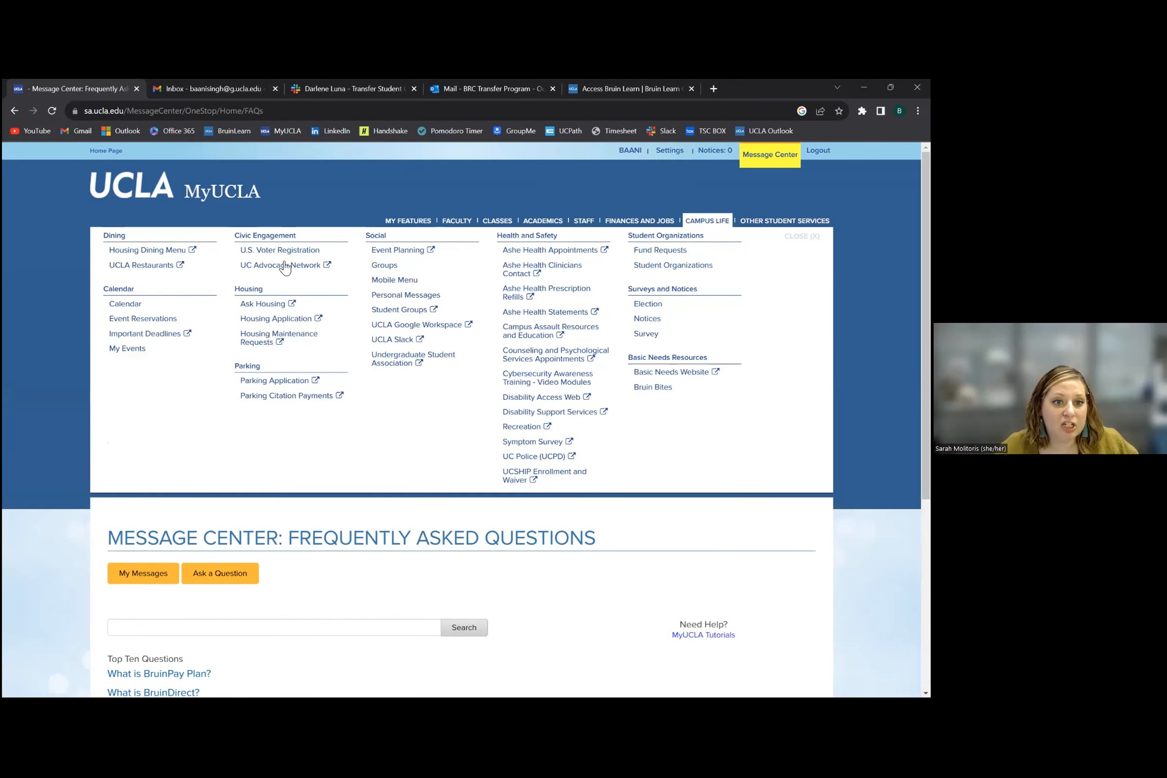
mouse_move(220, 276)
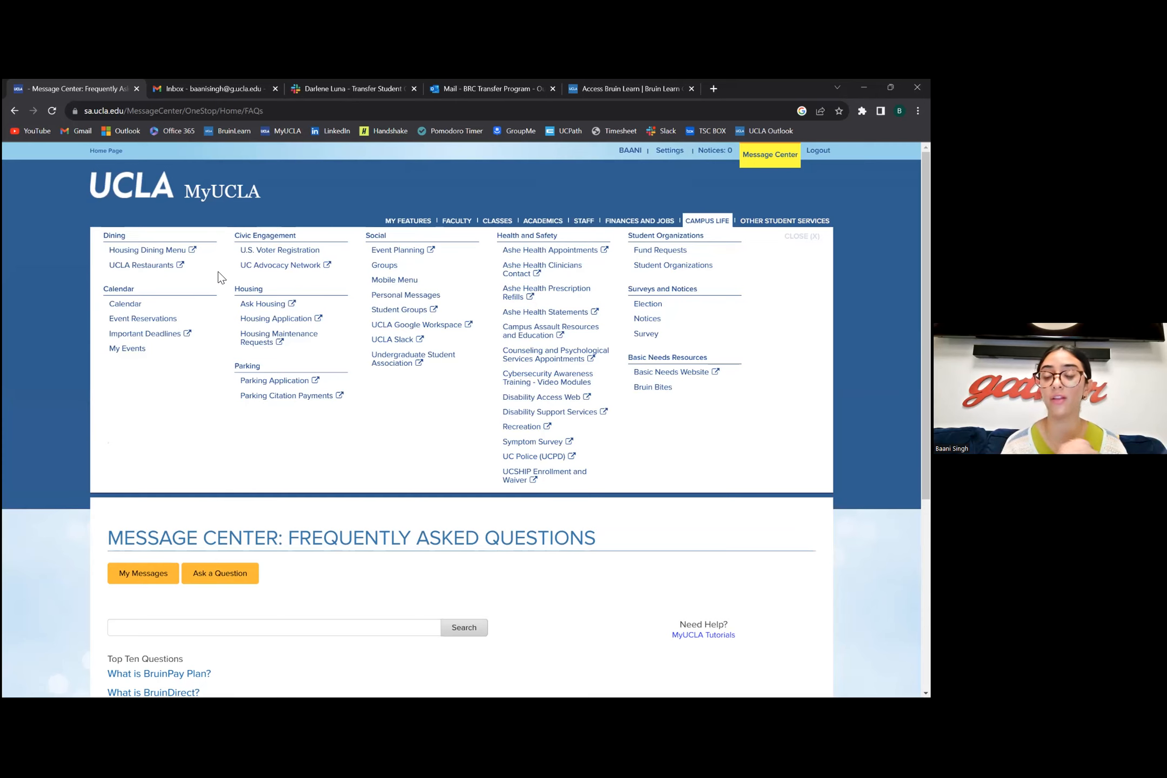
mouse_move(135, 265)
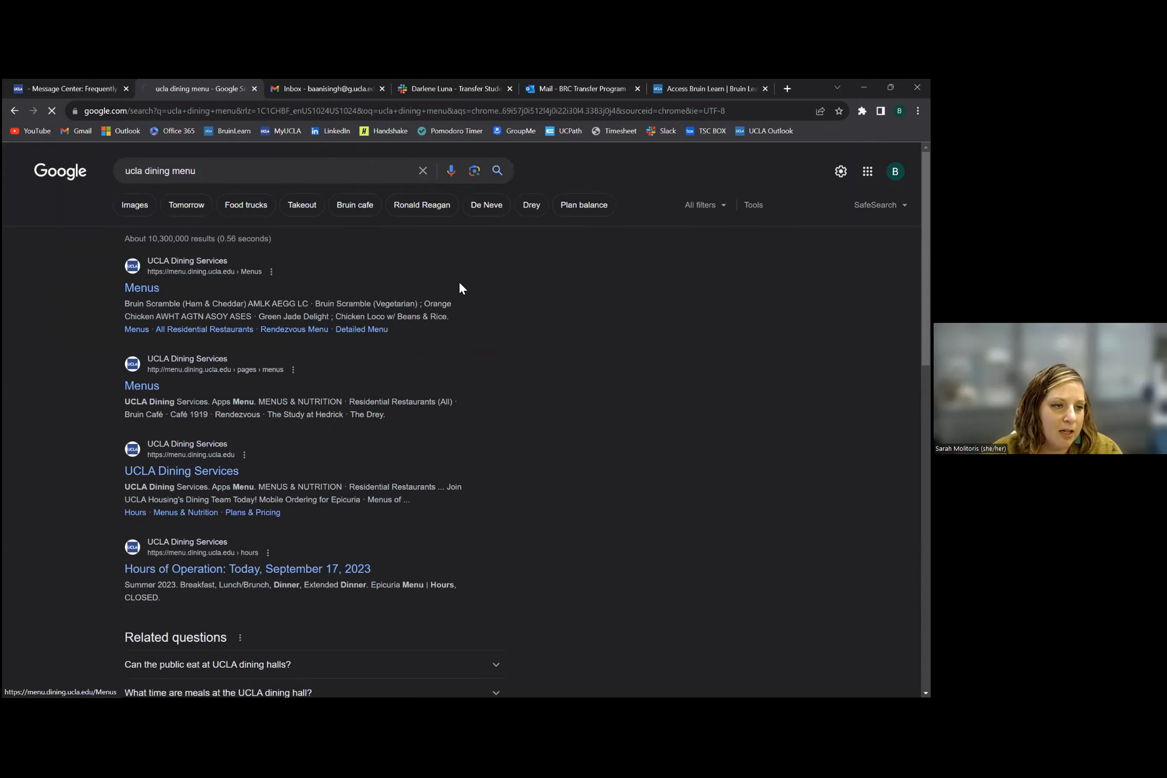
- Go to the UCLA Dining Services Menus page, close extra tabs, and review De Neve's lunch and dinner menus
click(141, 287)
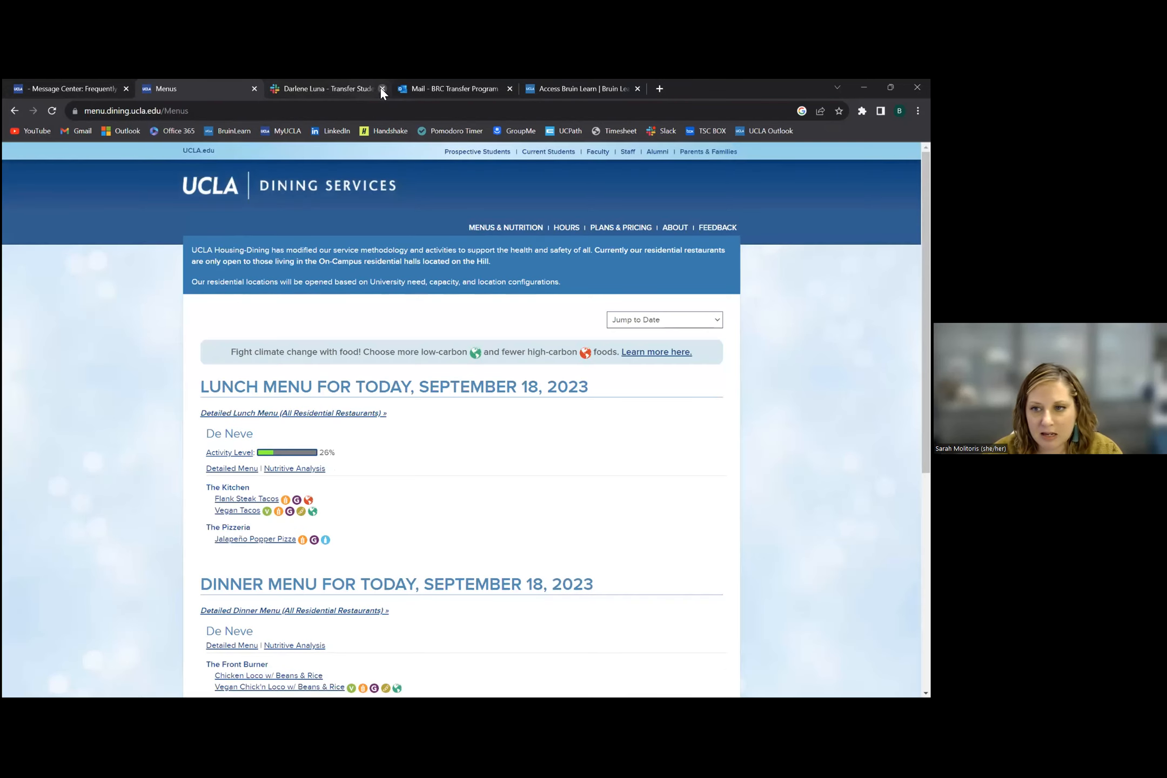
click(383, 89)
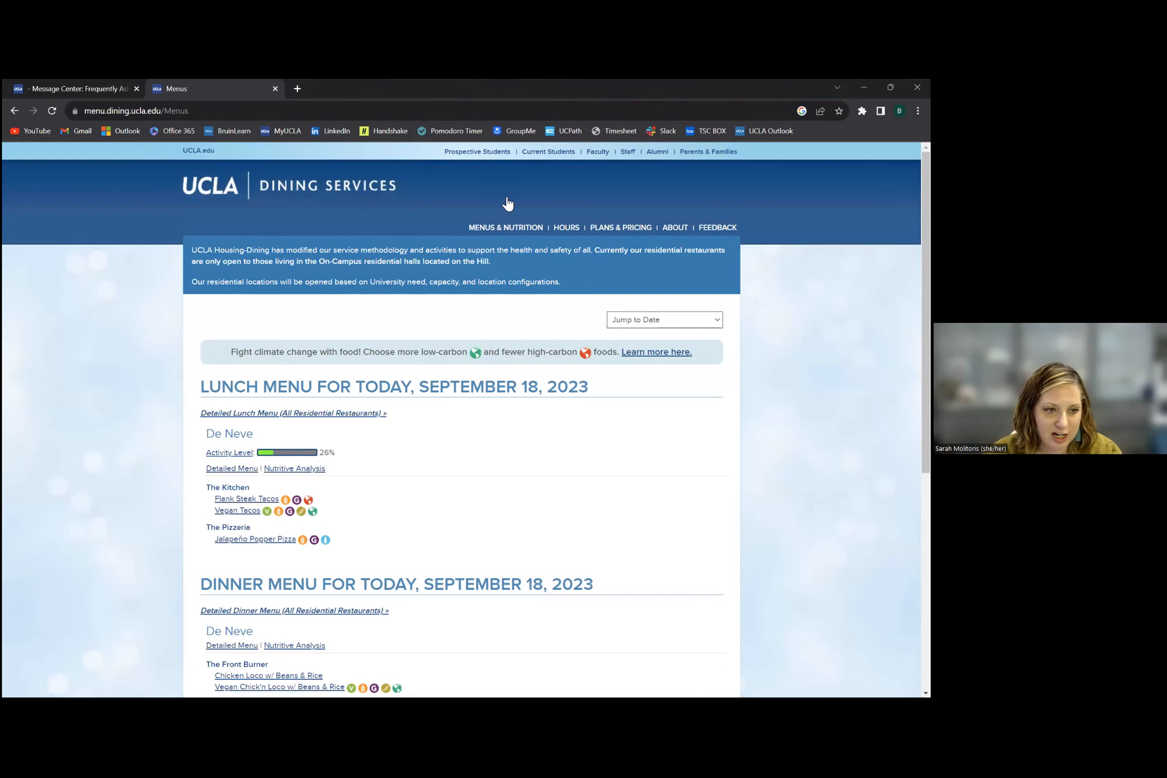
scroll(down, 3)
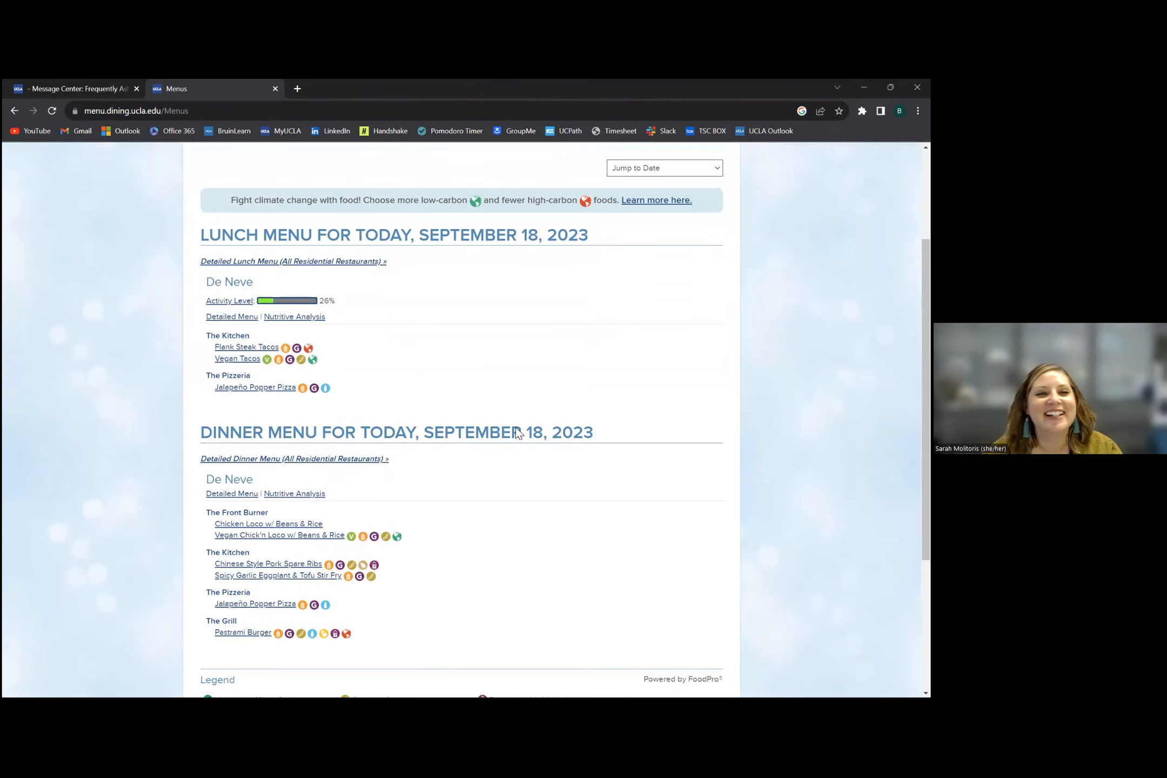
scroll(down, 3)
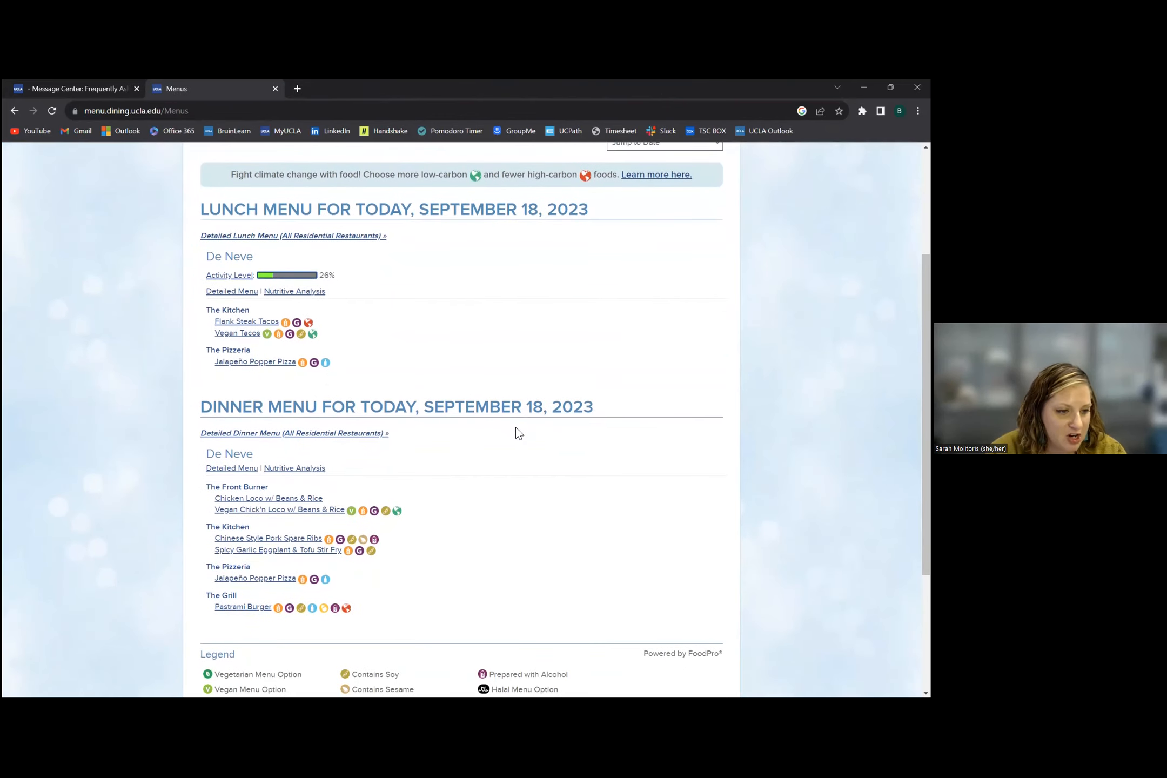
scroll(down, 3)
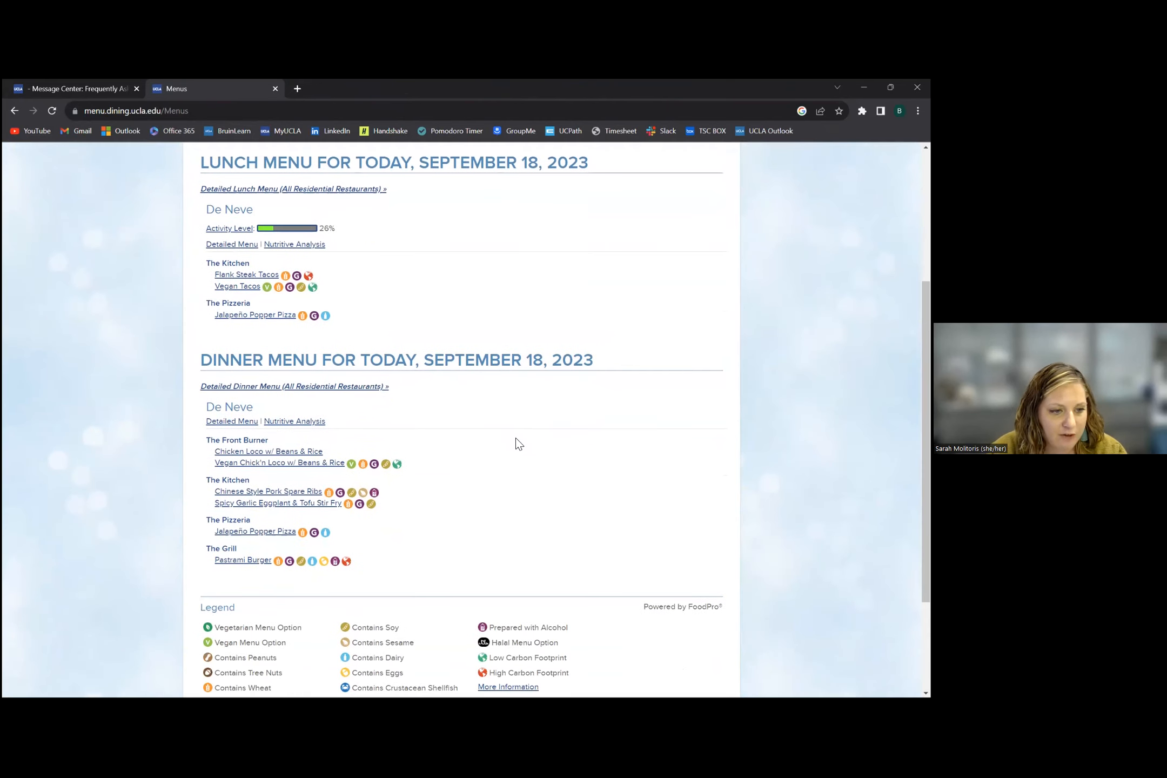
scroll(down, 3)
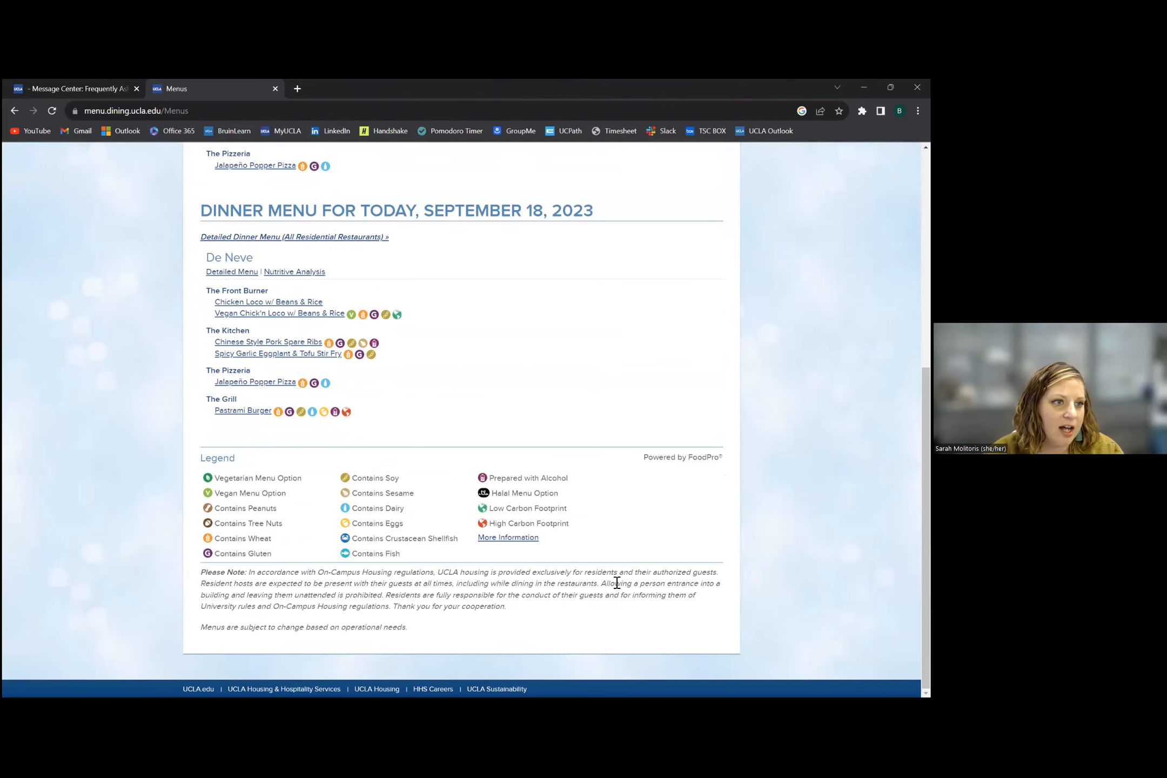
scroll(up, 3)
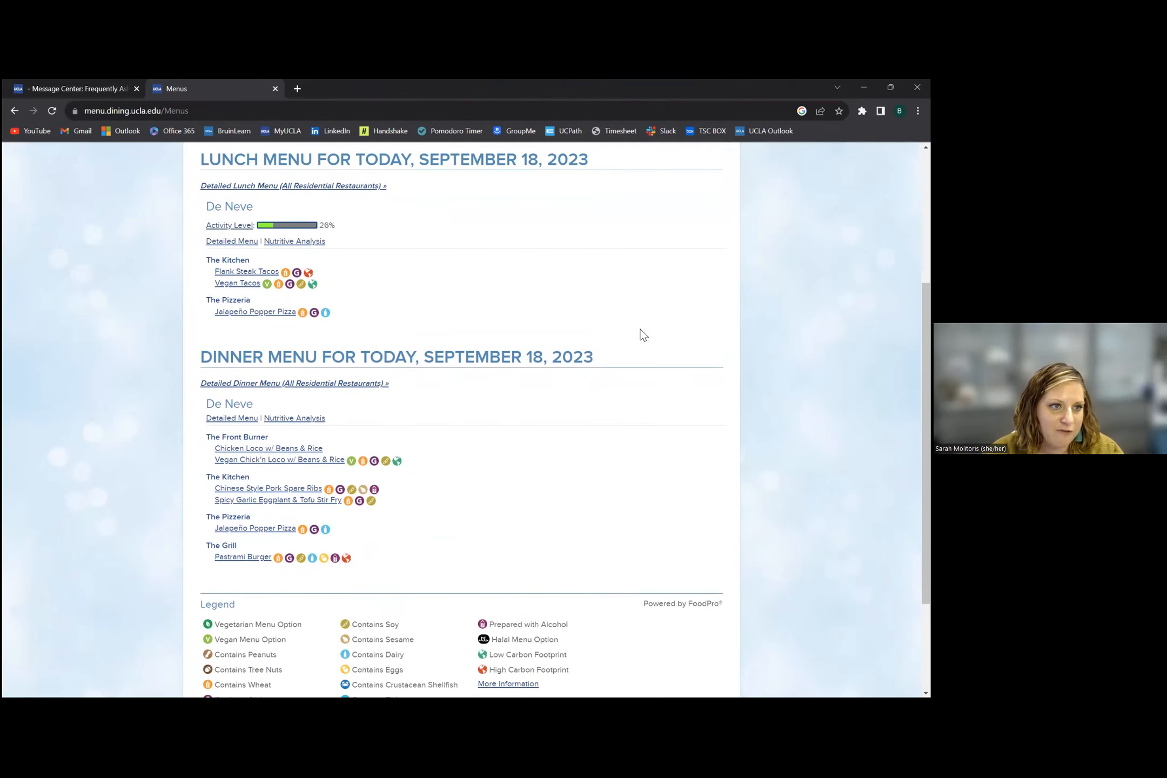
scroll(down, 3)
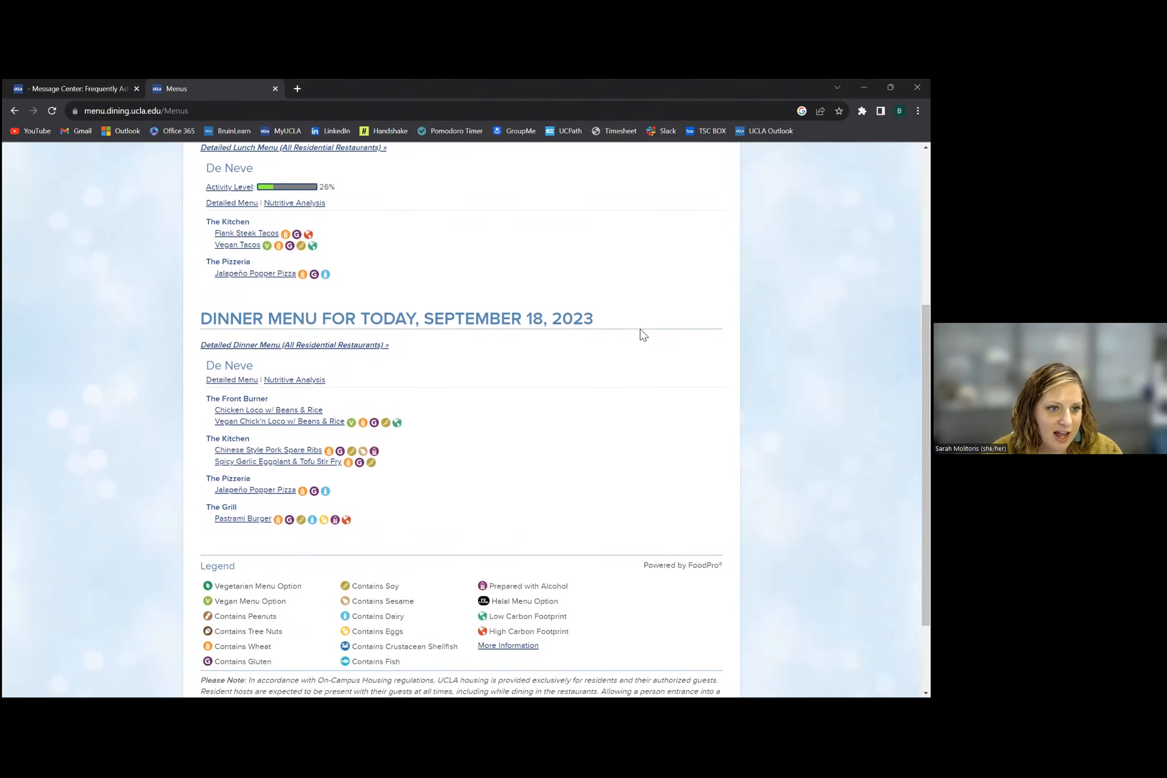
scroll(down, 3)
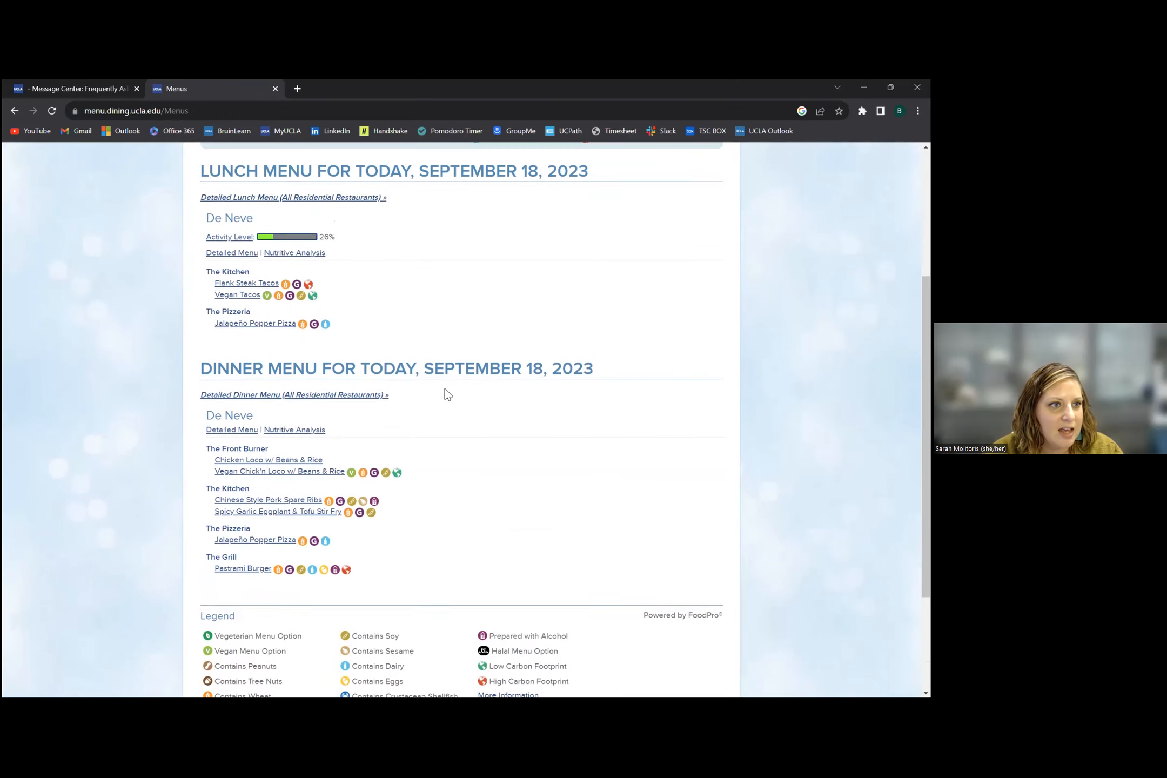
scroll(up, 3)
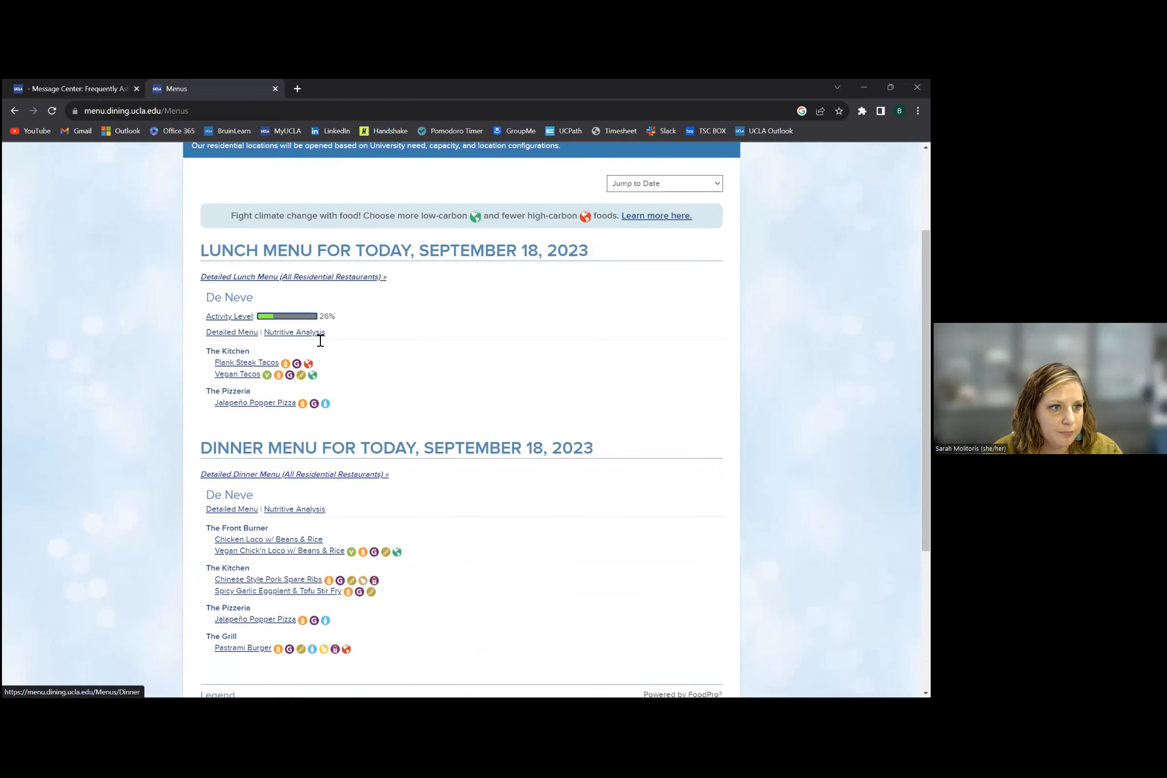
- View the detailed De Neve lunch menu listing stations from Flex Bar through Salad Bar
click(292, 276)
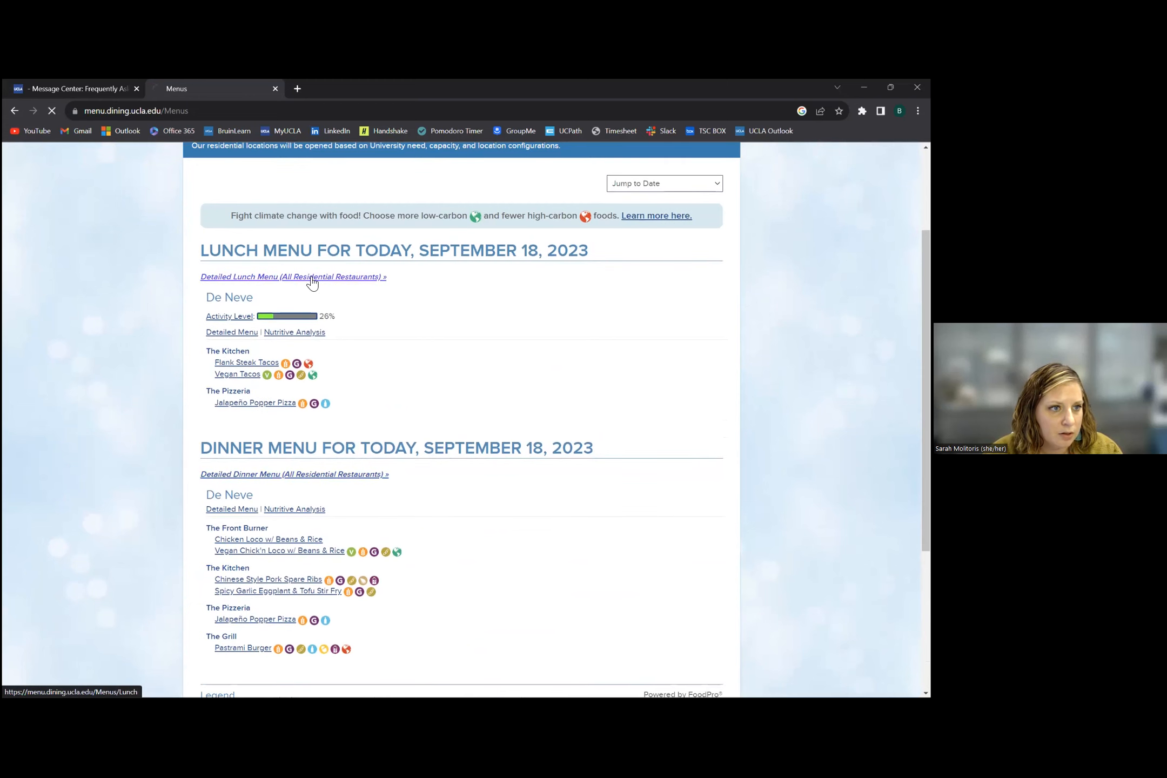
click(291, 277)
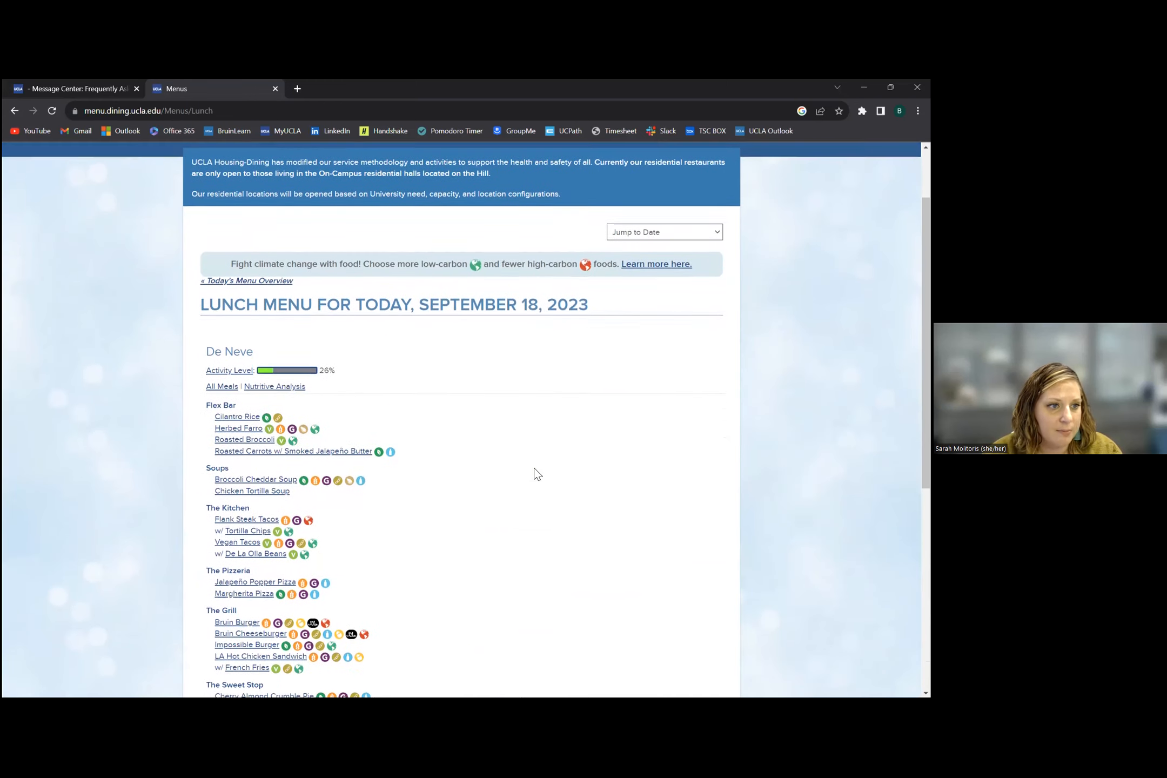
mouse_move(592, 414)
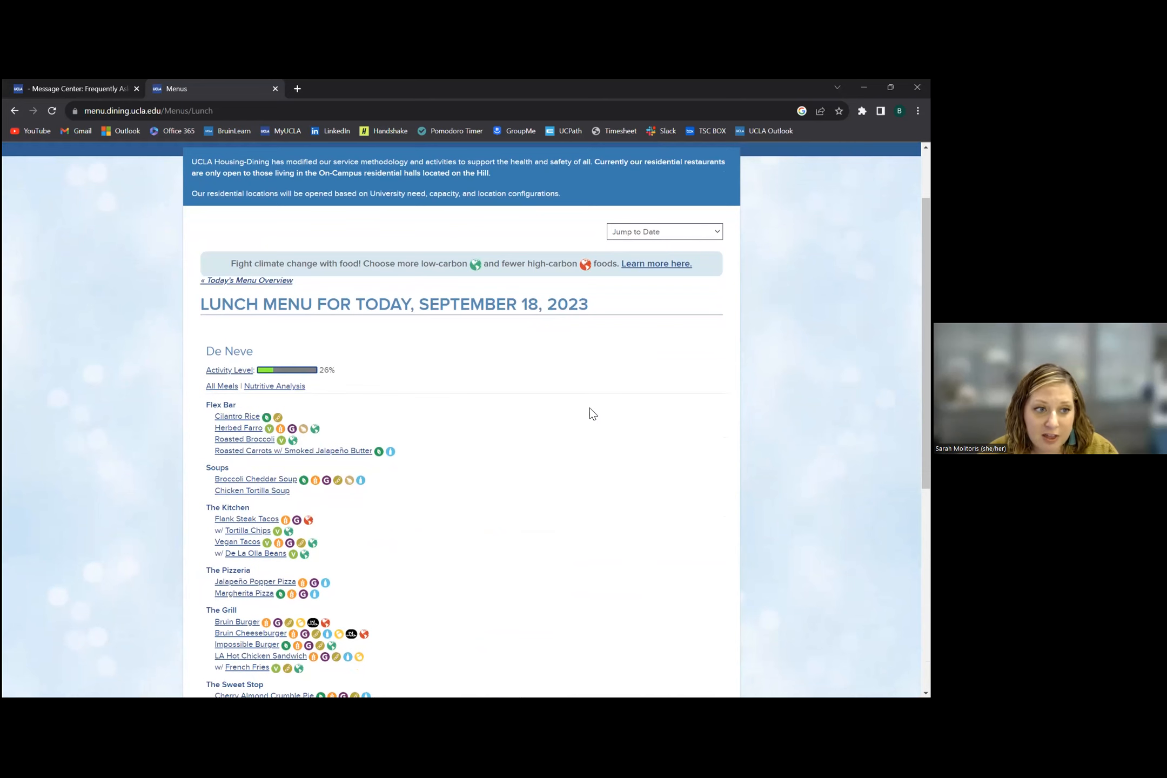
scroll(down, 3)
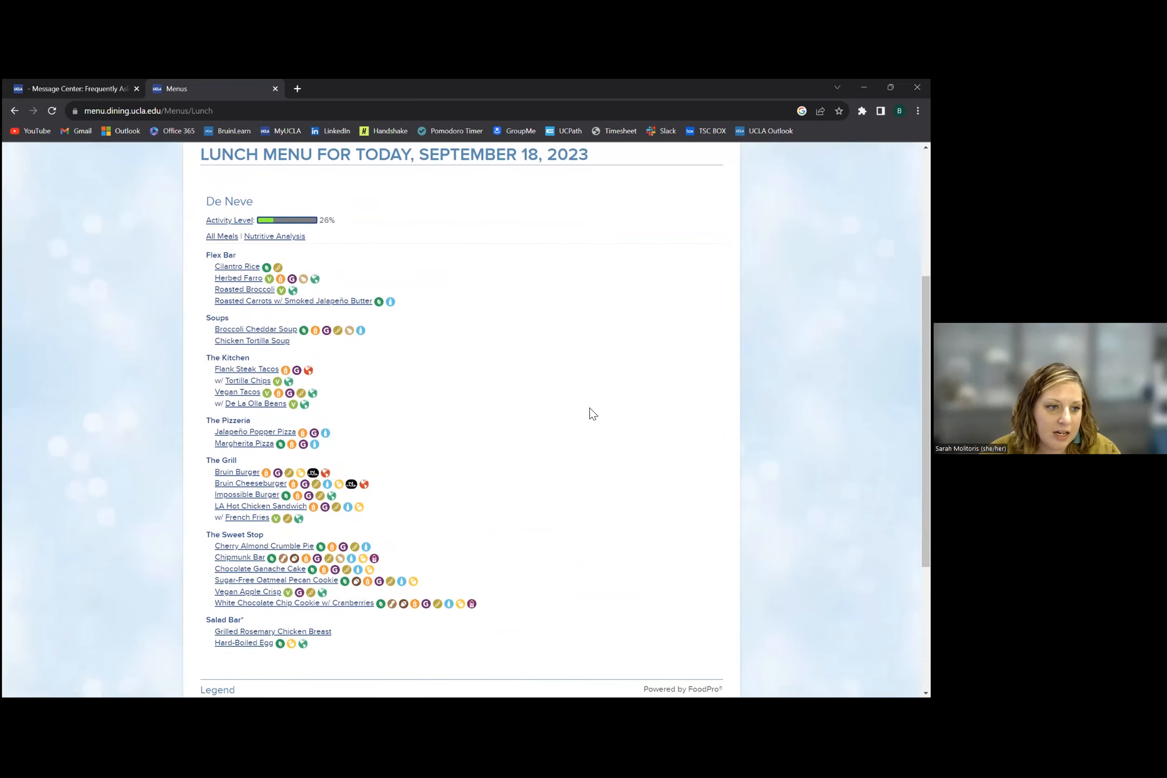
mouse_move(271, 267)
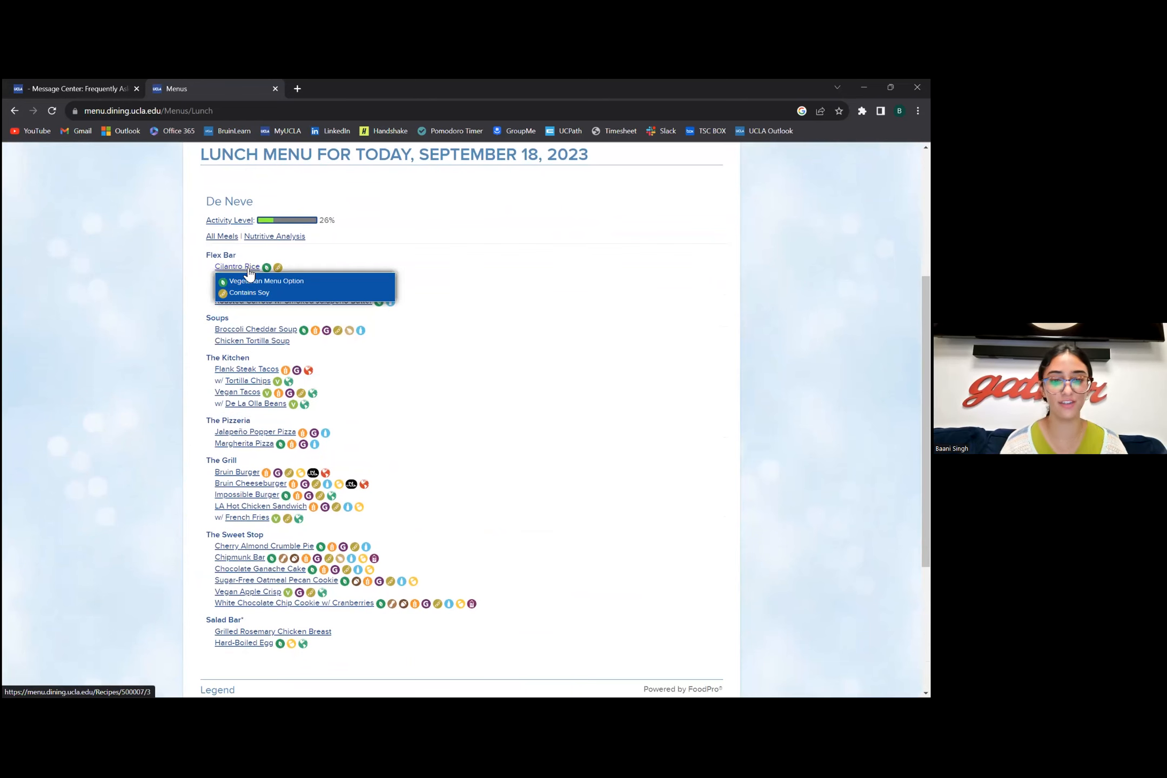
- View Cilantro Rice nutrition and allergen facts, then return to the MyUCLA Message Center tab
click(237, 267)
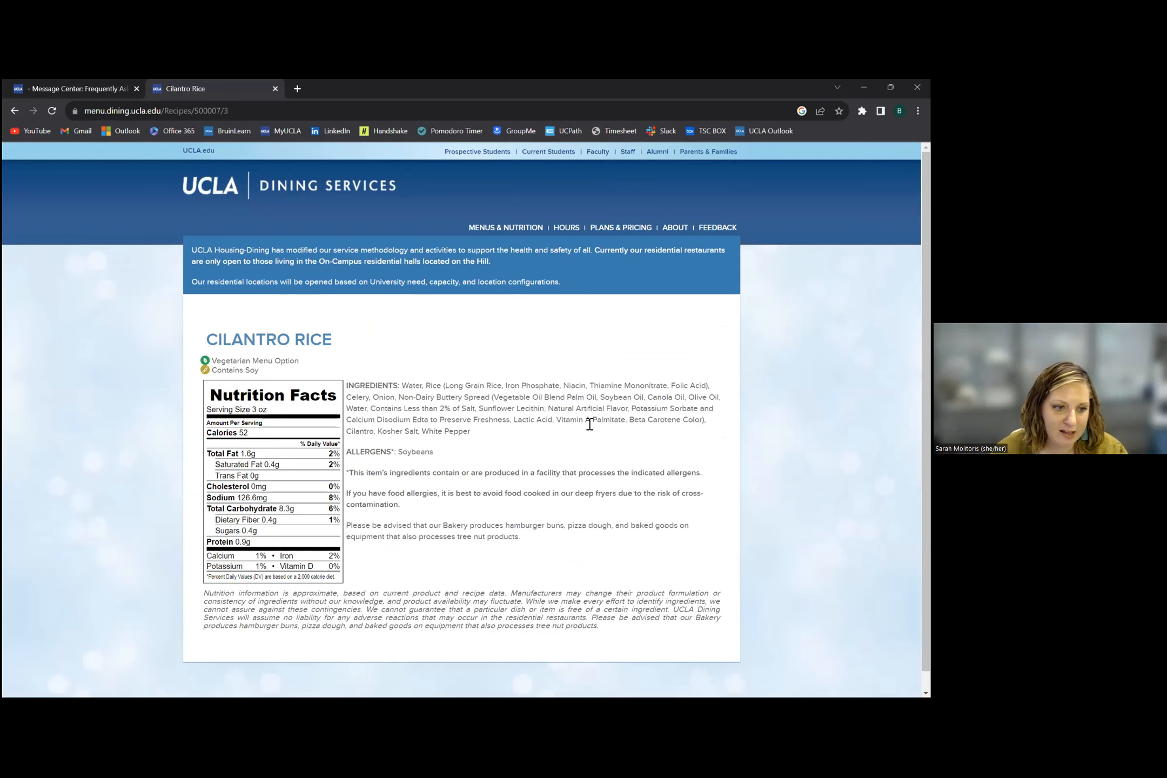
mouse_move(535, 352)
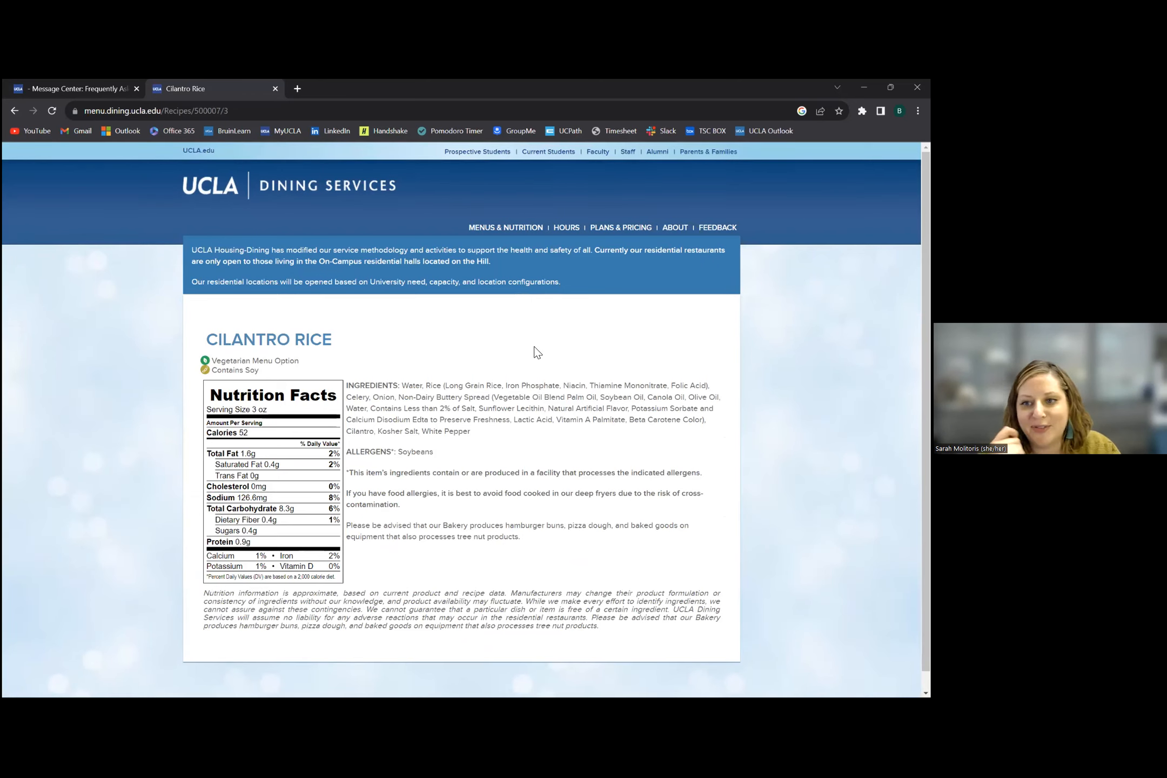
scroll(down, 3)
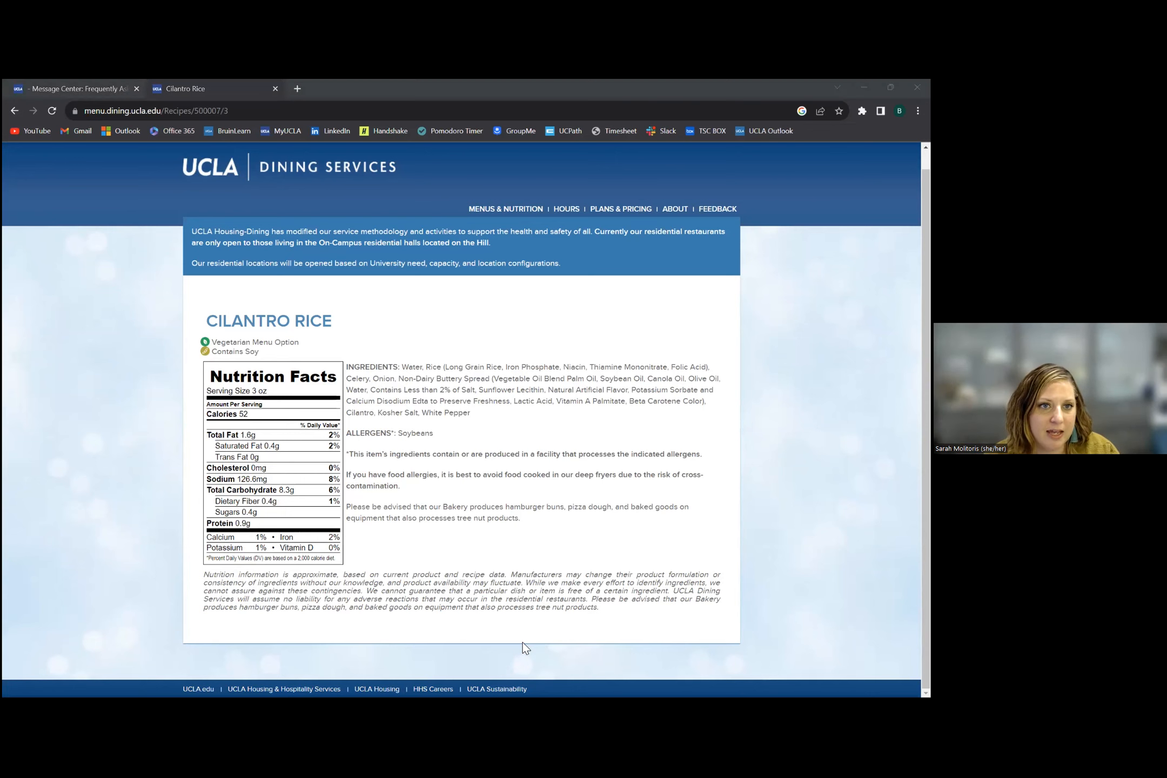
mouse_move(506, 331)
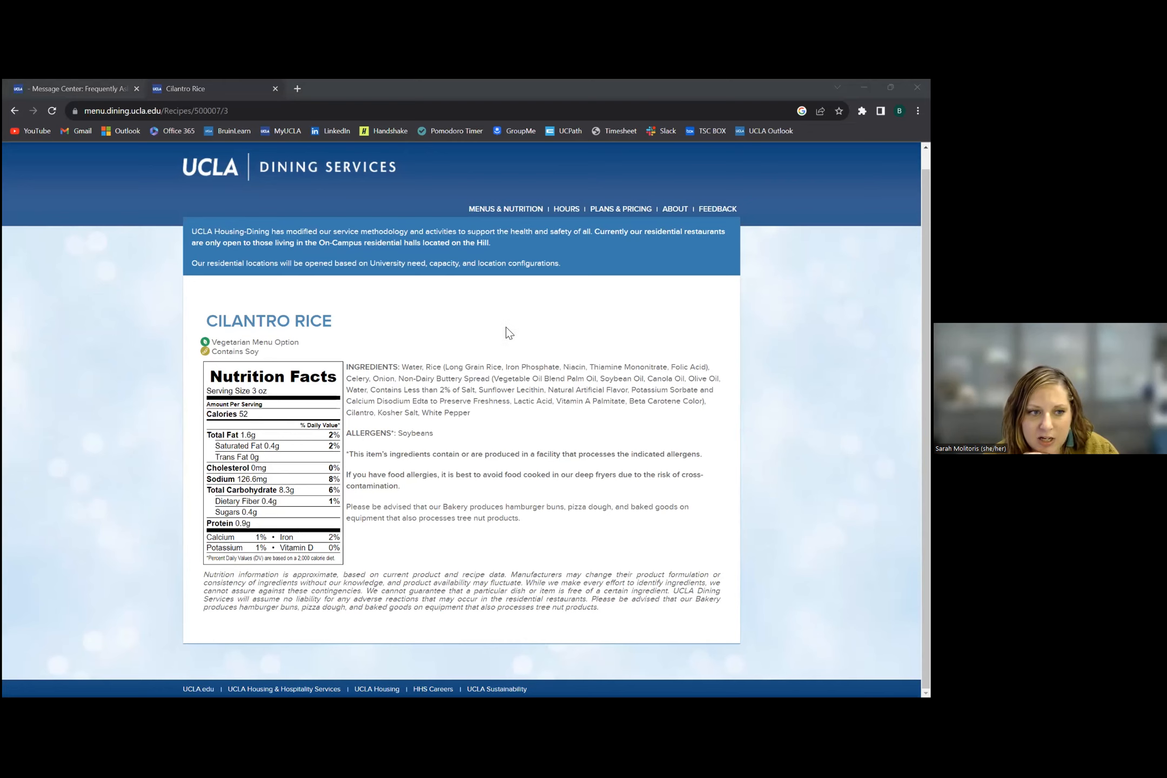
mouse_move(522, 365)
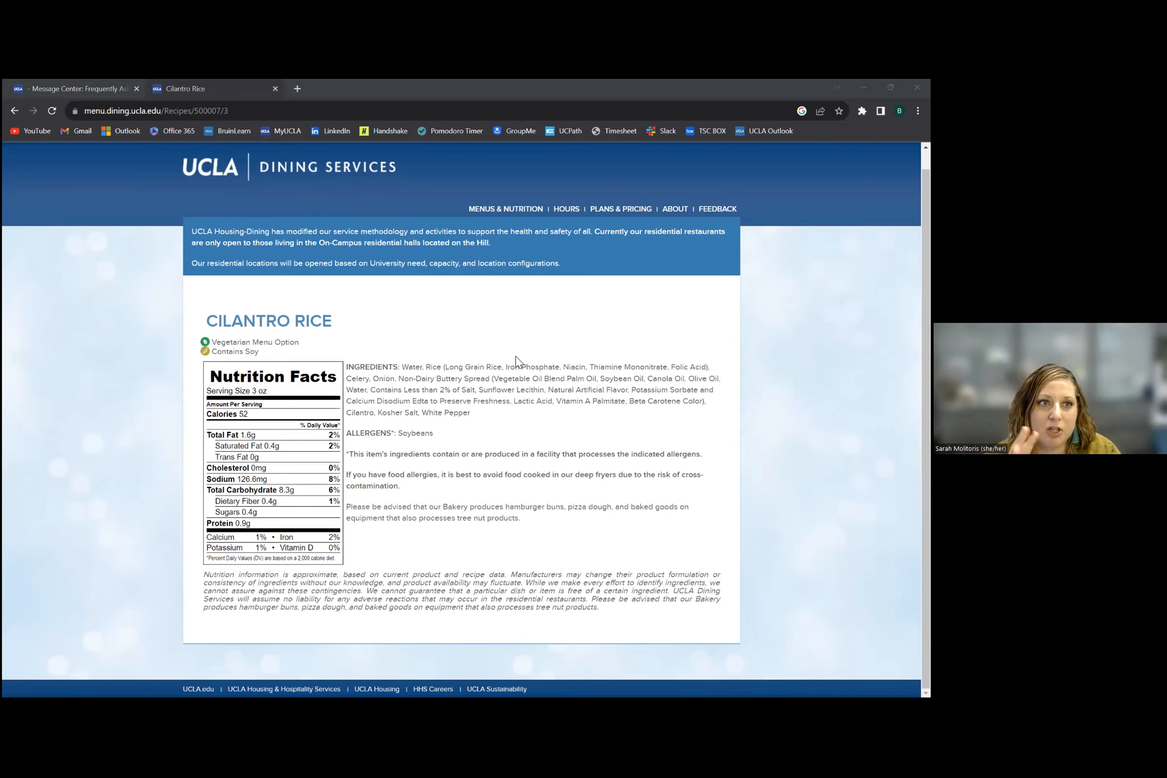
mouse_move(374, 321)
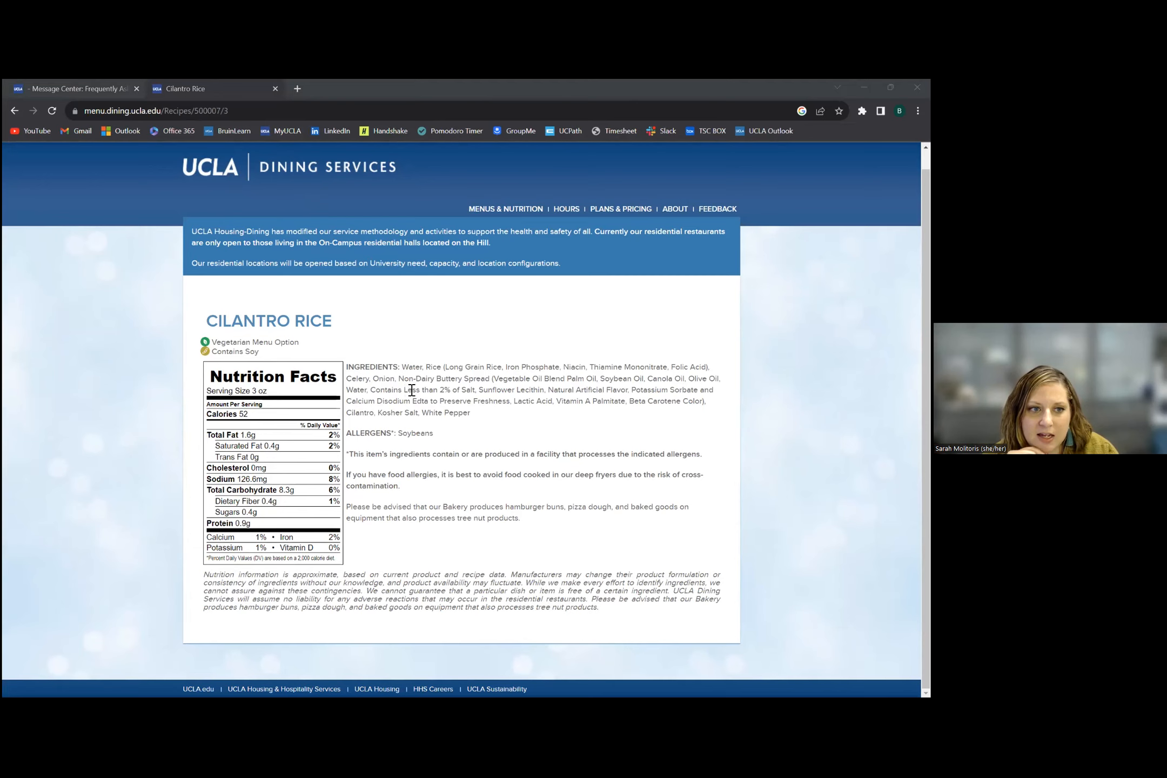
mouse_move(155, 272)
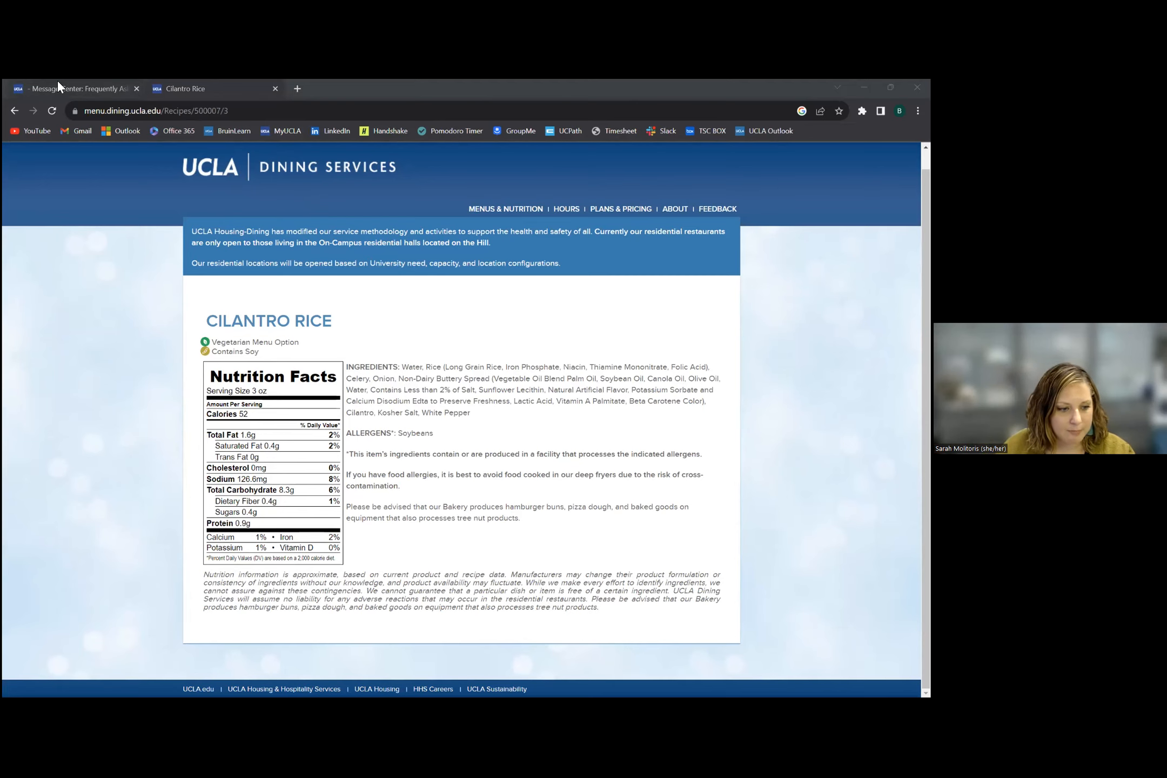
click(74, 88)
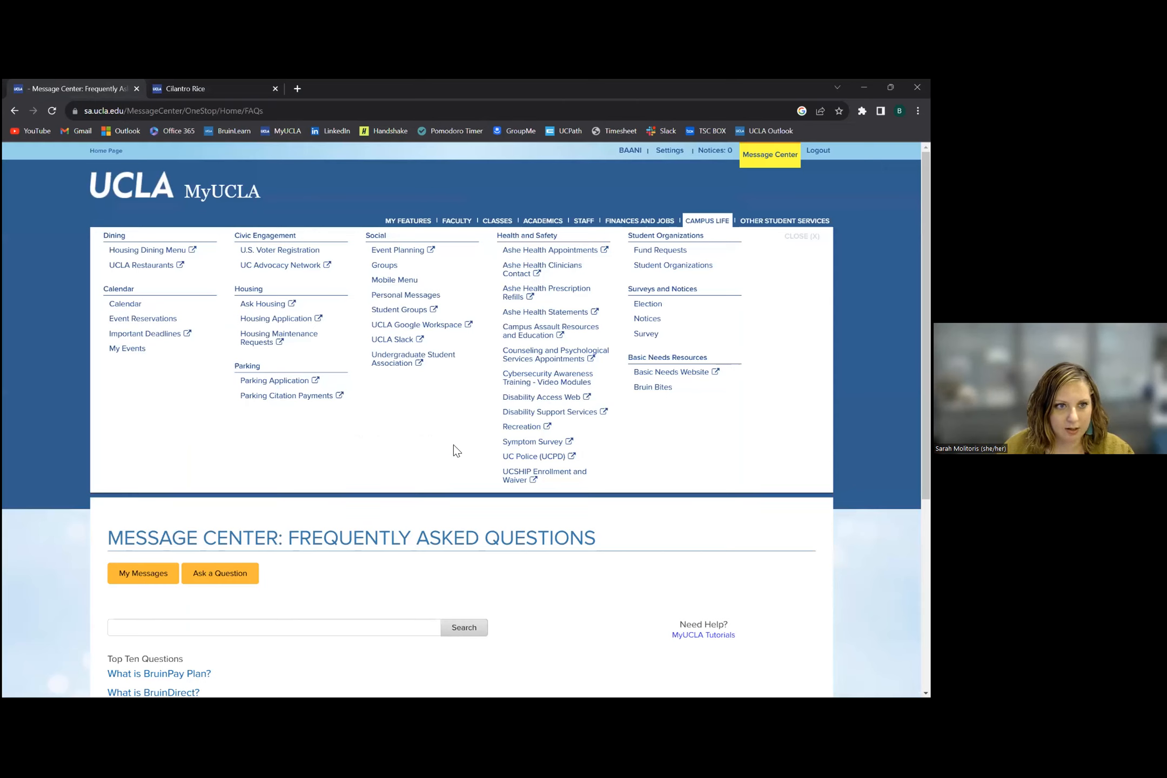